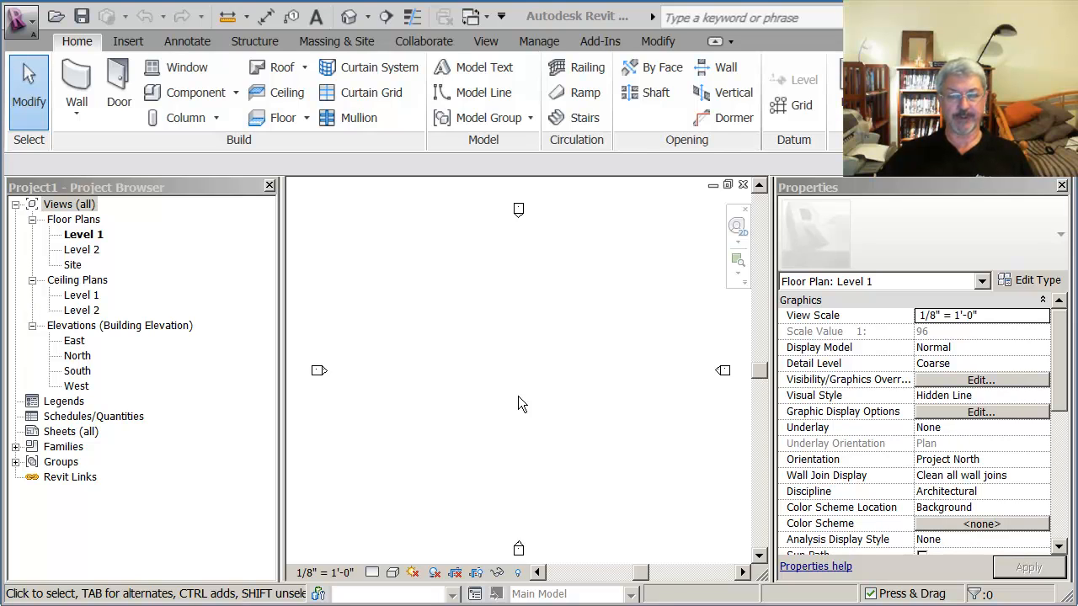
pyautogui.moveTo(500, 390)
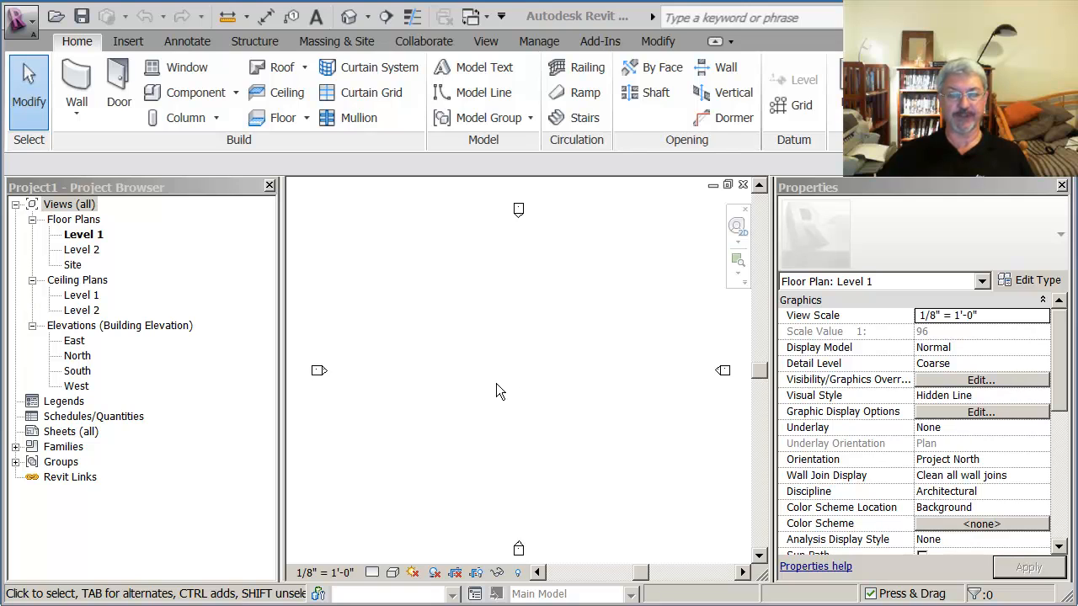
pyautogui.moveTo(53, 81)
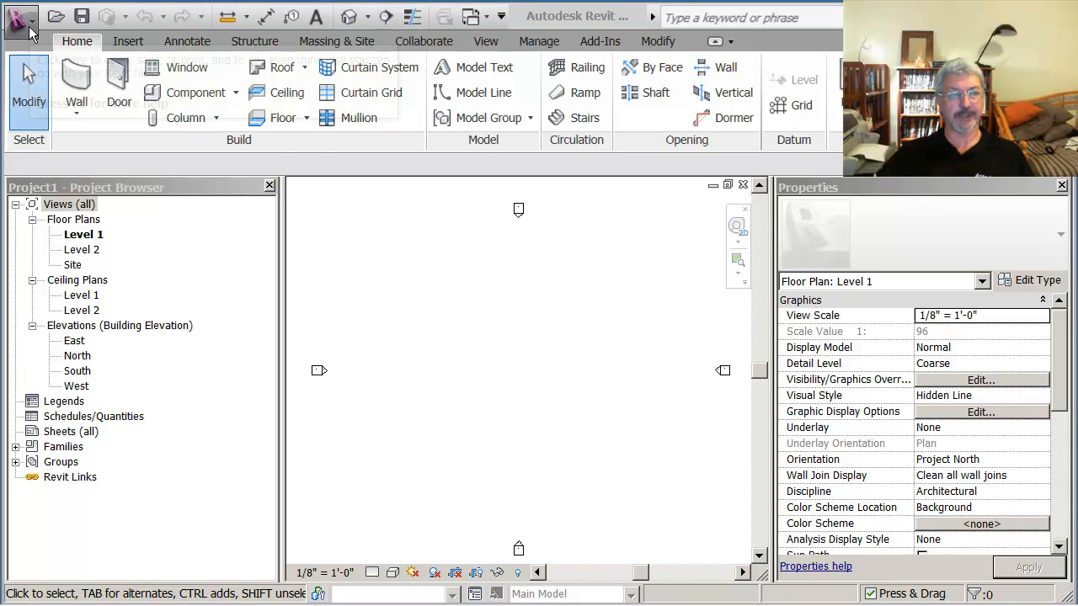
# - Create a new conceptual mass family from the Adaptive Component template
pyautogui.click(19, 17)
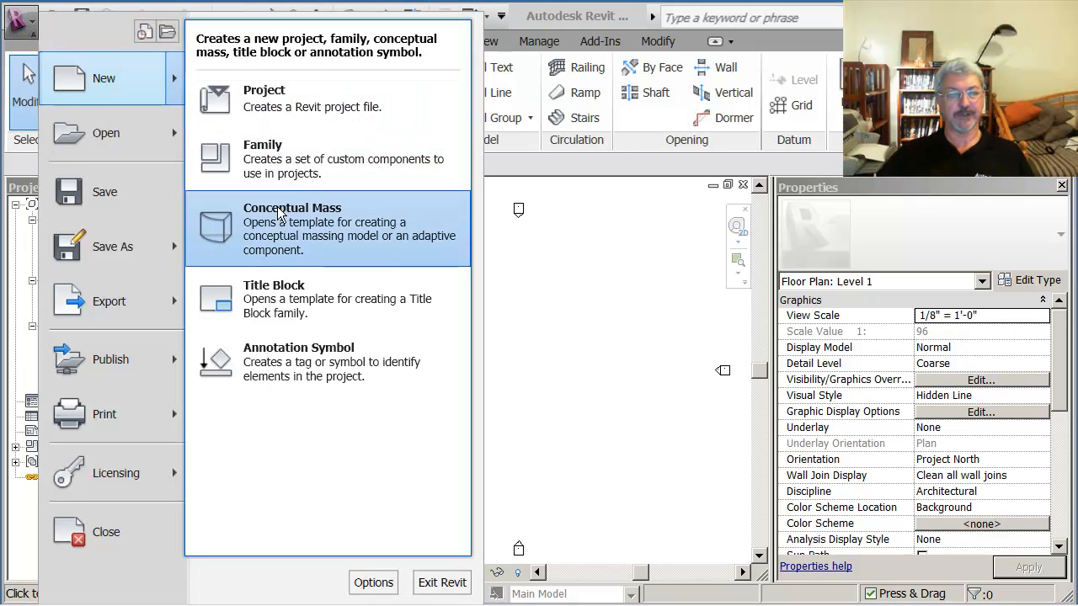
pyautogui.moveTo(256, 233)
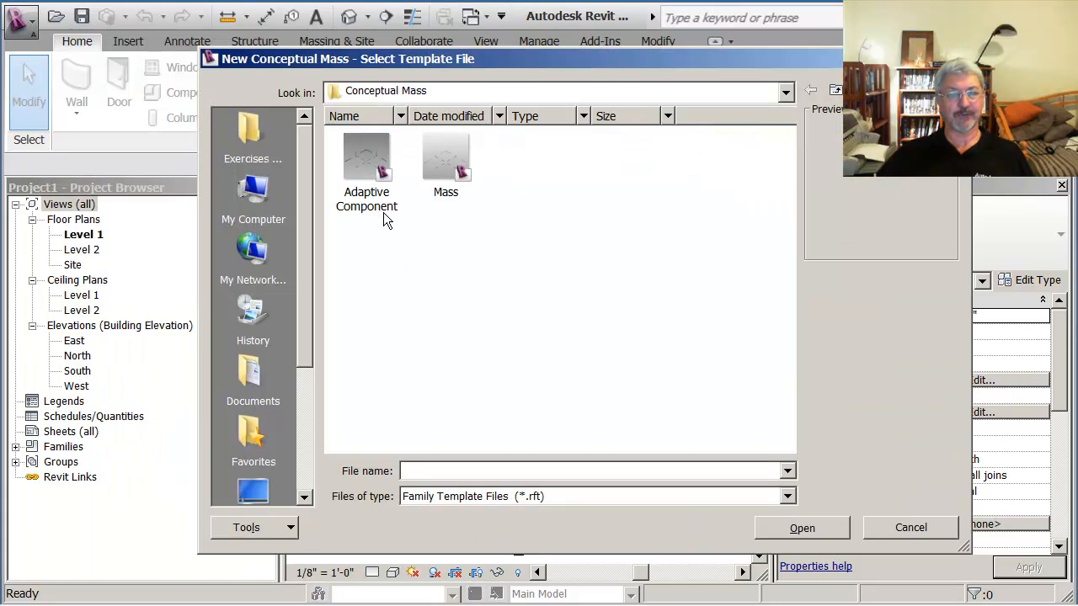
pyautogui.click(367, 160)
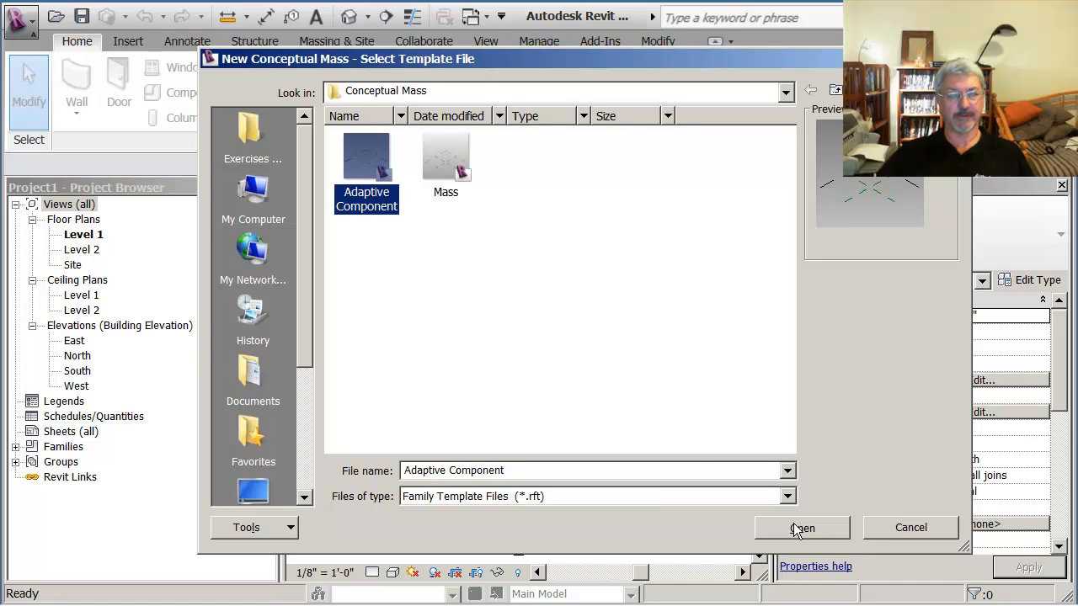
pyautogui.click(801, 527)
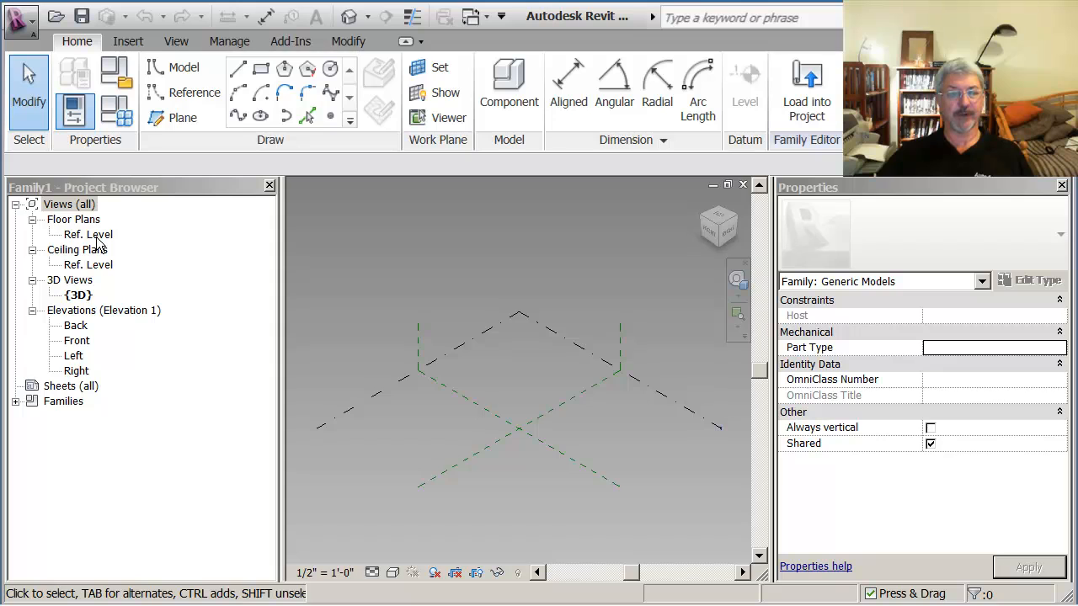
# - In the Ref. Level plan, sketch a model-line rectangle centred on the reference plane crossing
pyautogui.doubleClick(88, 234)
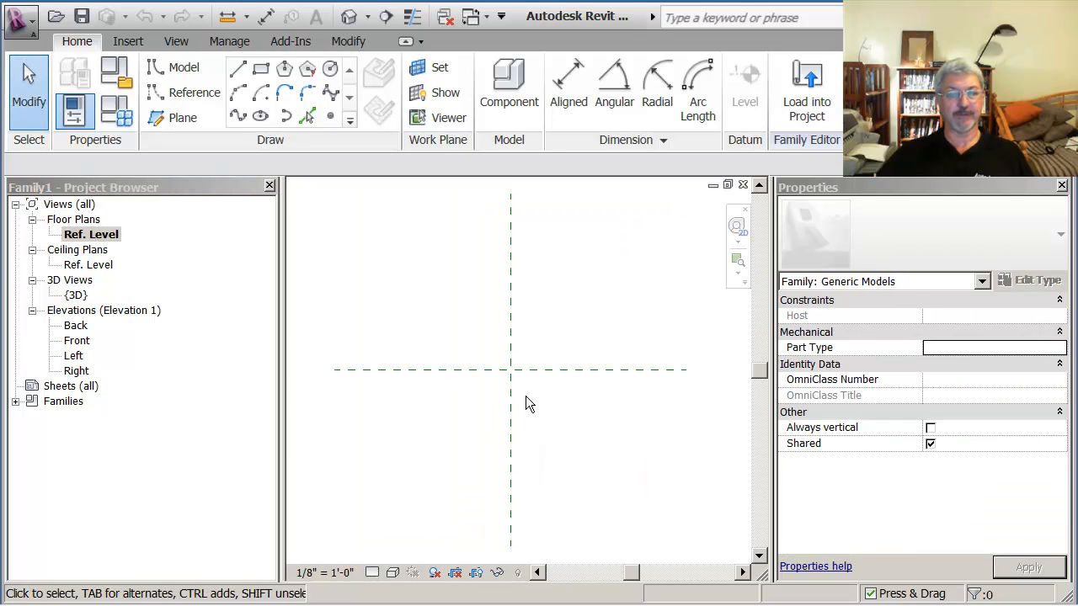
pyautogui.click(522, 370)
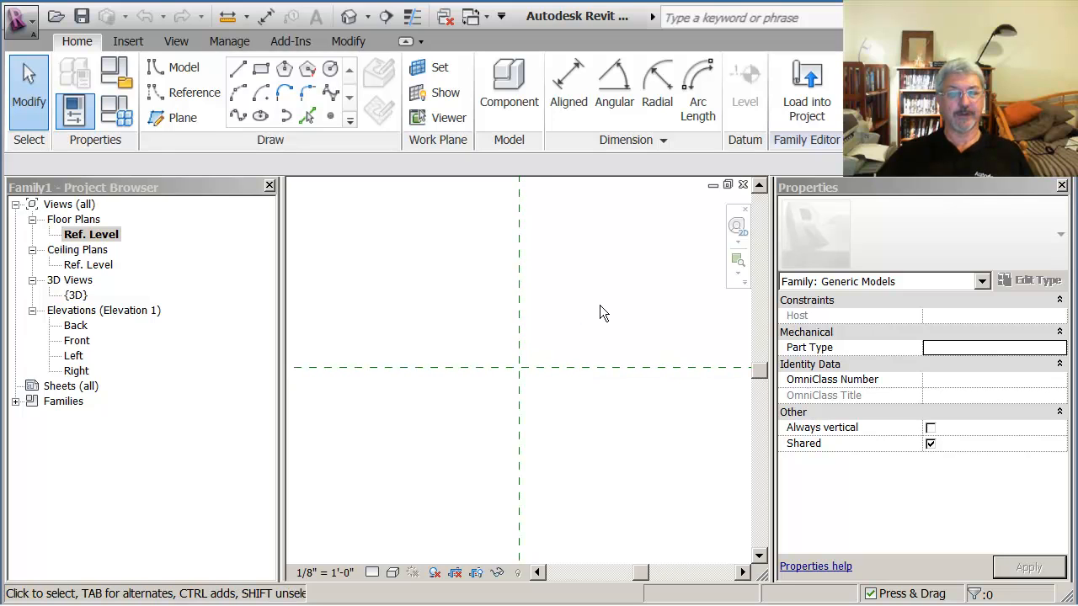
pyautogui.click(261, 93)
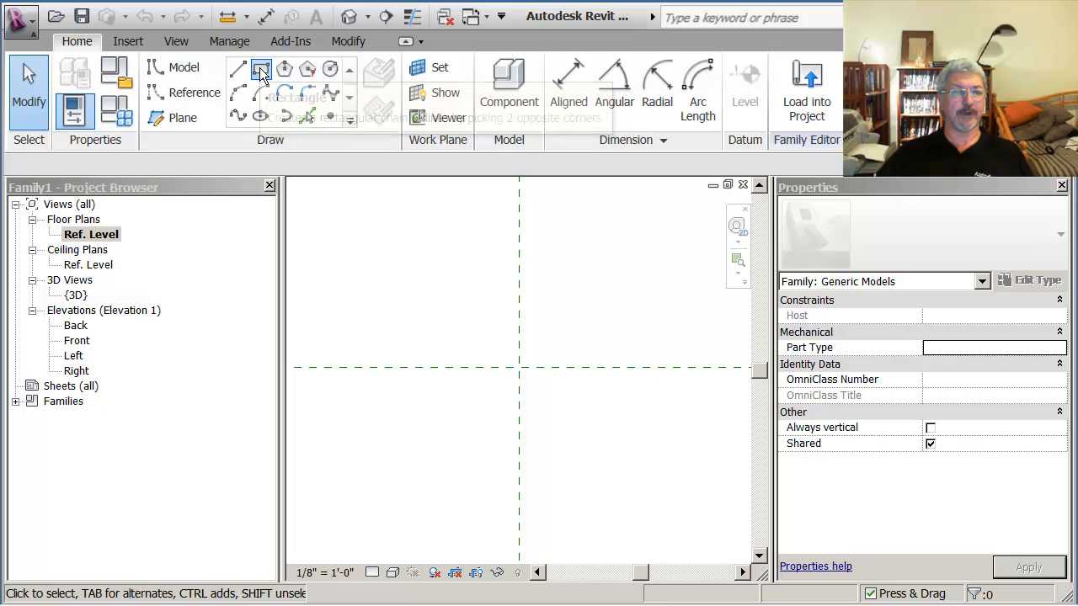
pyautogui.click(261, 69)
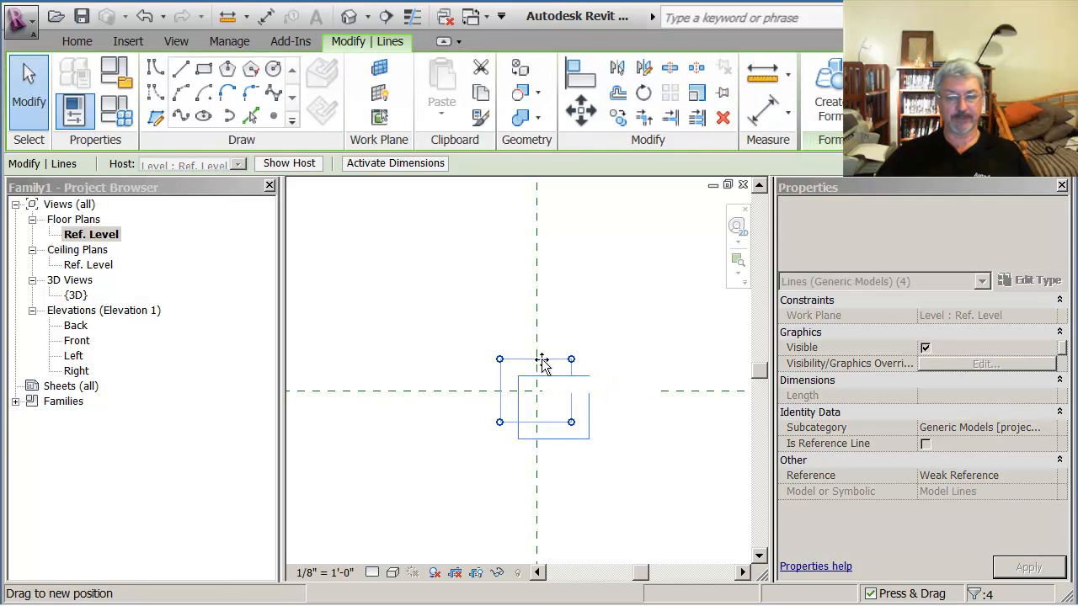
pyautogui.click(587, 429)
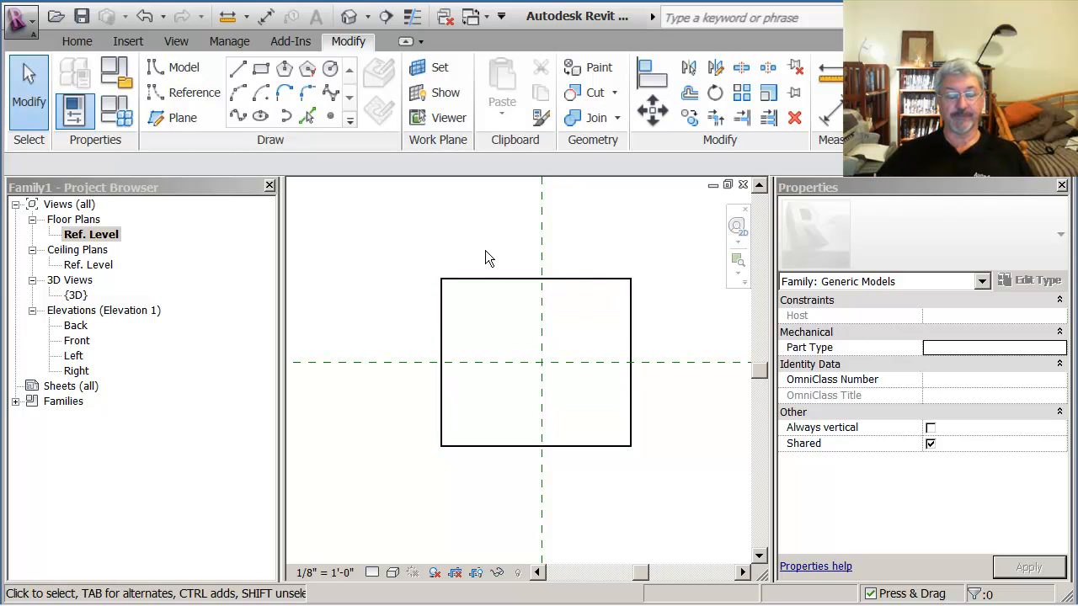
pyautogui.moveTo(461, 244)
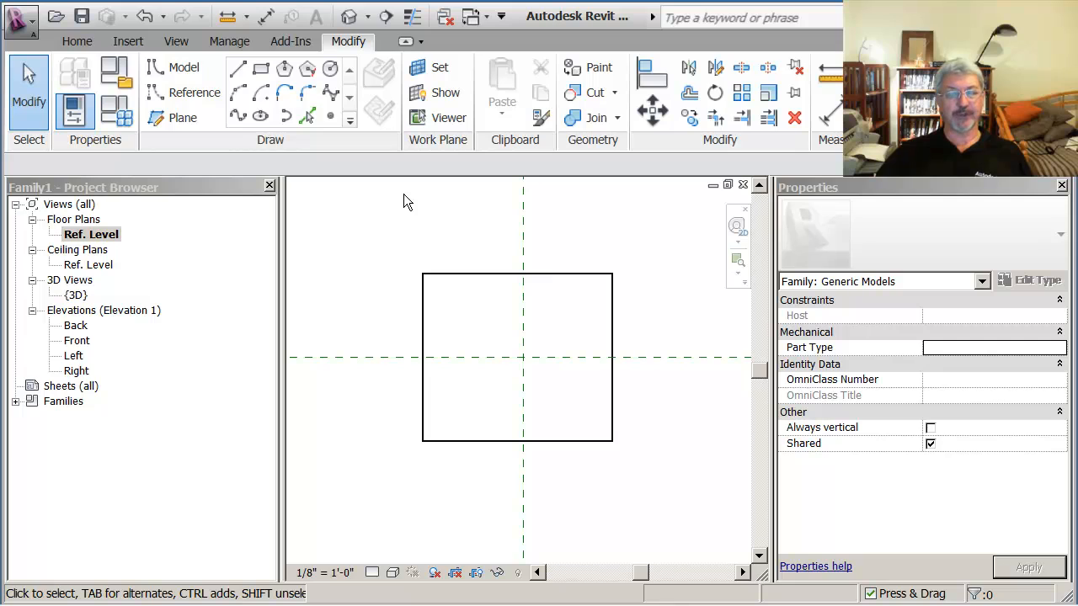
pyautogui.moveTo(399, 196)
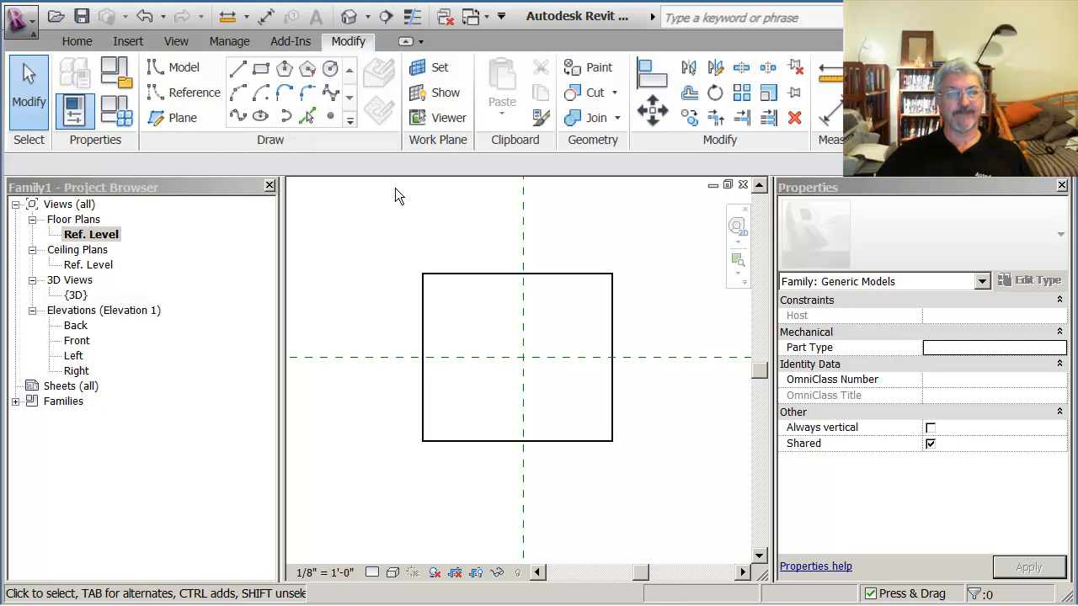
pyautogui.moveTo(393, 194)
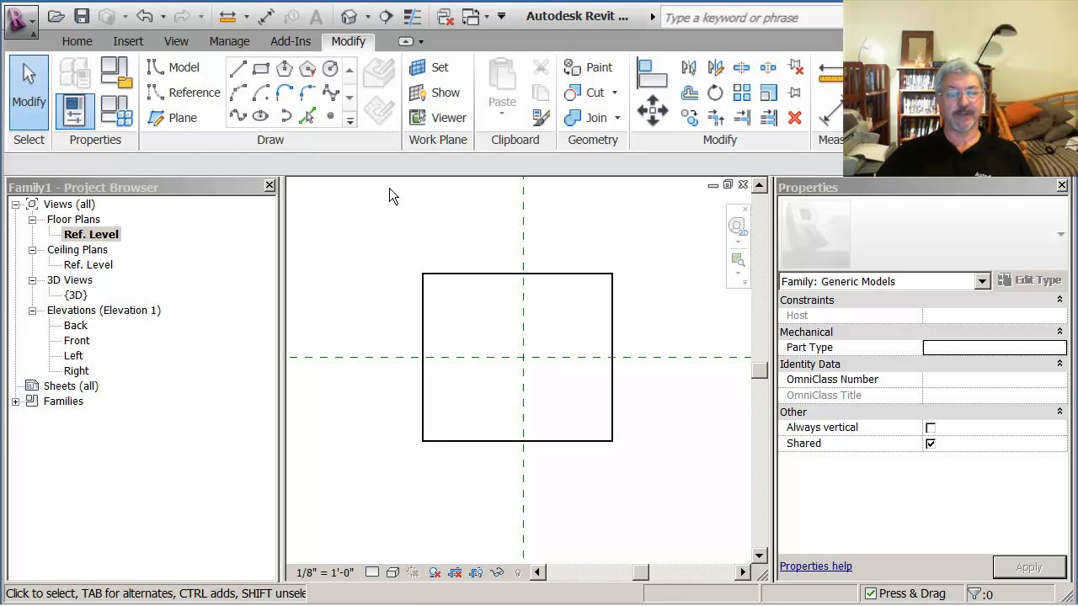
# - Place reference points on the rectangle's four corners with the Point Element tool
pyautogui.click(330, 116)
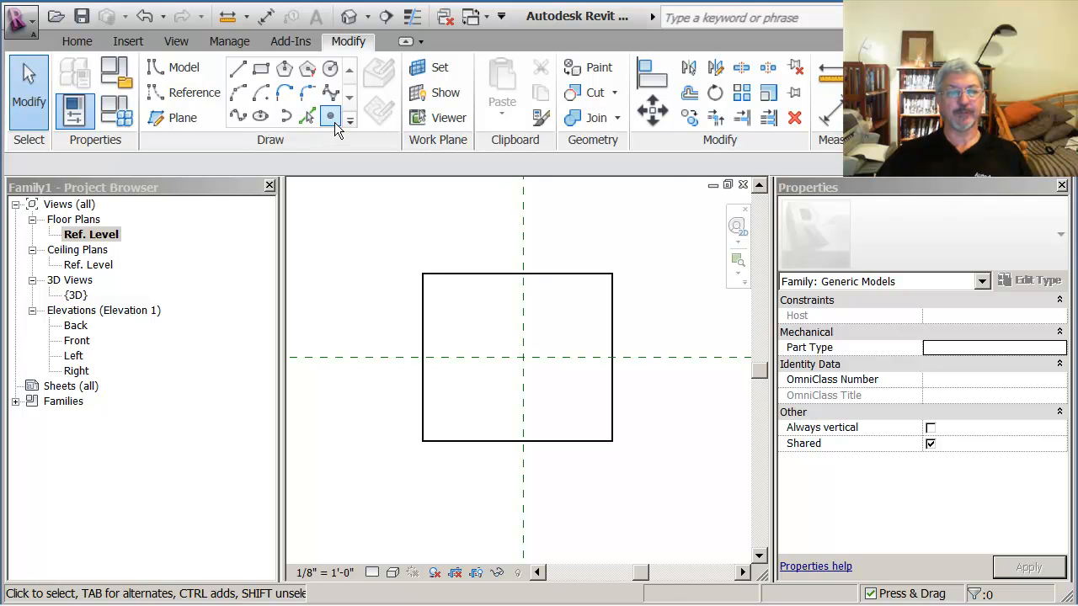
pyautogui.click(330, 116)
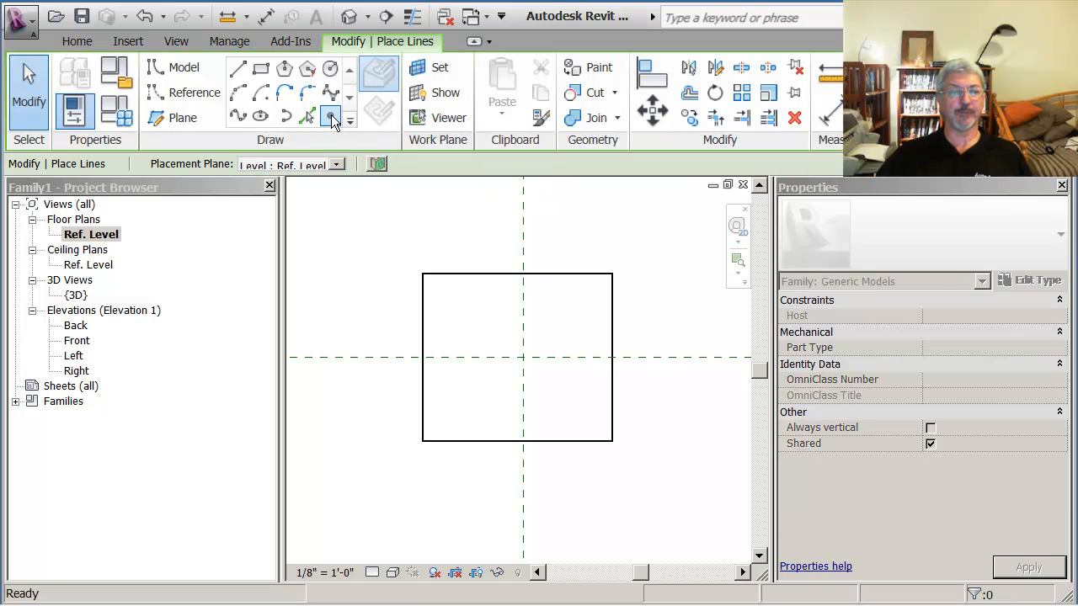
pyautogui.click(337, 164)
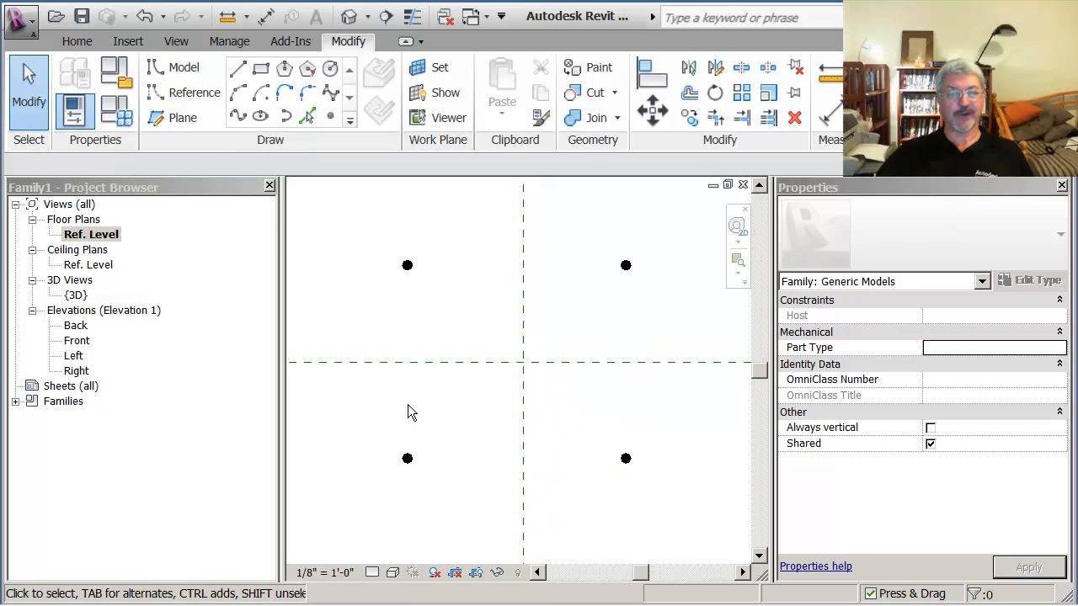
pyautogui.moveTo(410, 327)
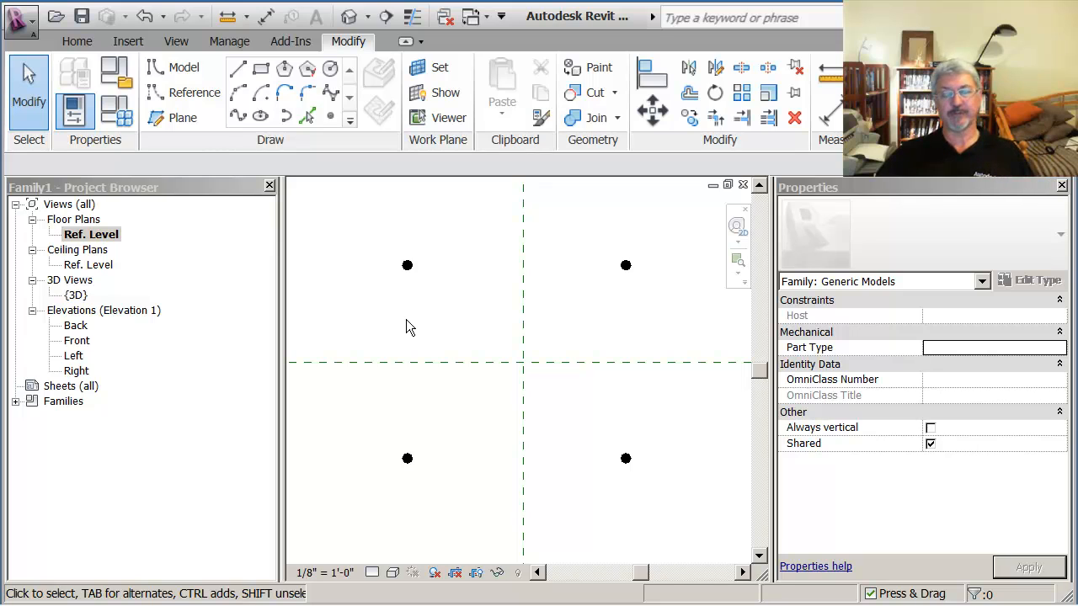
pyautogui.moveTo(374, 253)
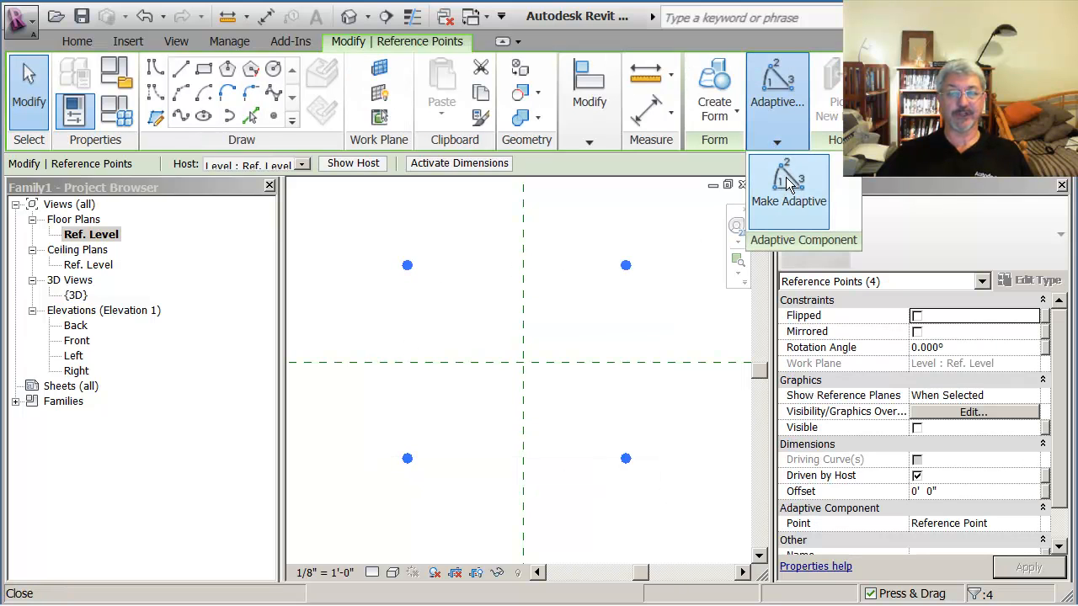
pyautogui.moveTo(789, 179)
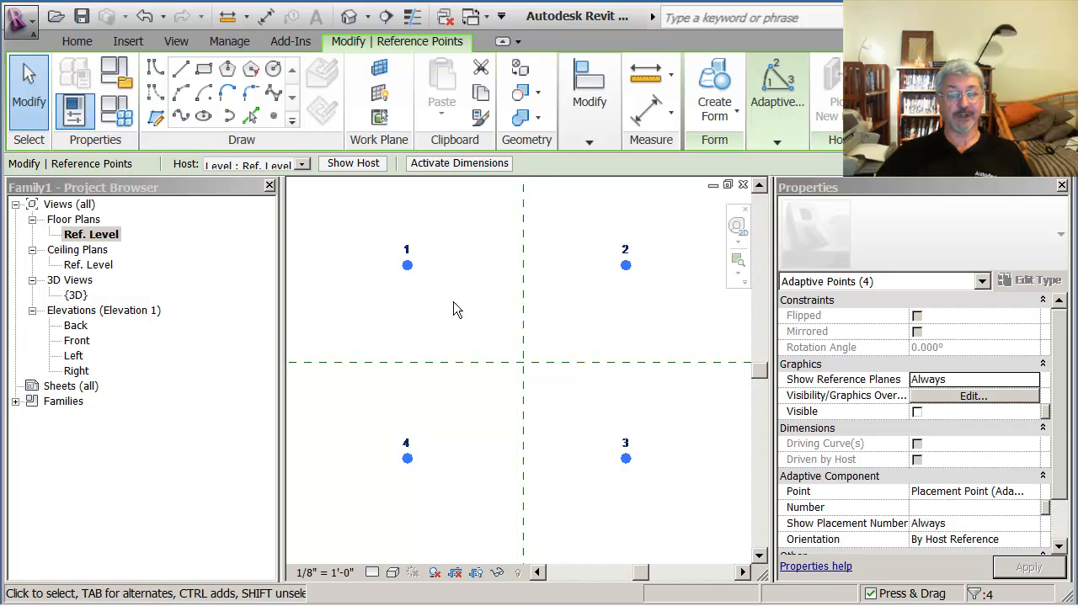
# - Make the four reference points adaptive, numbered 1 to 4
pyautogui.click(626, 457)
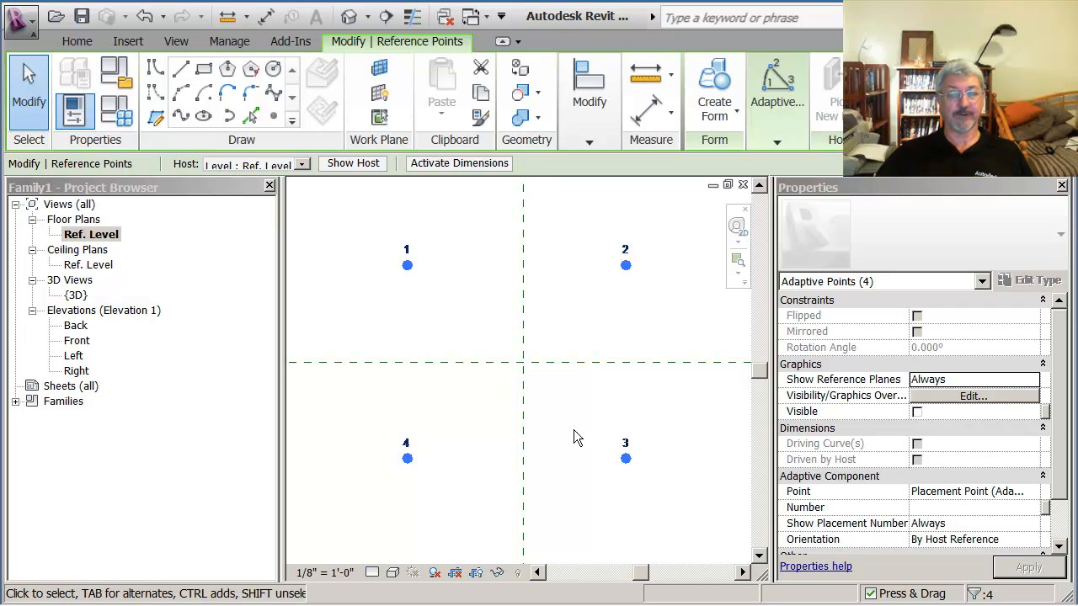
pyautogui.moveTo(508, 306)
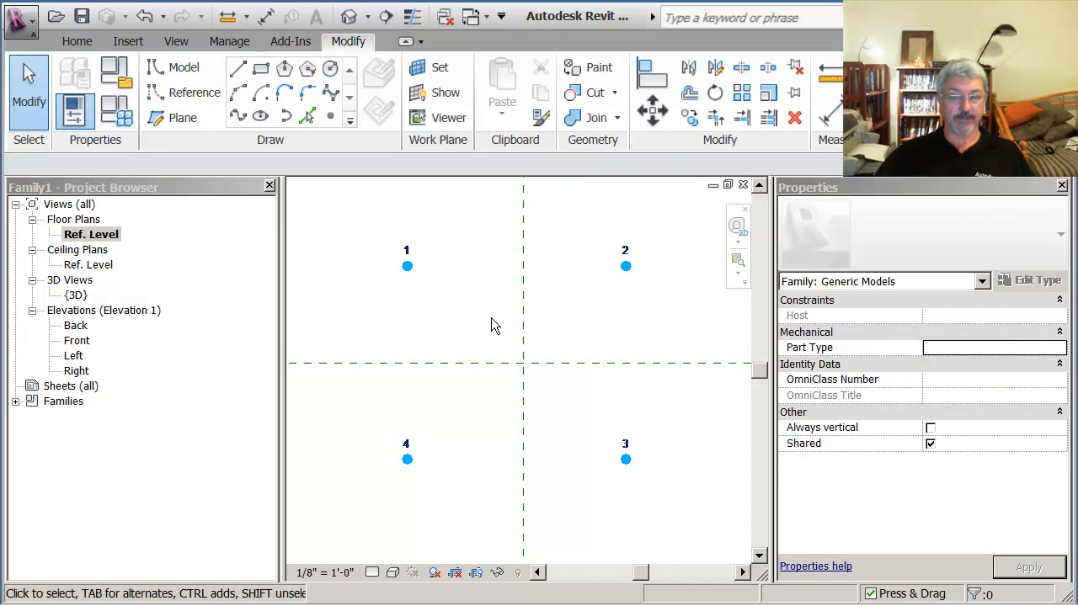
pyautogui.moveTo(447, 321)
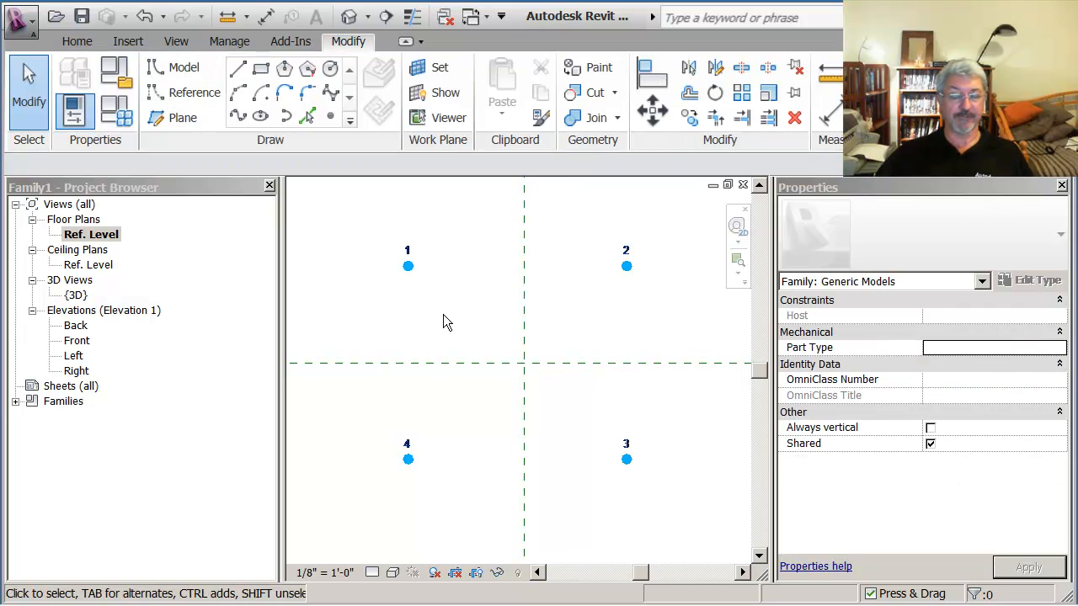
pyautogui.moveTo(520, 344)
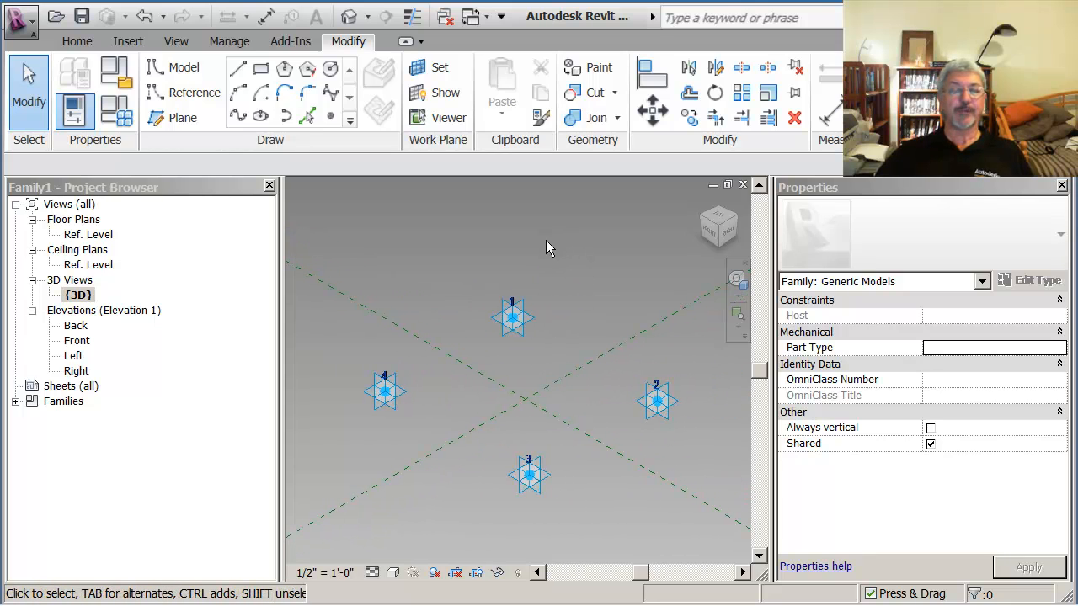
pyautogui.moveTo(554, 247)
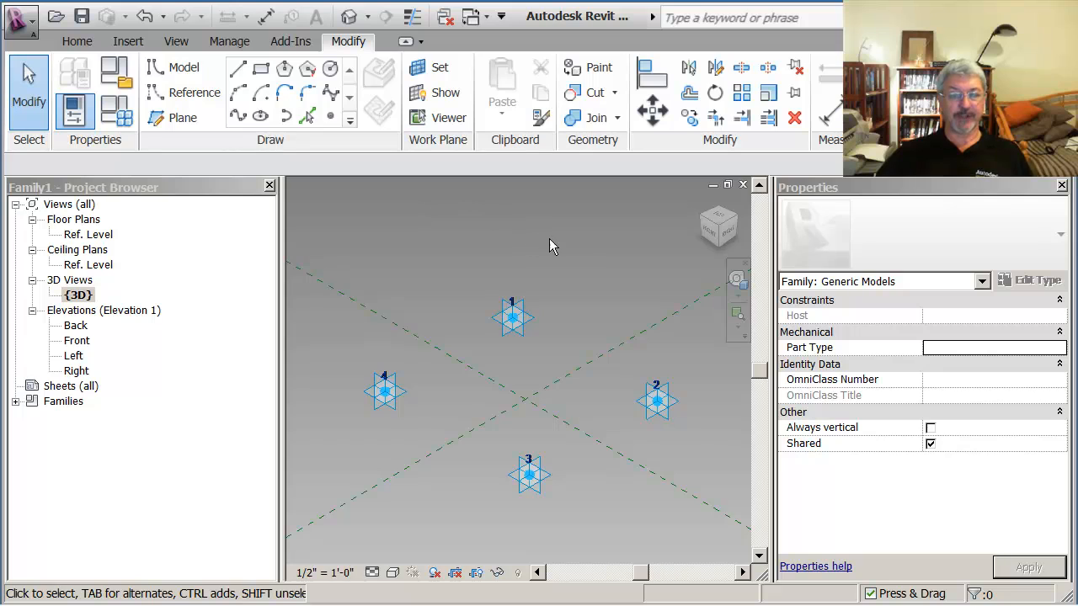
pyautogui.click(513, 319)
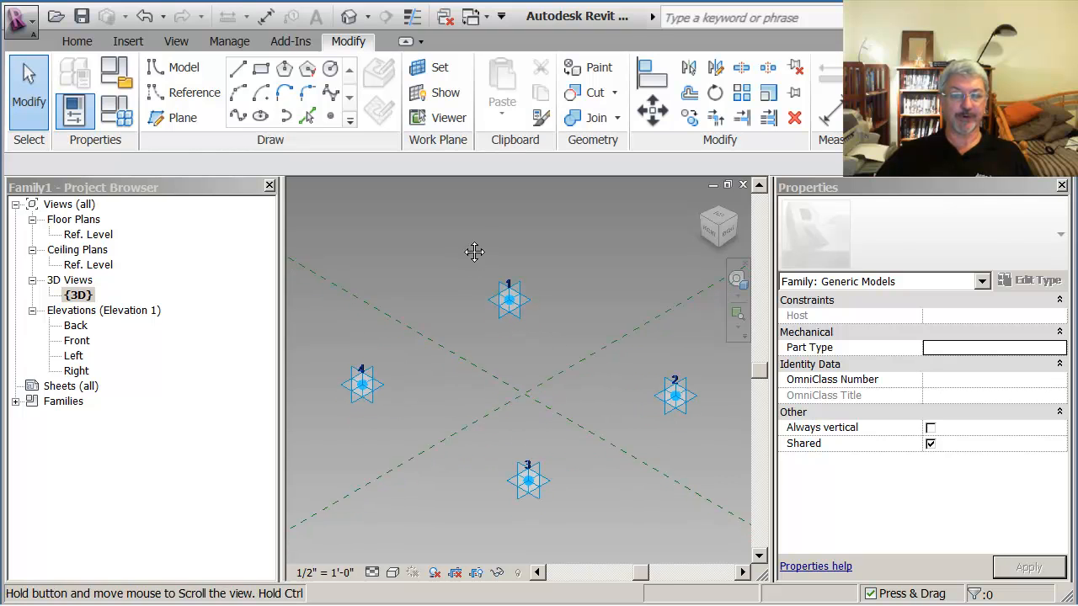
pyautogui.click(509, 301)
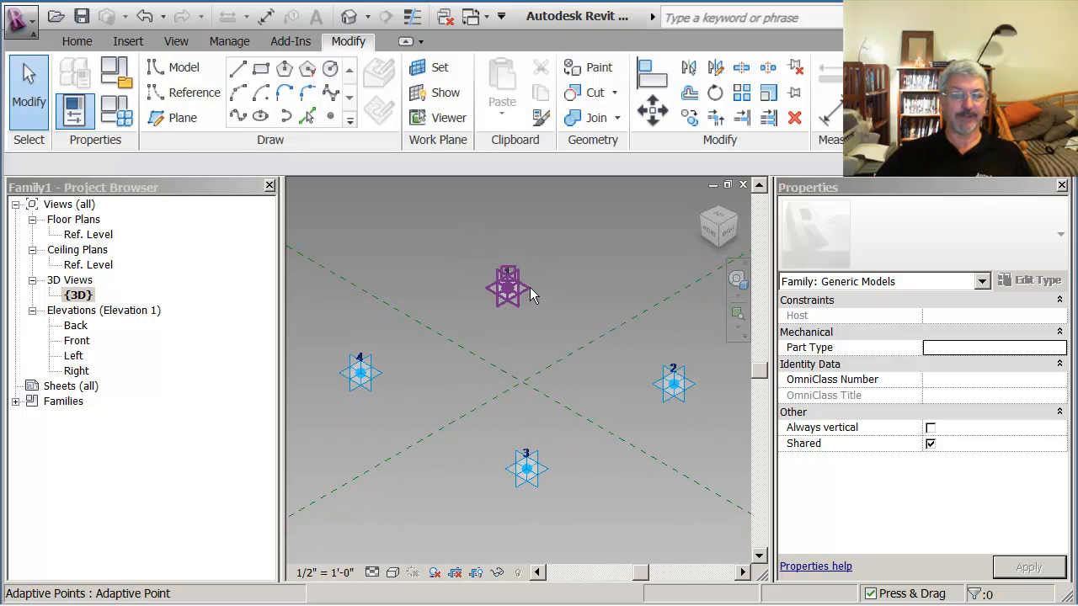
pyautogui.moveTo(530, 295)
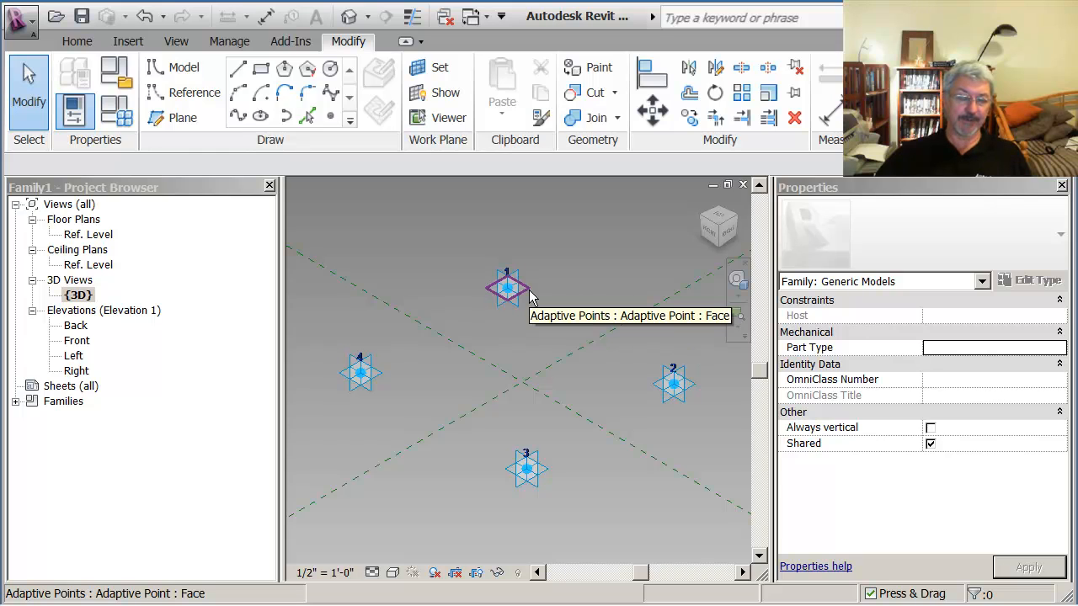
pyautogui.click(674, 383)
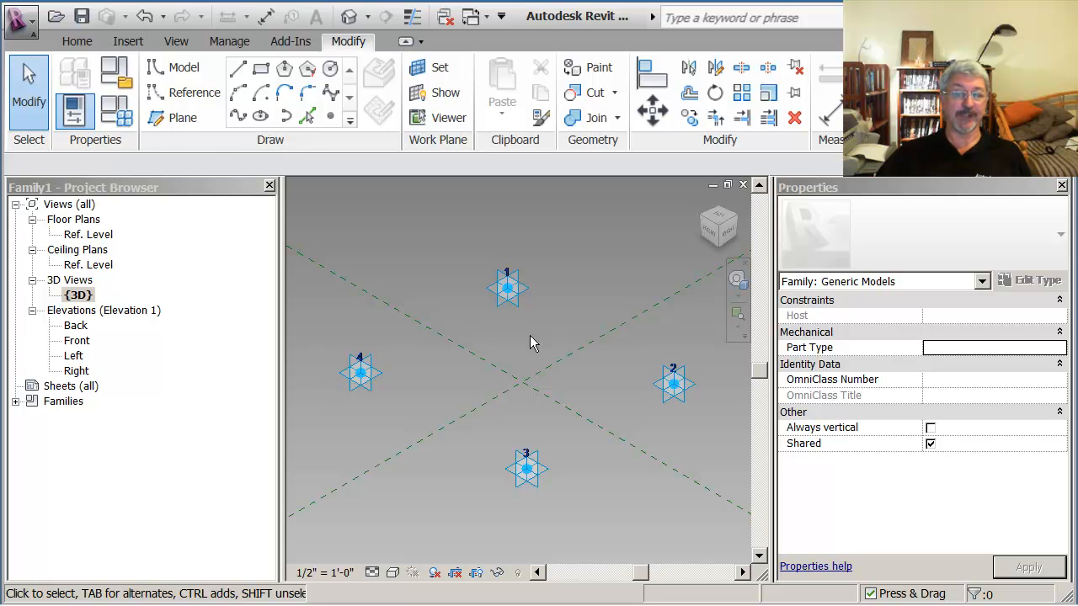
pyautogui.moveTo(508, 288)
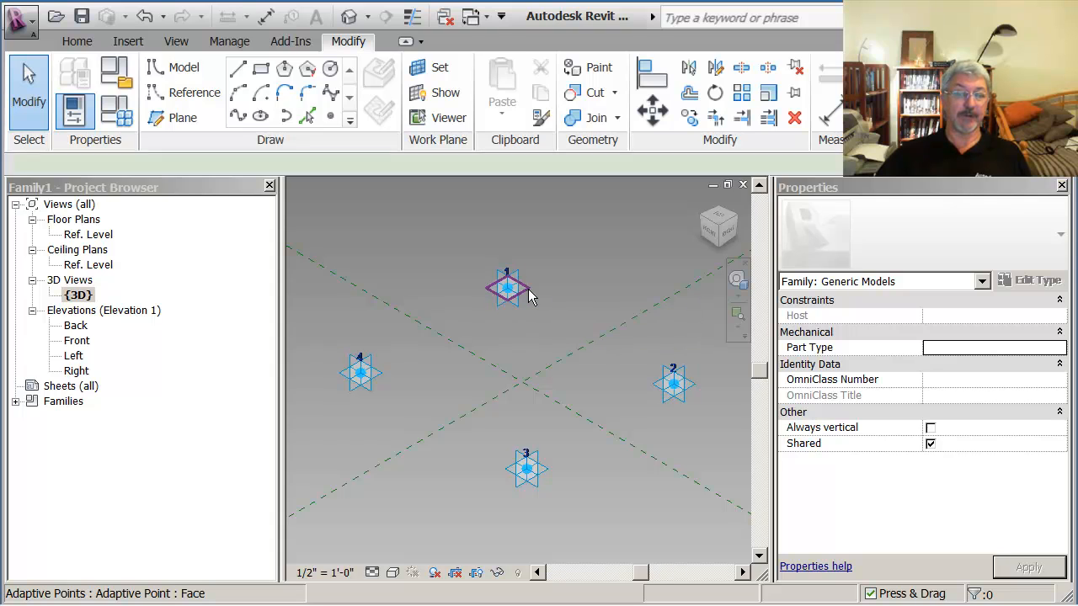
pyautogui.click(507, 289)
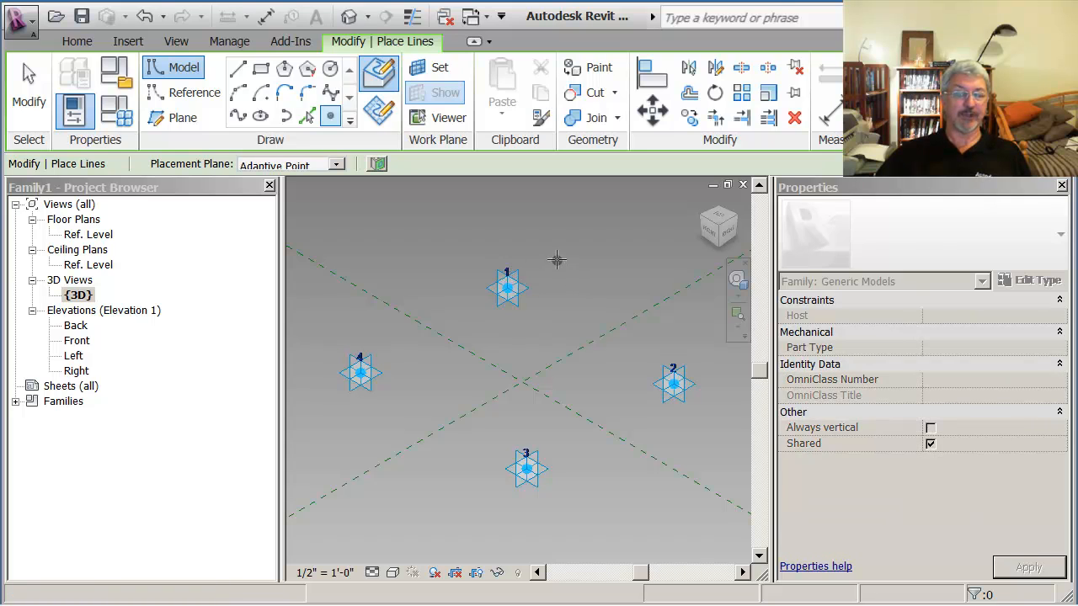
pyautogui.moveTo(505, 286)
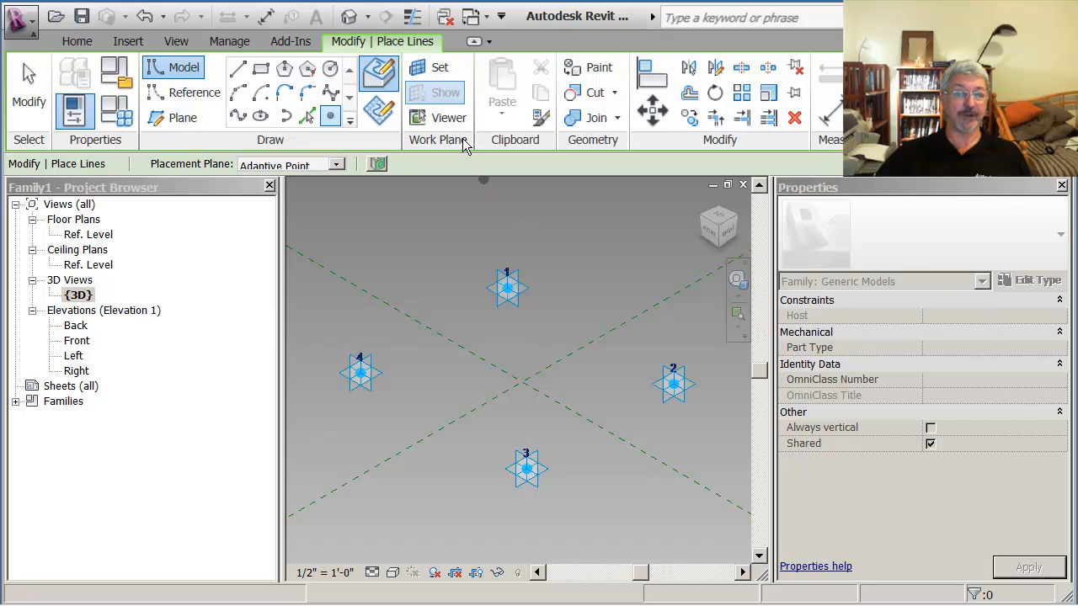
pyautogui.moveTo(439, 67)
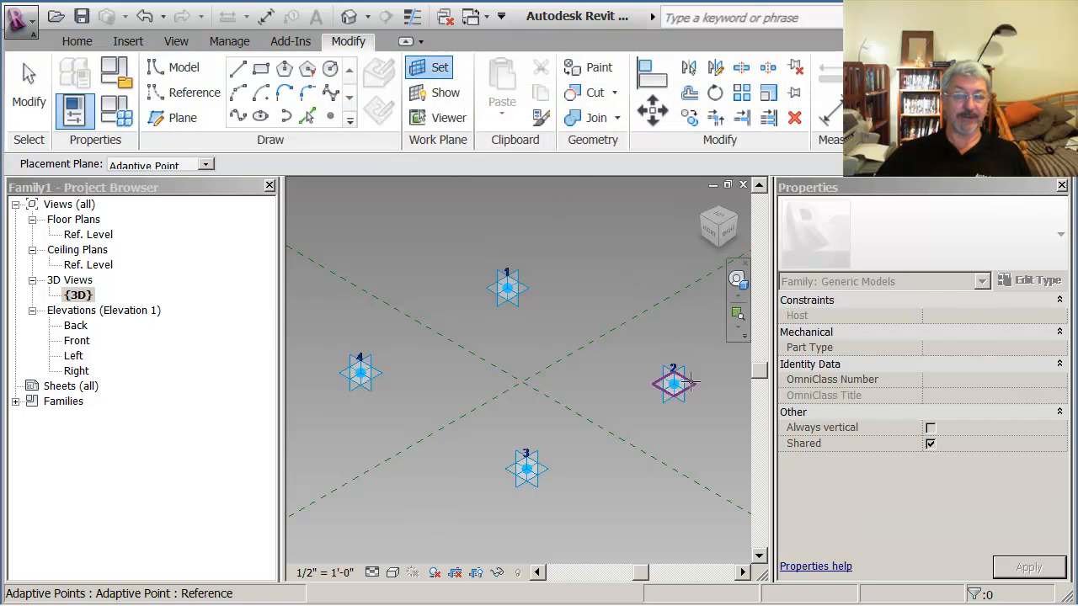
# - Place reference points hosted on the adaptive points as their work planes
pyautogui.click(331, 116)
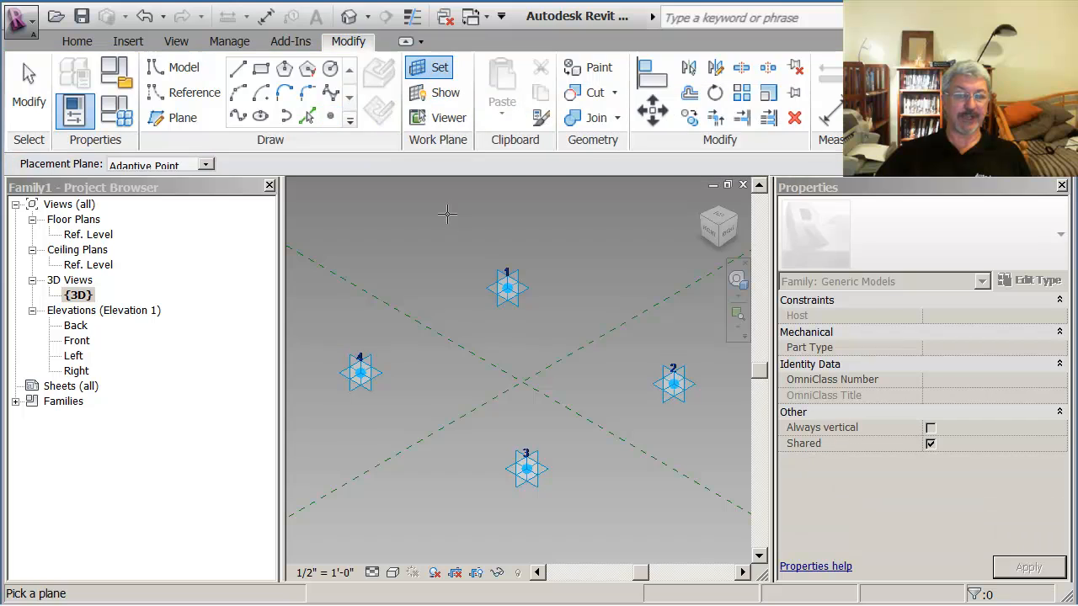
pyautogui.click(184, 68)
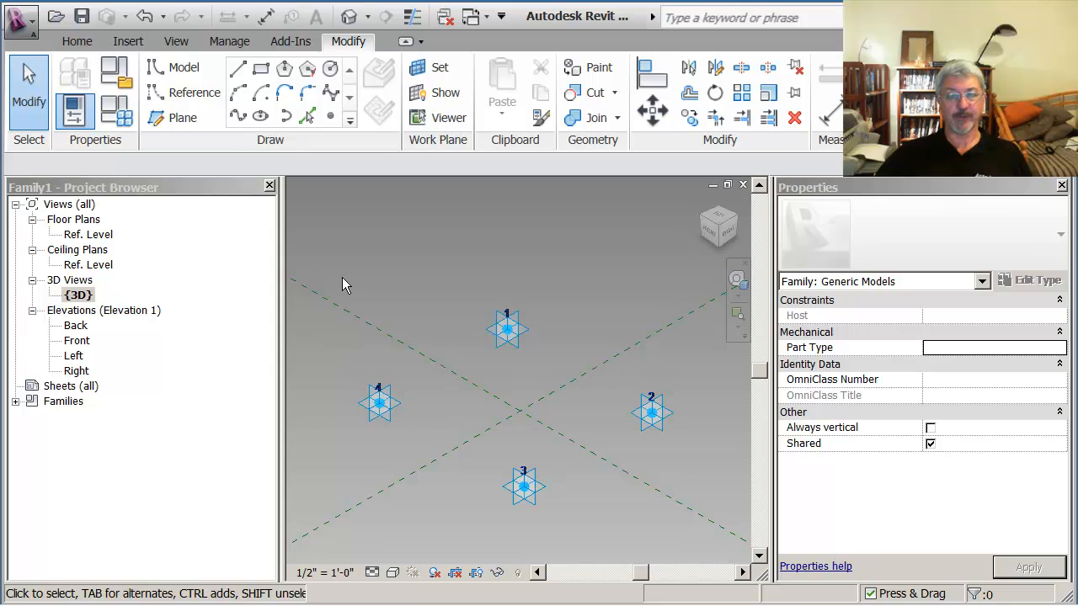
# - Filter the selection to the reference points and set their Offset to 1
pyautogui.moveTo(343, 283); pyautogui.dragTo(702, 533)
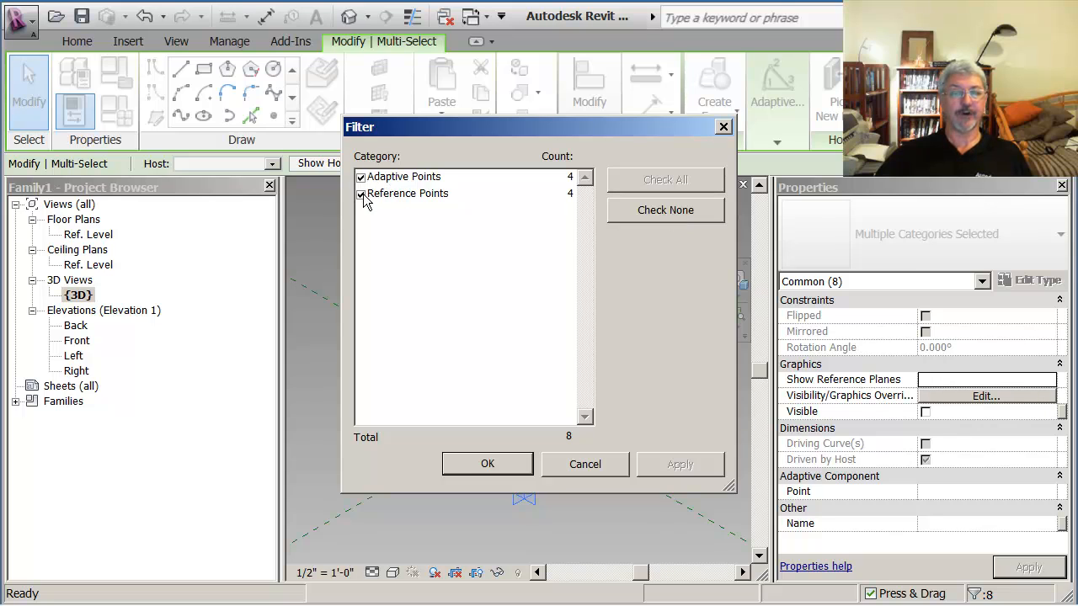
pyautogui.click(360, 176)
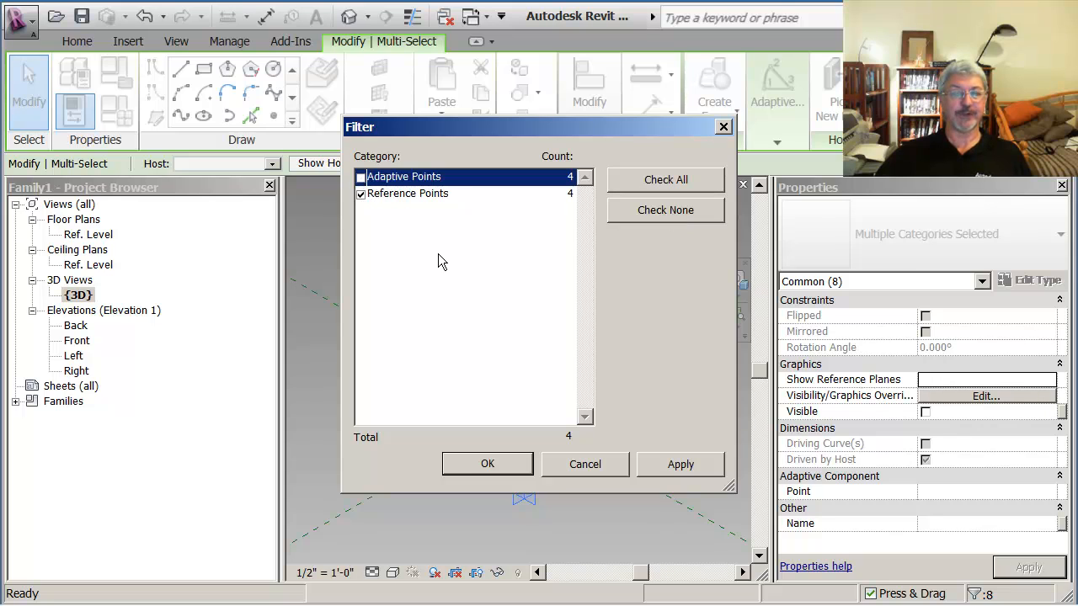
pyautogui.click(487, 464)
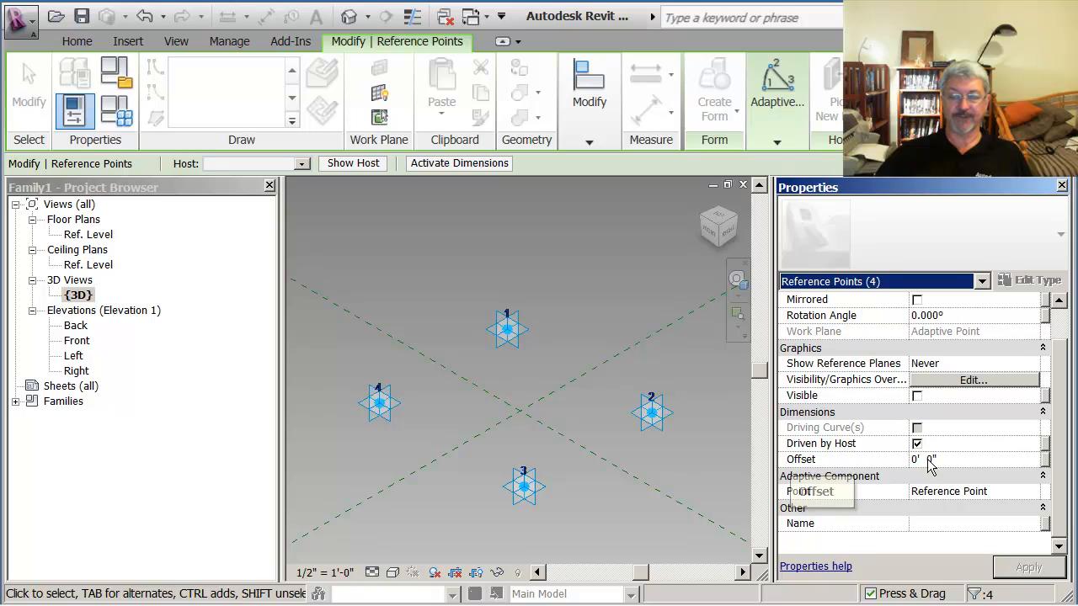
pyautogui.click(927, 459)
pyautogui.write('1')
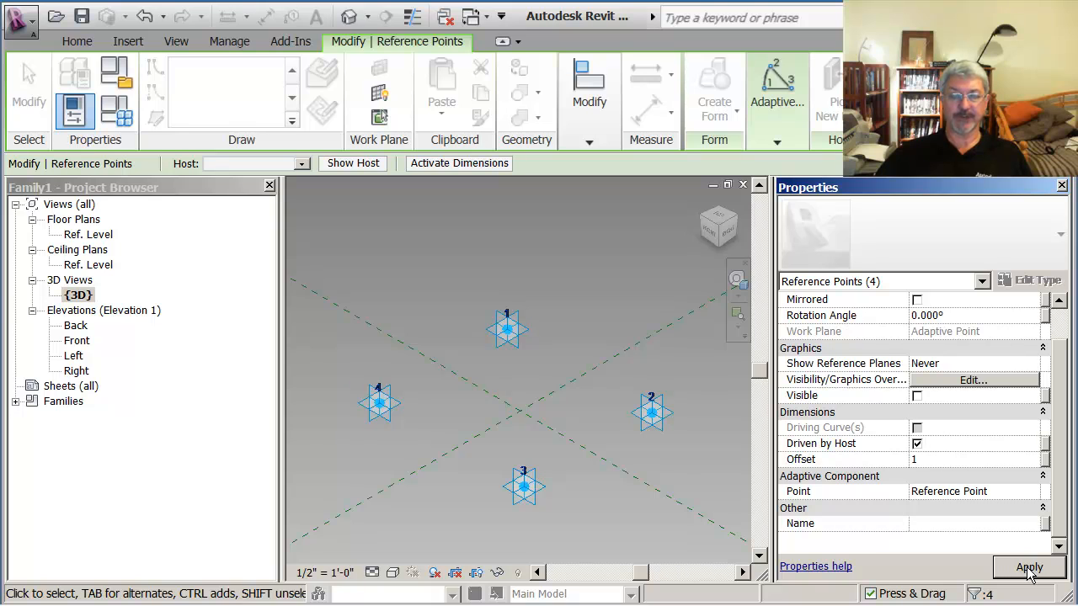
pyautogui.click(1028, 567)
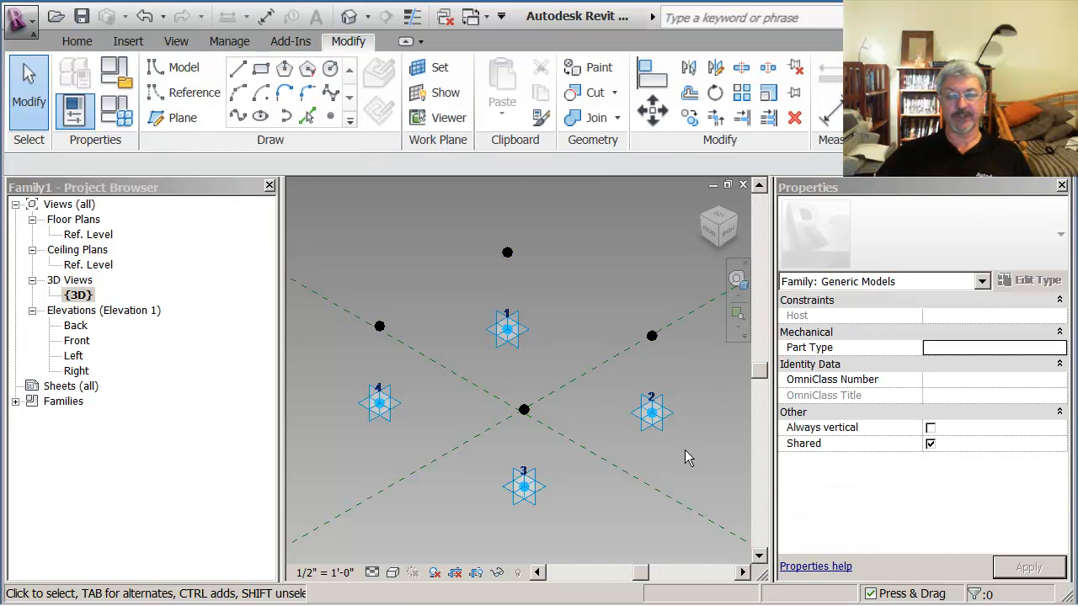
pyautogui.moveTo(593, 342)
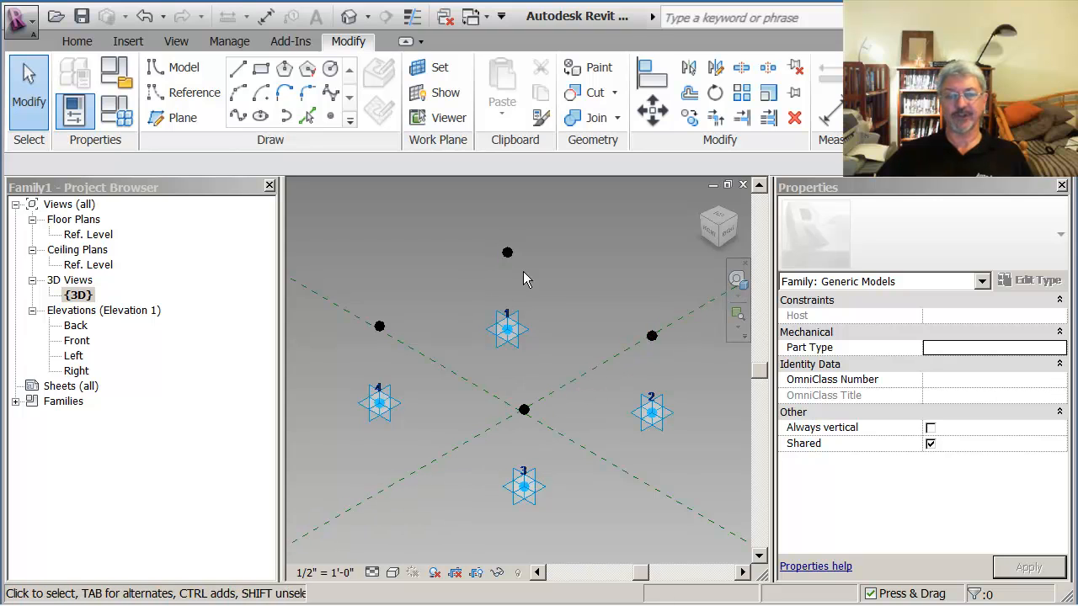
pyautogui.moveTo(539, 316)
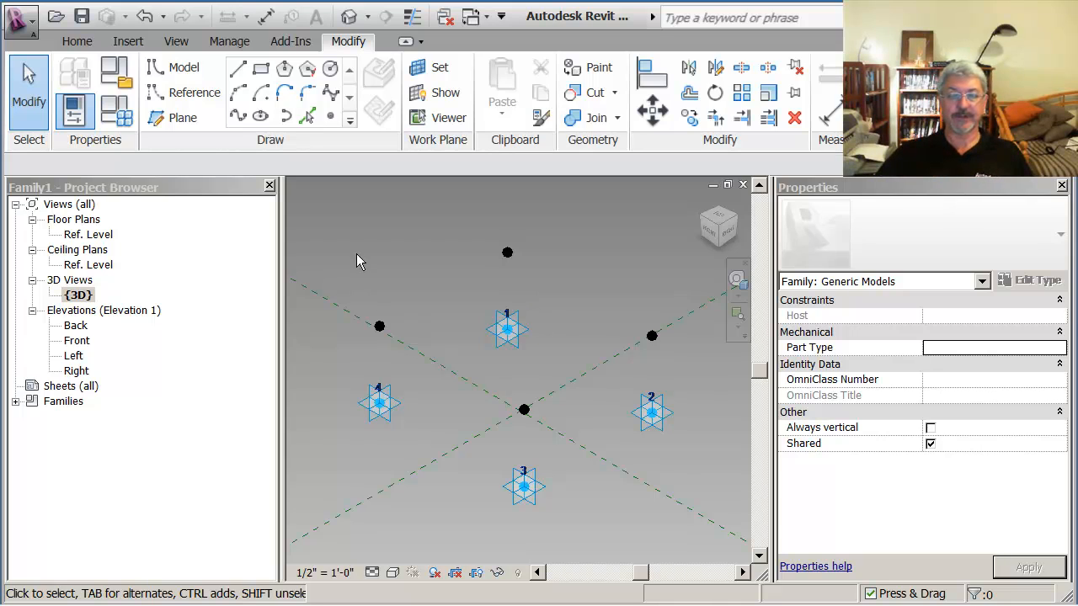
pyautogui.moveTo(644, 341)
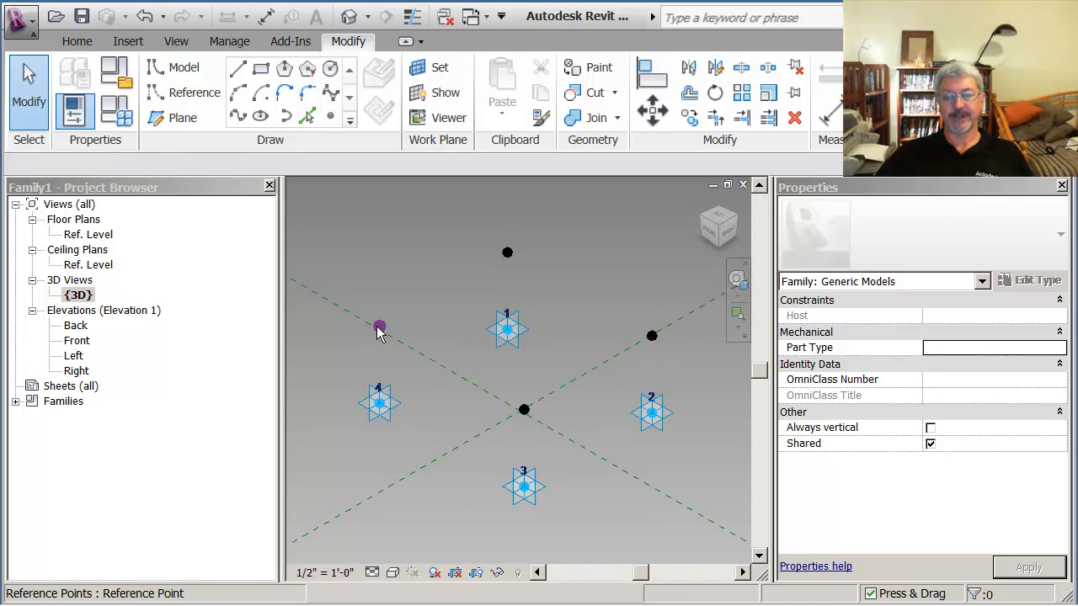
# - Reselect only the four reference points to associate their Offset with a parameter
pyautogui.click(564, 398)
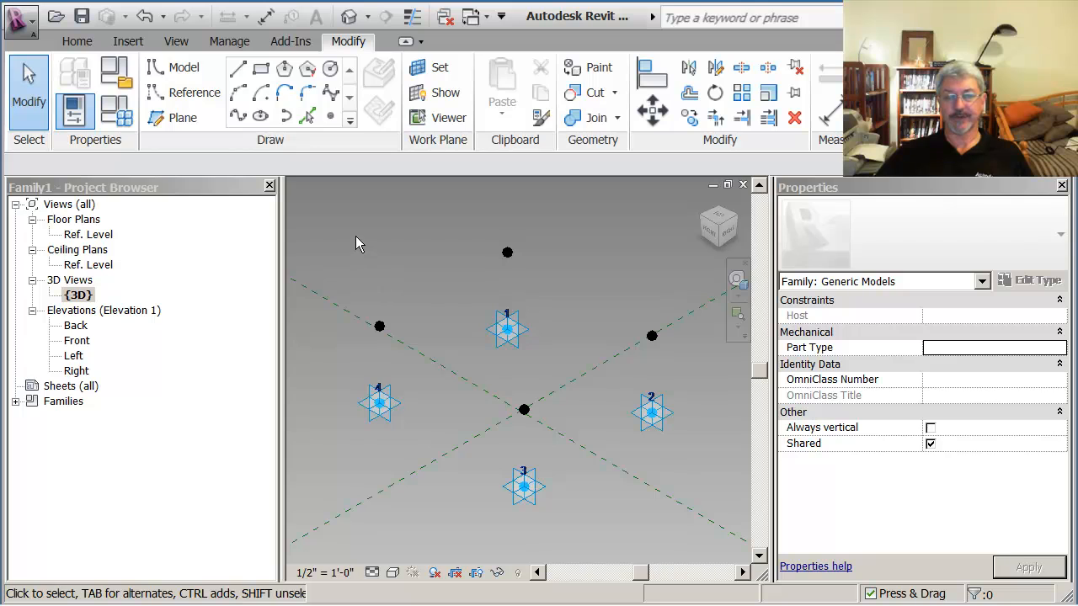
pyautogui.moveTo(354, 245); pyautogui.dragTo(669, 433)
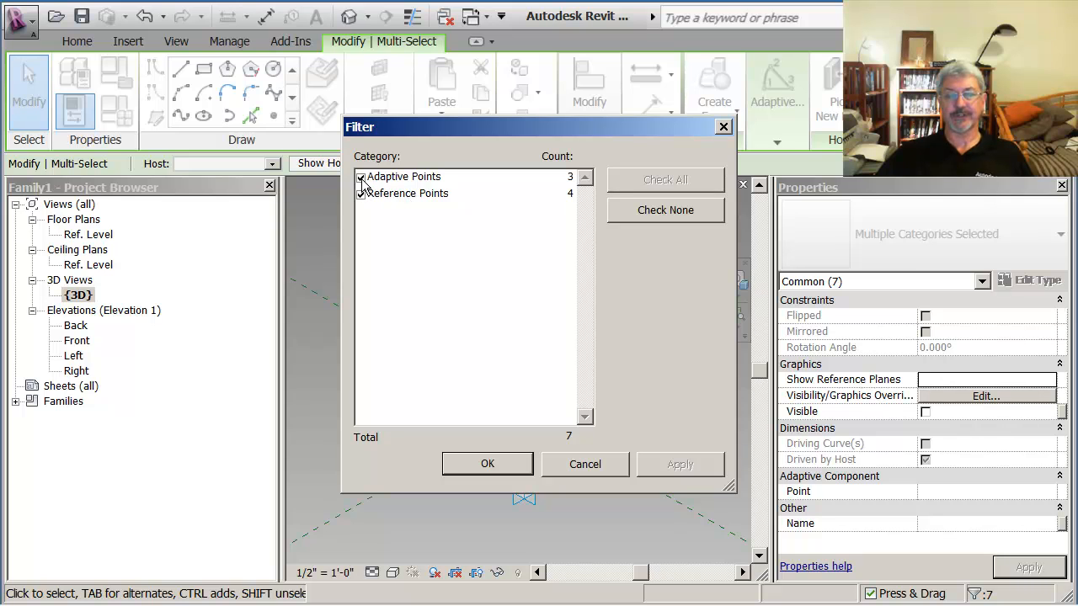
pyautogui.click(361, 176)
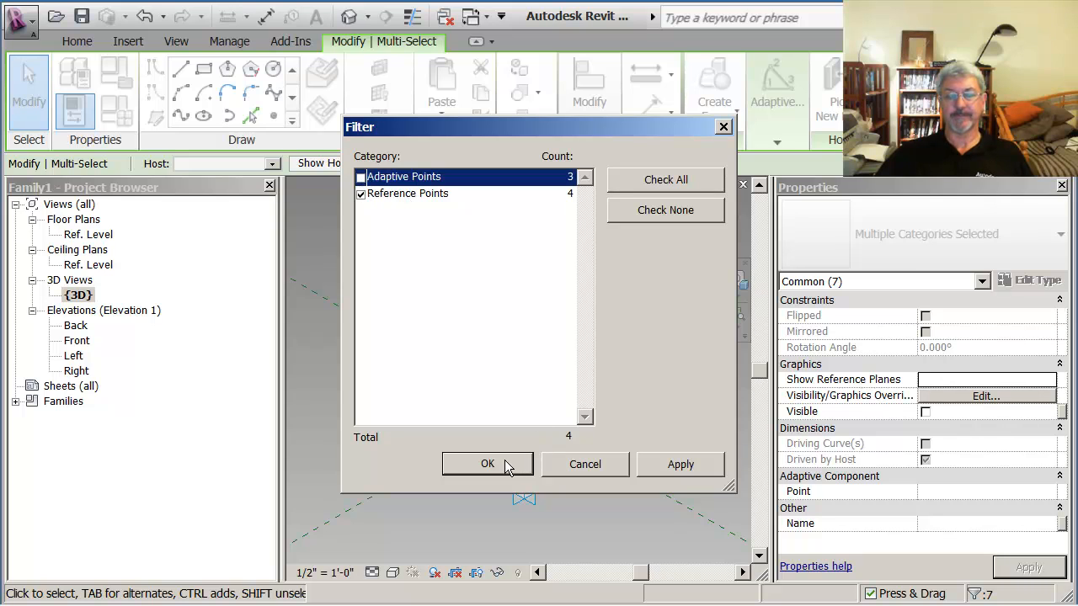
pyautogui.click(487, 464)
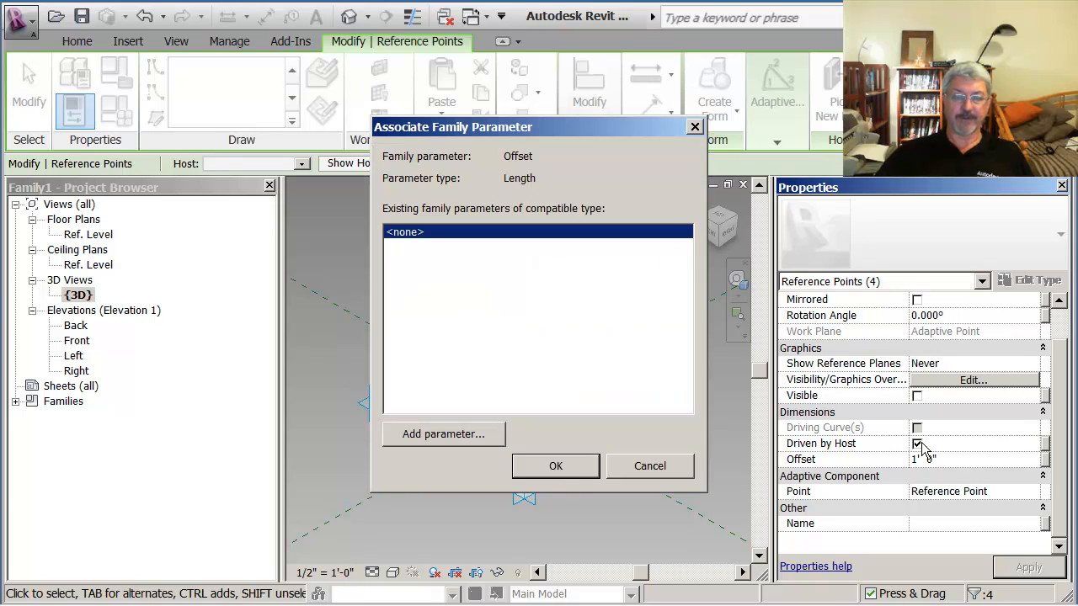
# - Add a Depth type parameter and associate it with the points' Offset
pyautogui.click(443, 433)
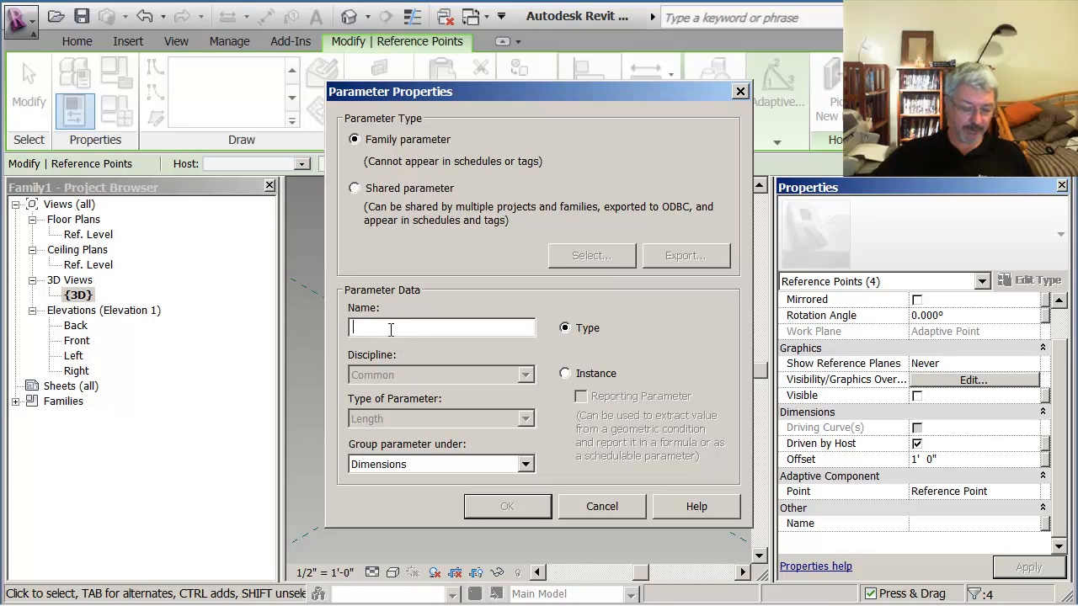
pyautogui.write('Depth')
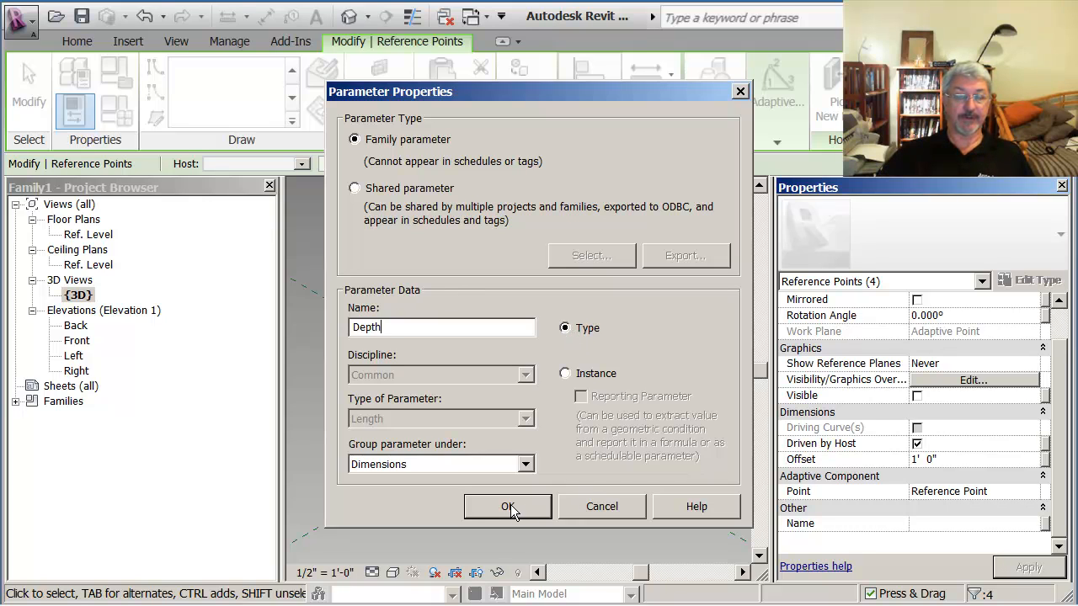
pyautogui.click(508, 507)
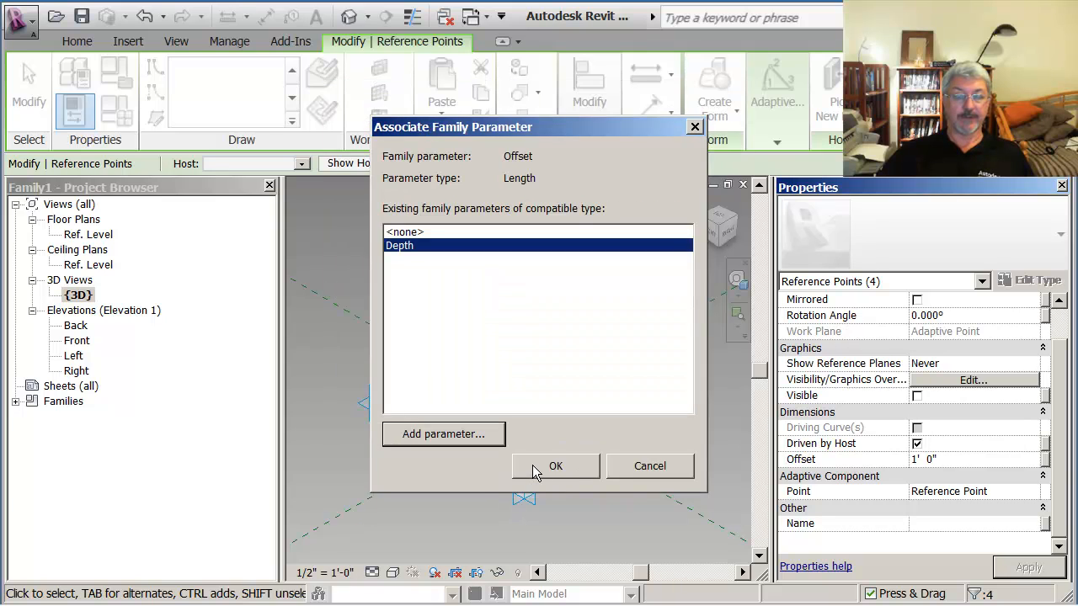
pyautogui.click(555, 466)
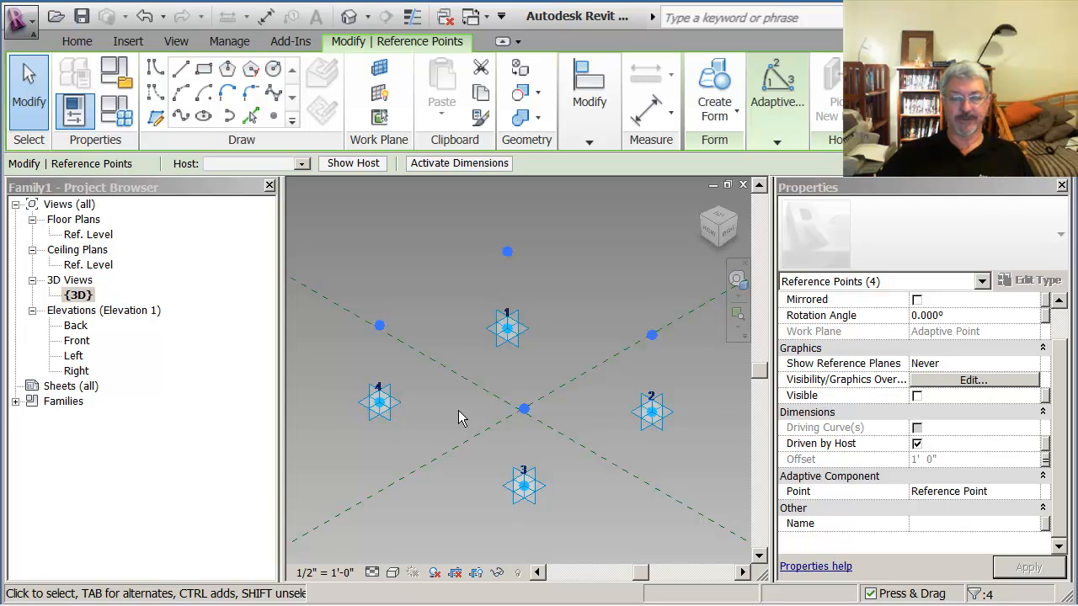
pyautogui.moveTo(349, 240)
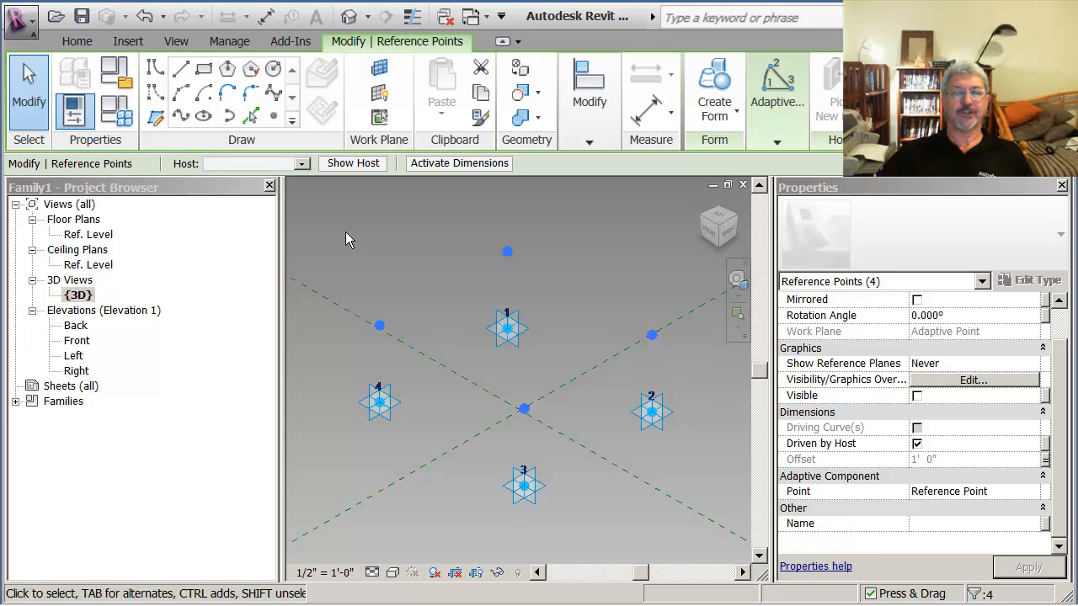
pyautogui.moveTo(126, 110)
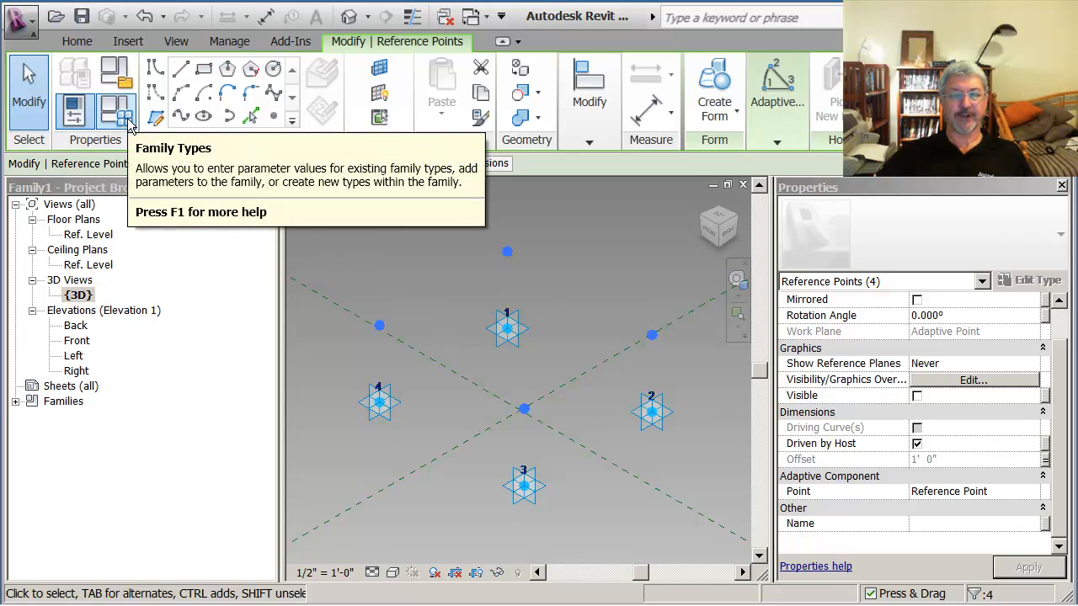
# - In Family Types, create the 12" type with Depth 1' 0"
pyautogui.click(120, 109)
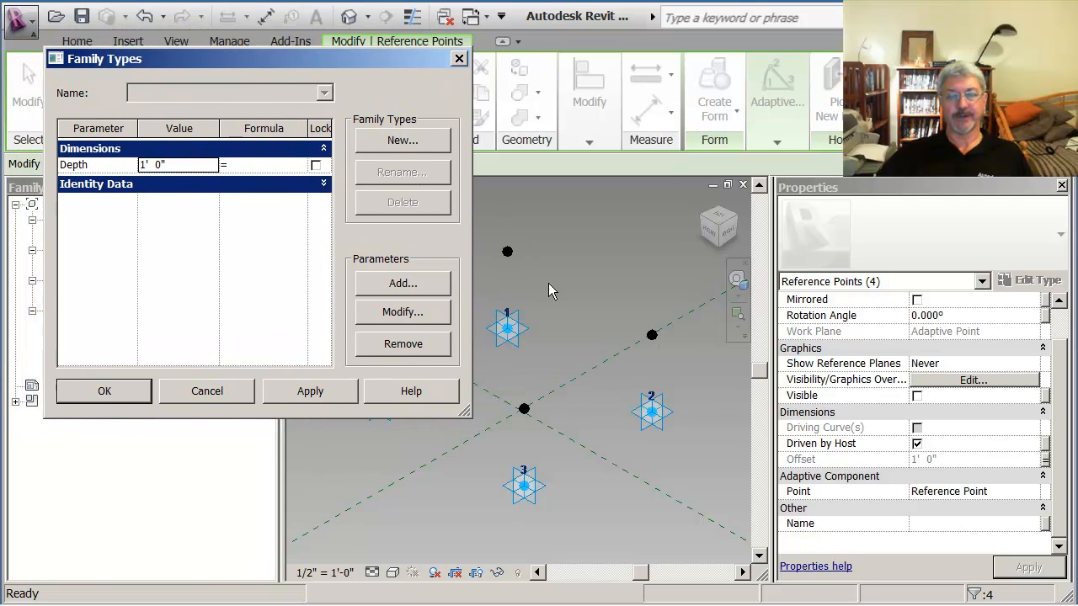
pyautogui.moveTo(219, 190)
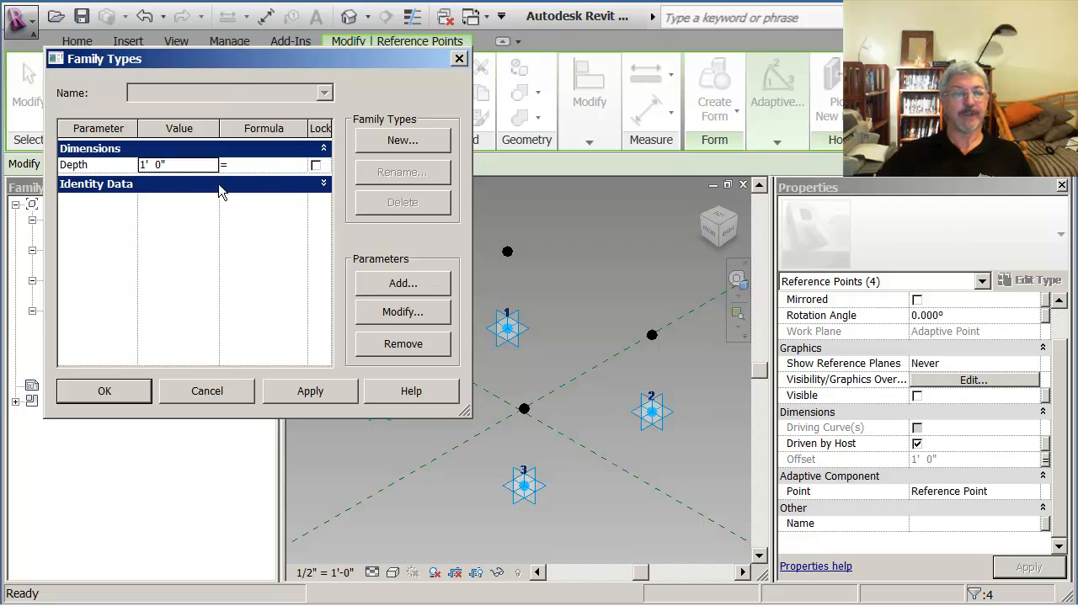
pyautogui.click(402, 141)
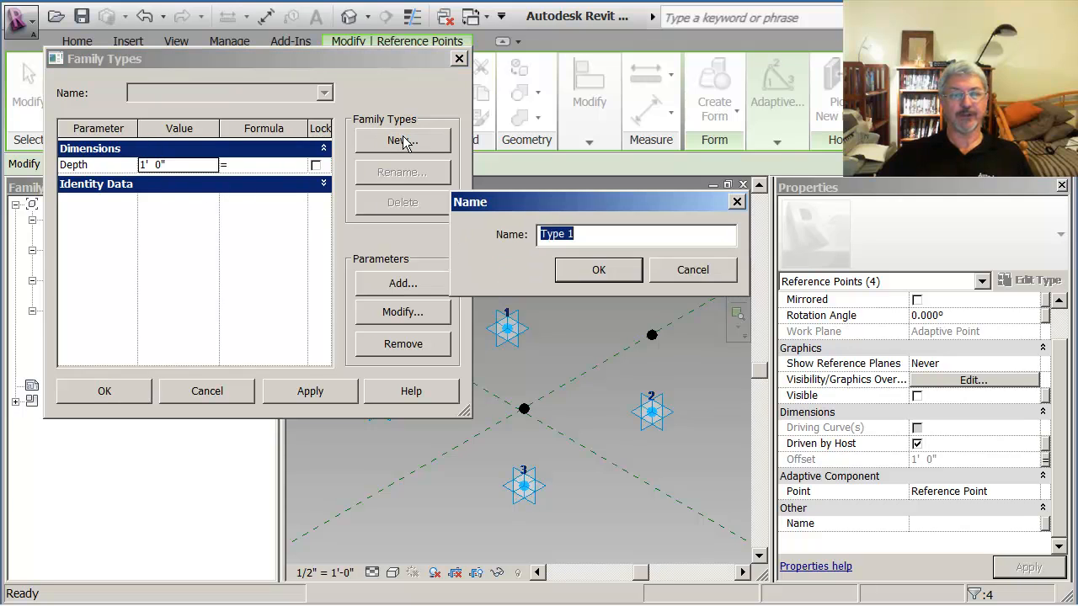
pyautogui.moveTo(497, 250)
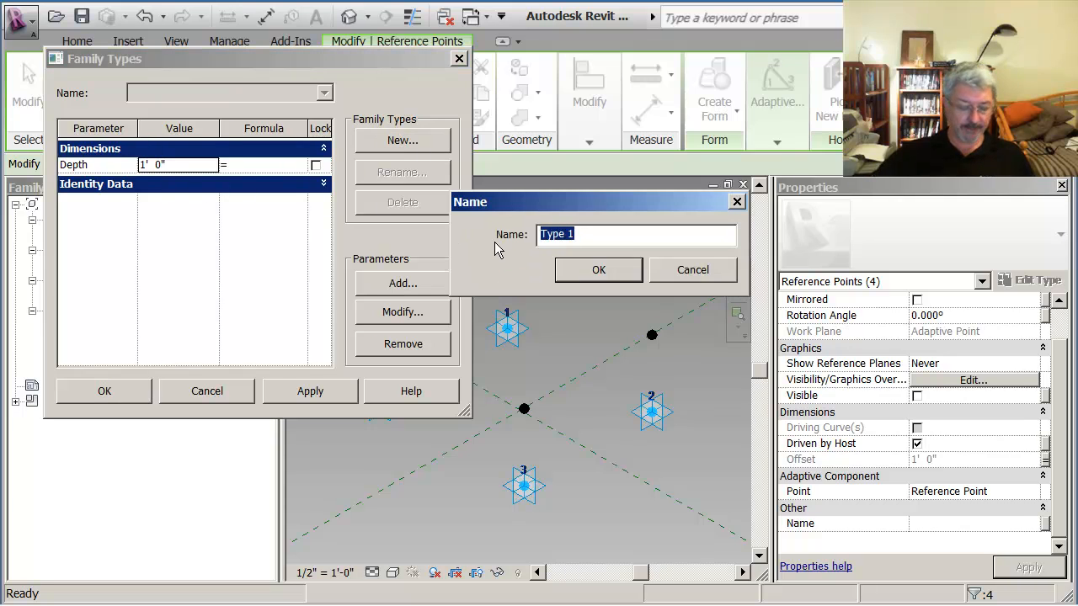
pyautogui.write('12"')
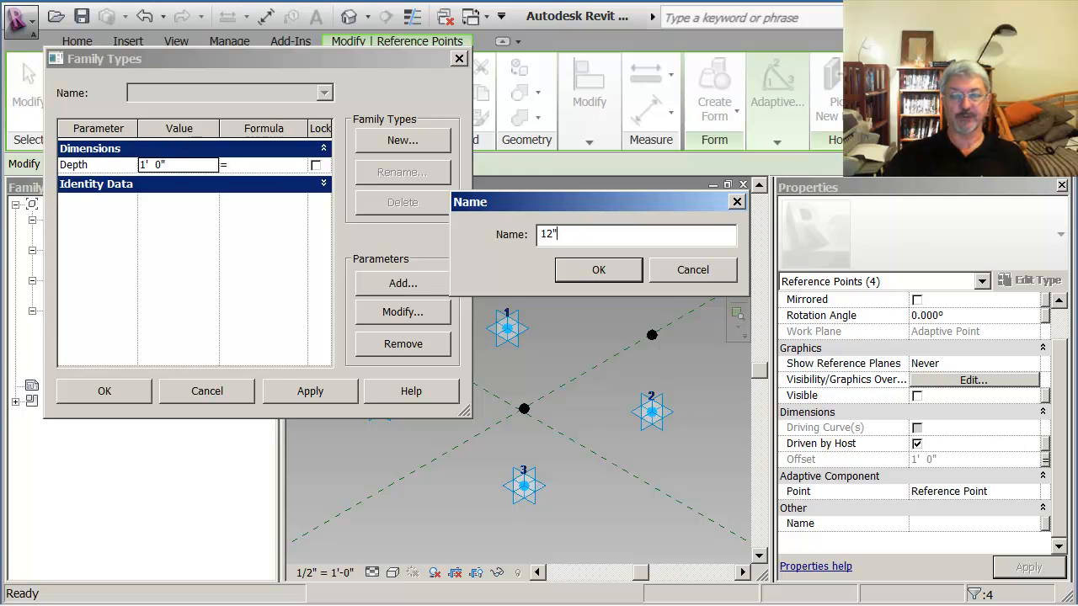
pyautogui.click(598, 270)
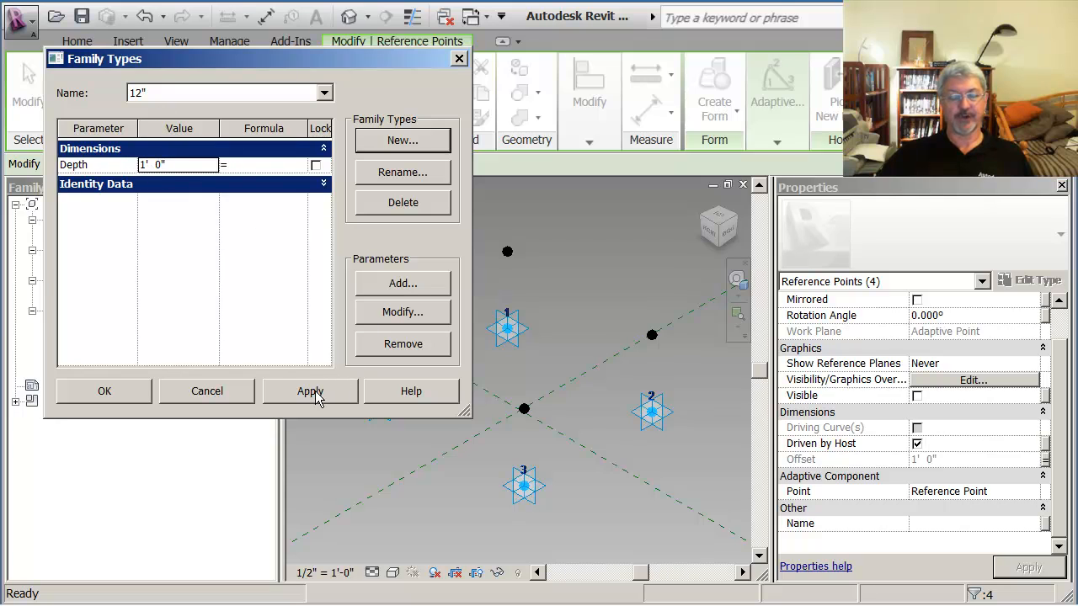
pyautogui.click(310, 390)
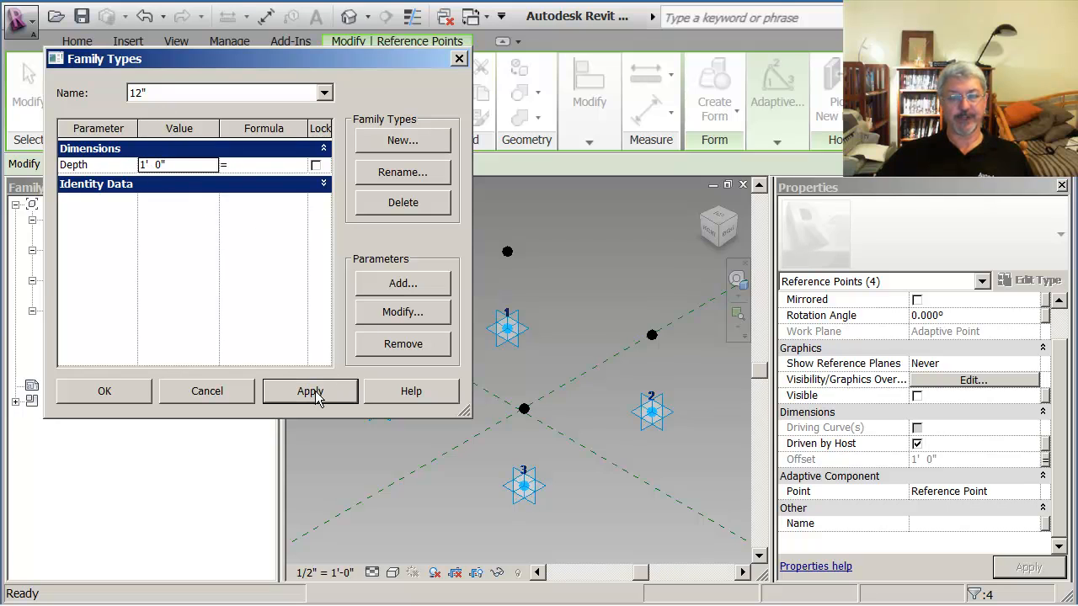
# - Add the 18" family type with Depth 1' 6"
pyautogui.click(402, 141)
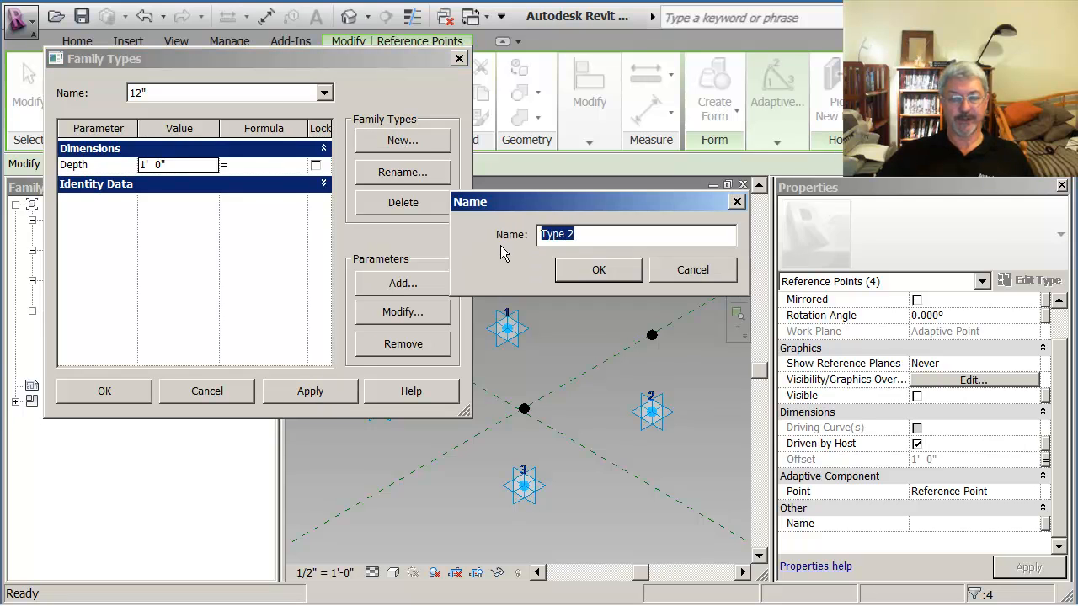
pyautogui.write('18"')
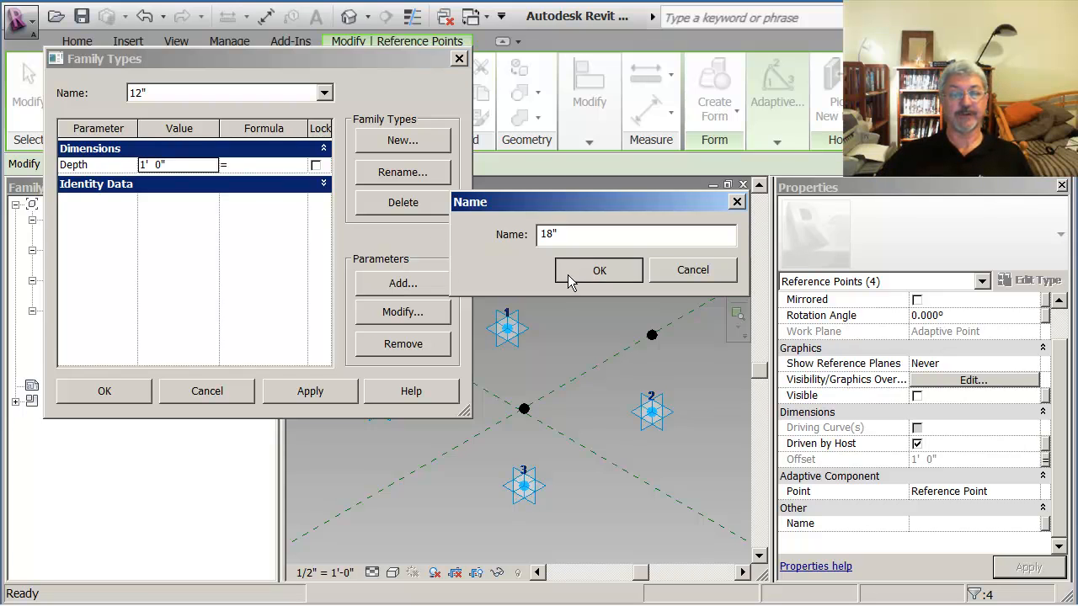
pyautogui.click(599, 270)
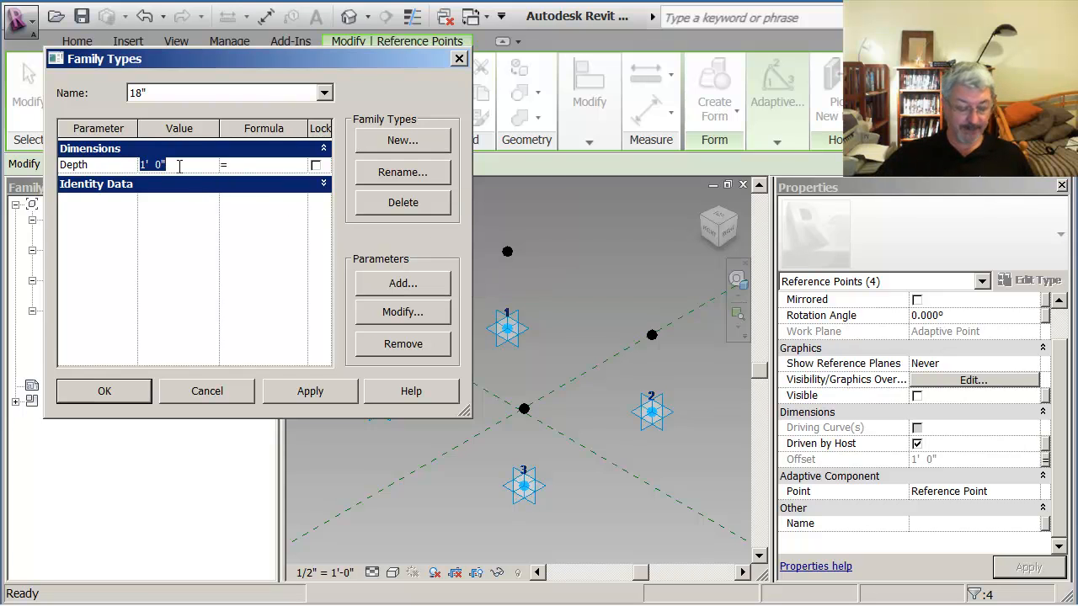
pyautogui.write('18"')
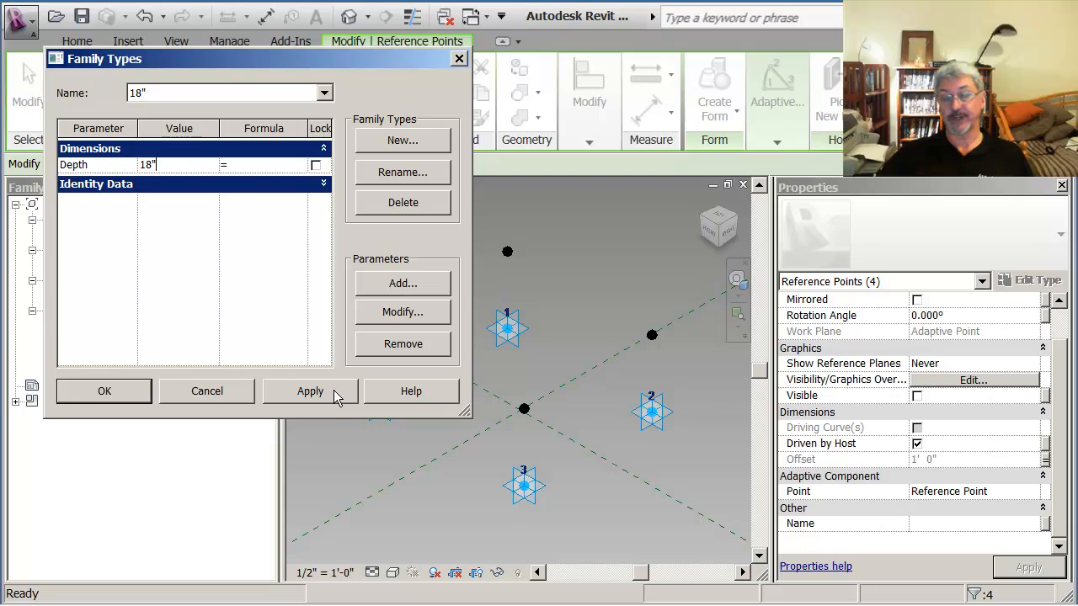
pyautogui.click(310, 390)
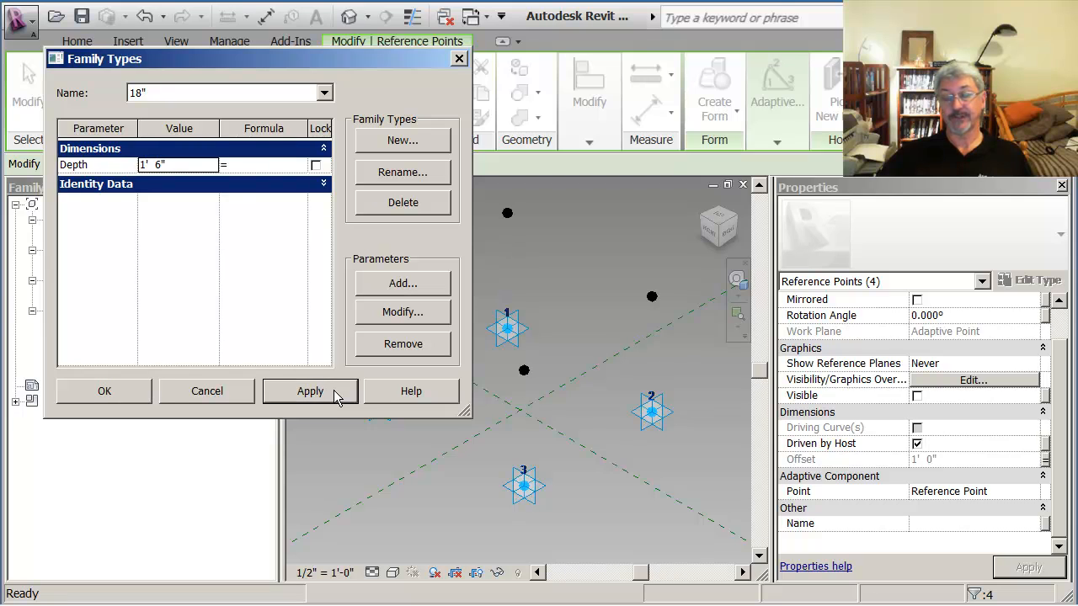
# - Add the 24" family type with Depth 2' 0" and close Family Types
pyautogui.click(402, 141)
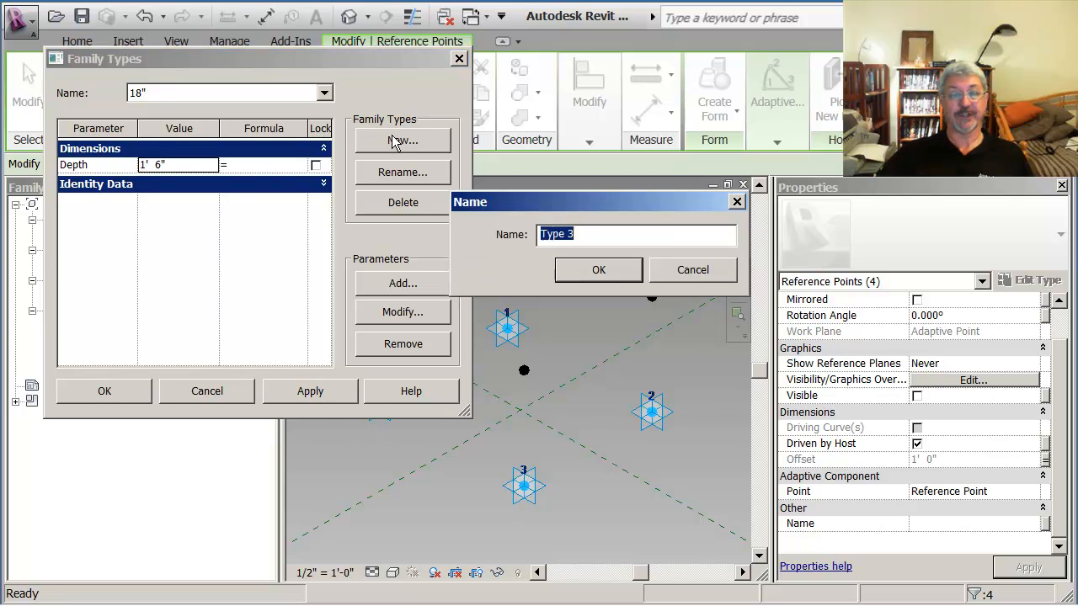
pyautogui.moveTo(495, 246)
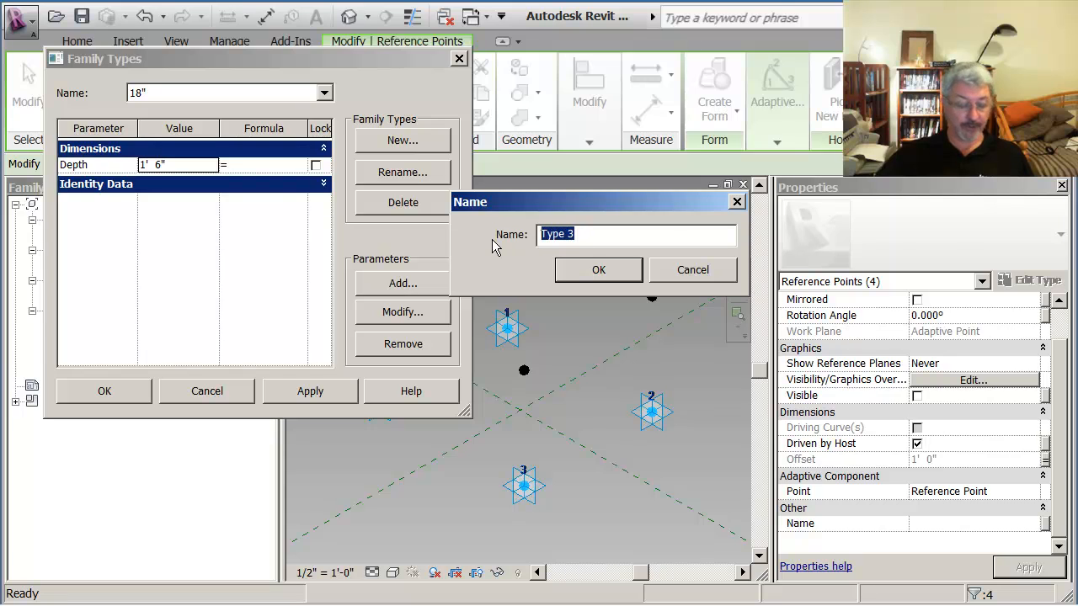
pyautogui.write('24"')
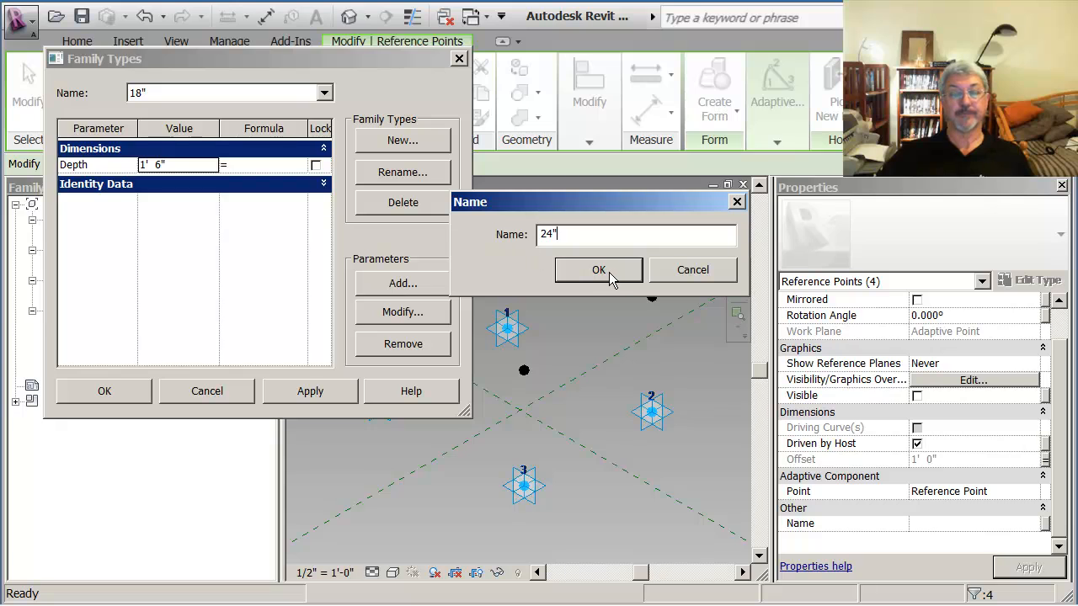
pyautogui.click(599, 270)
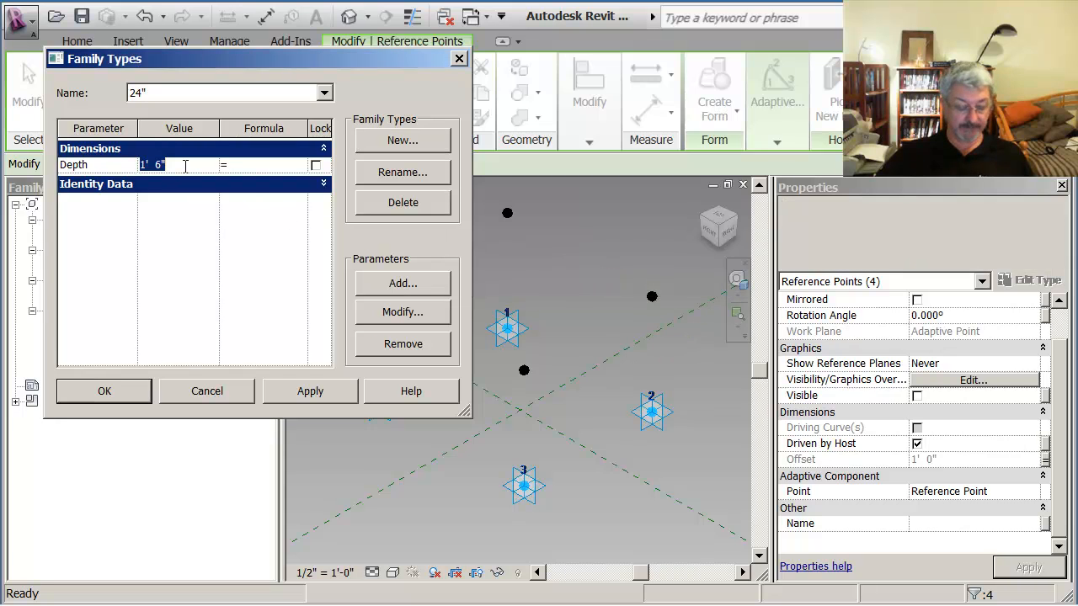
pyautogui.write('24"')
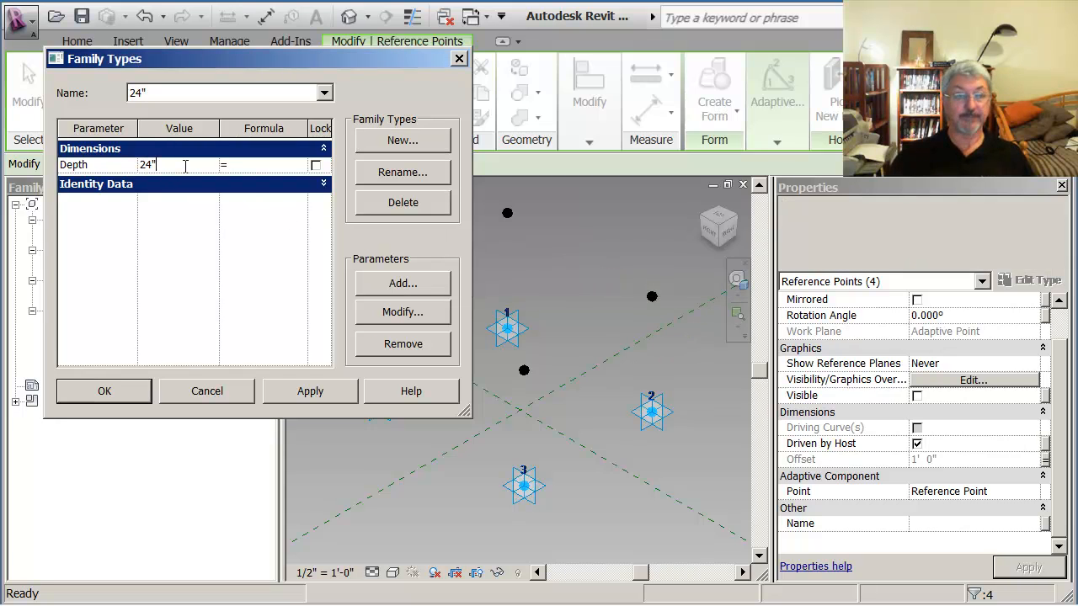
pyautogui.click(310, 390)
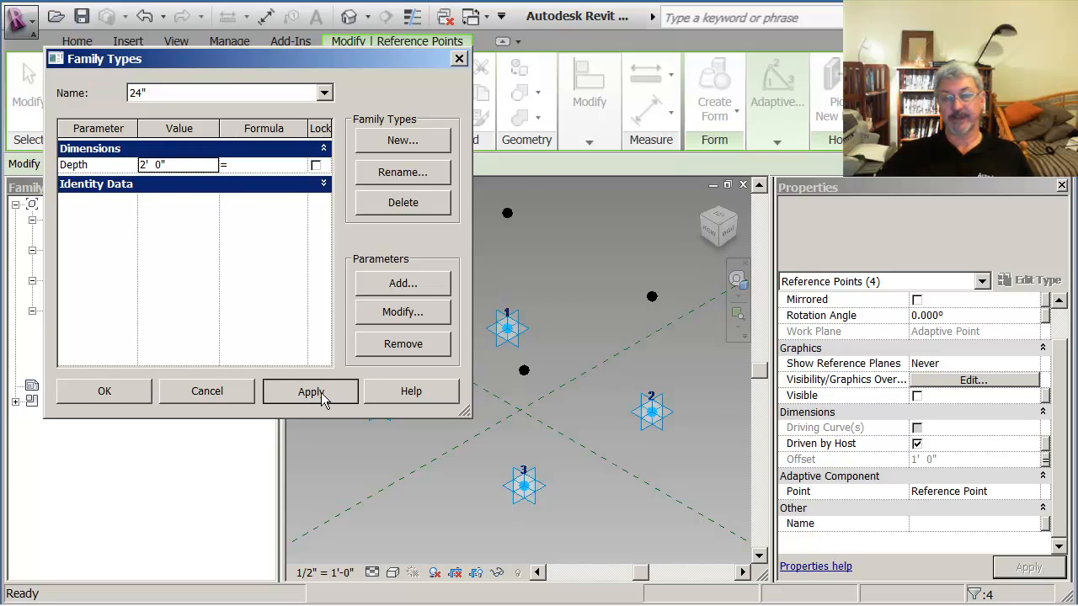
pyautogui.click(310, 391)
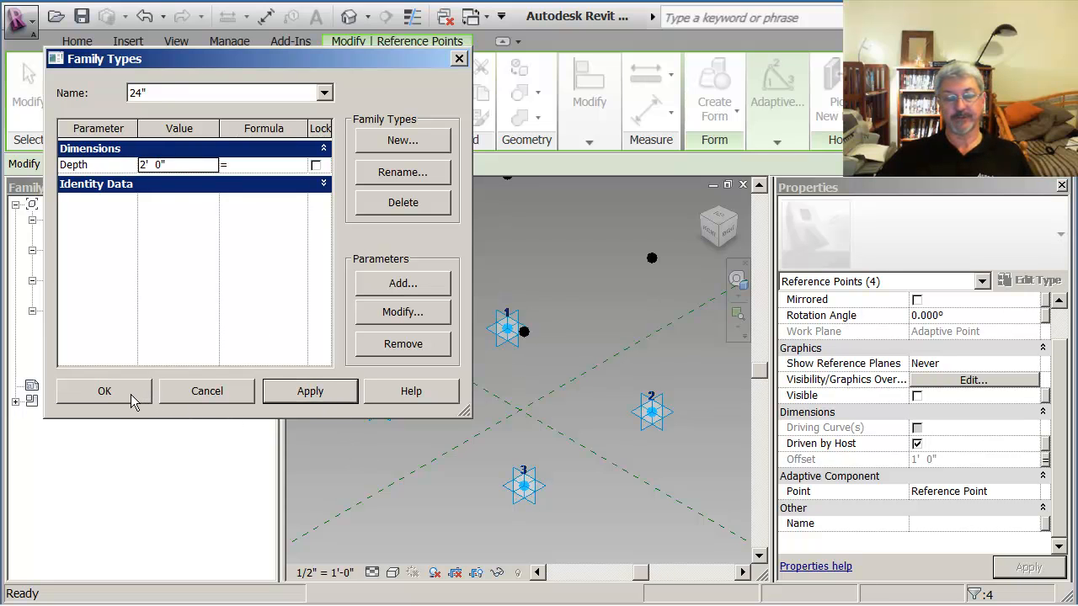
pyautogui.click(104, 391)
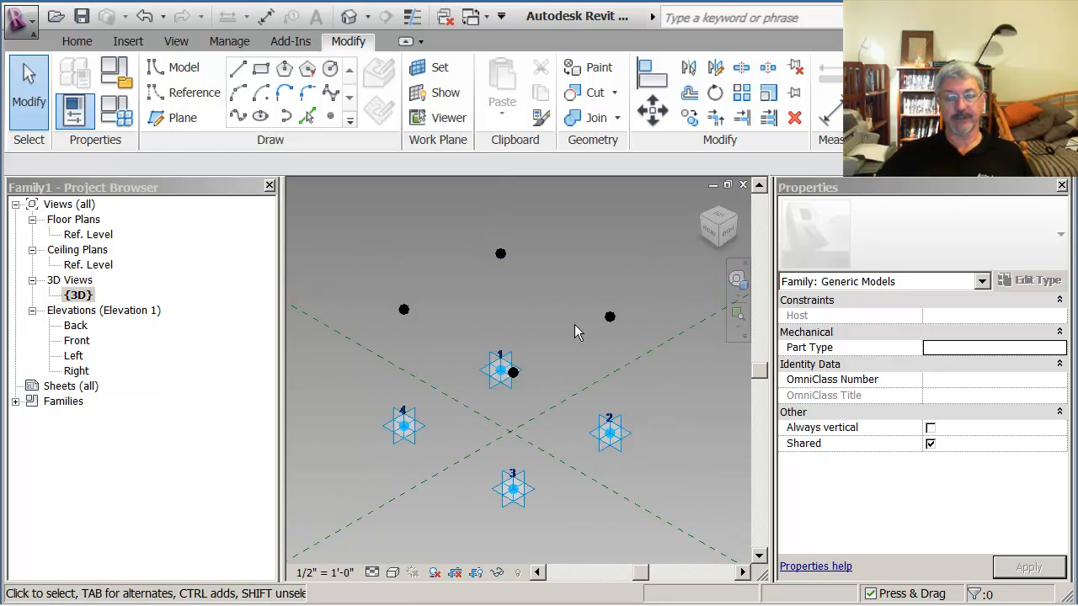
pyautogui.moveTo(520, 268)
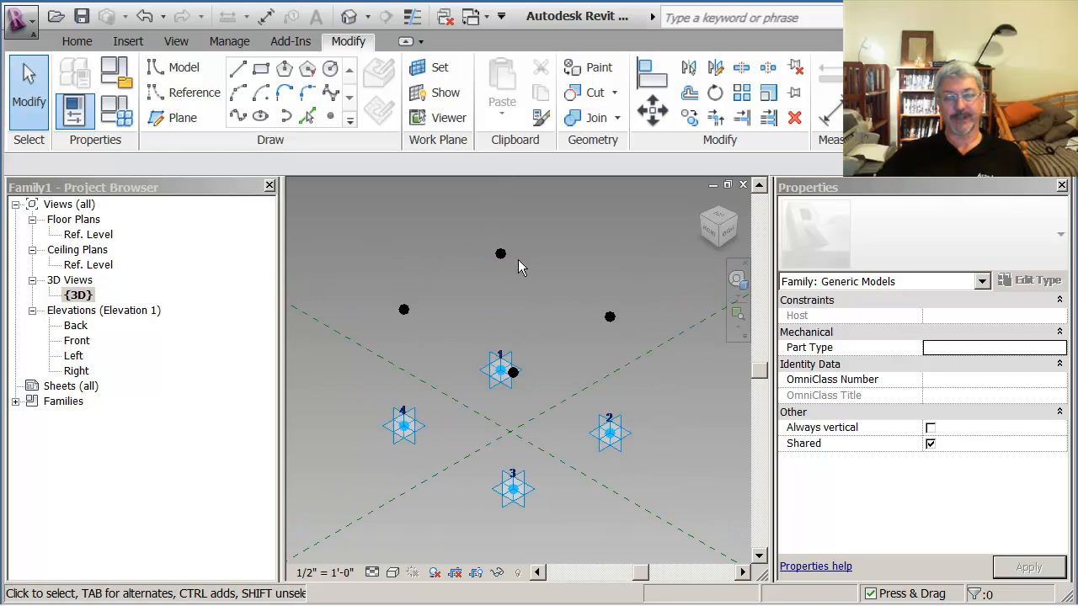
pyautogui.moveTo(476, 299)
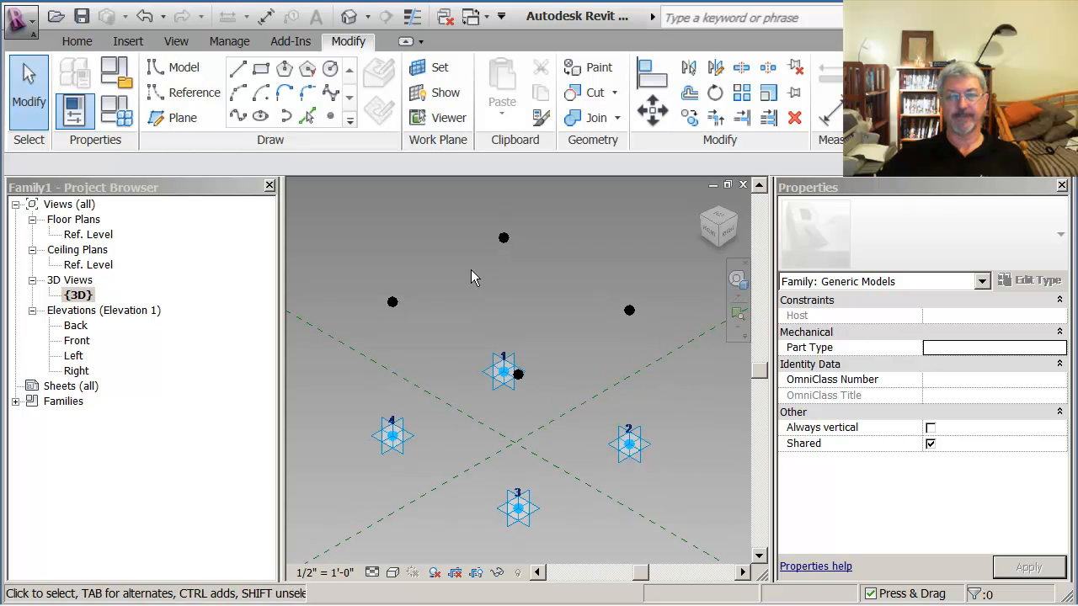
pyautogui.moveTo(438, 238)
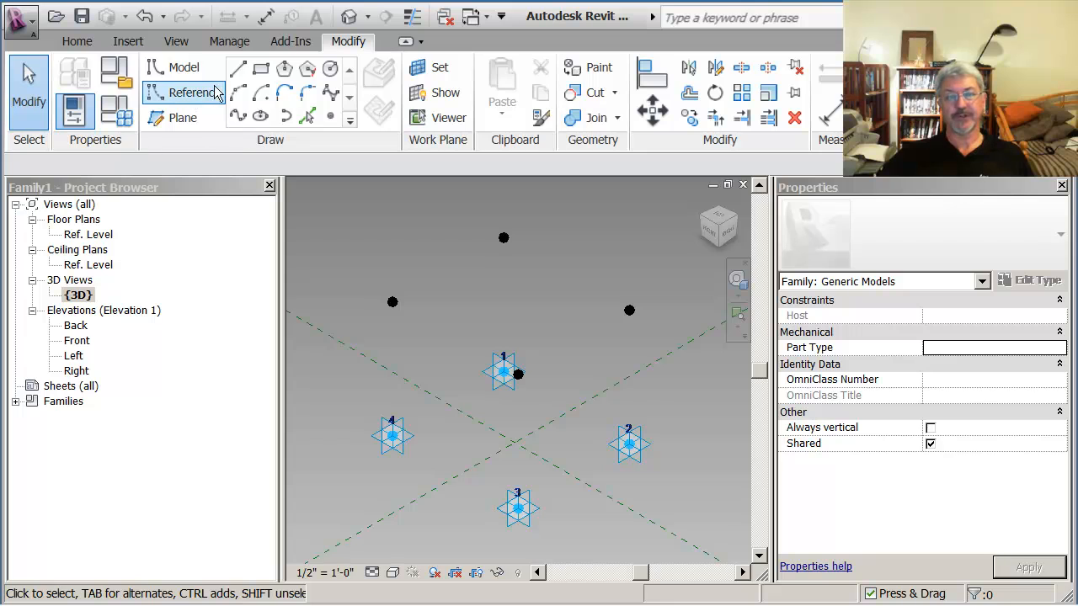
pyautogui.moveTo(194, 93)
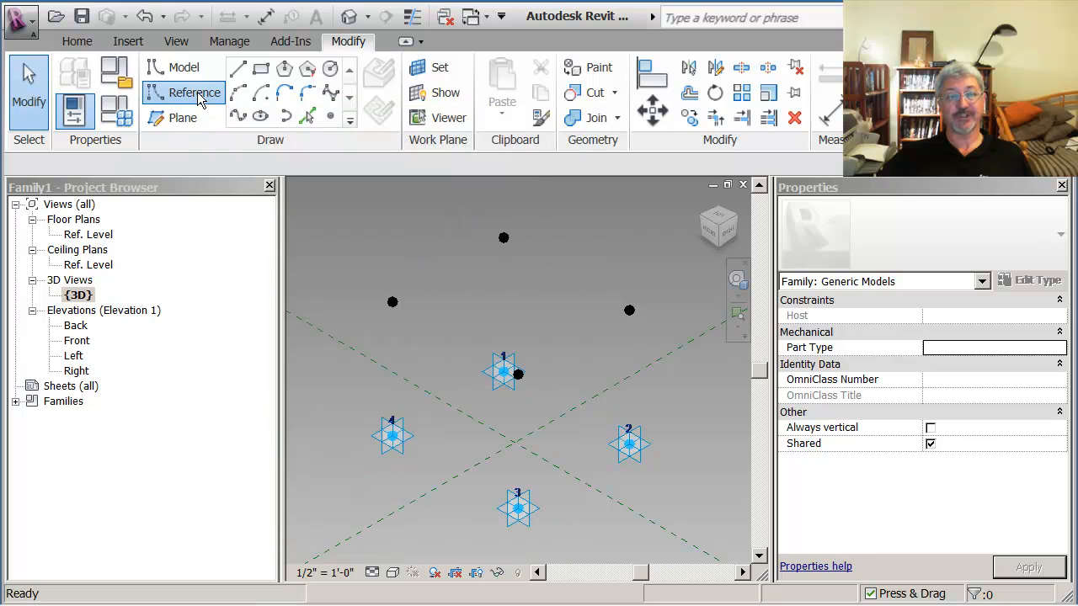
# - Pick the Reference Line draw tool for the adaptive points
pyautogui.click(238, 69)
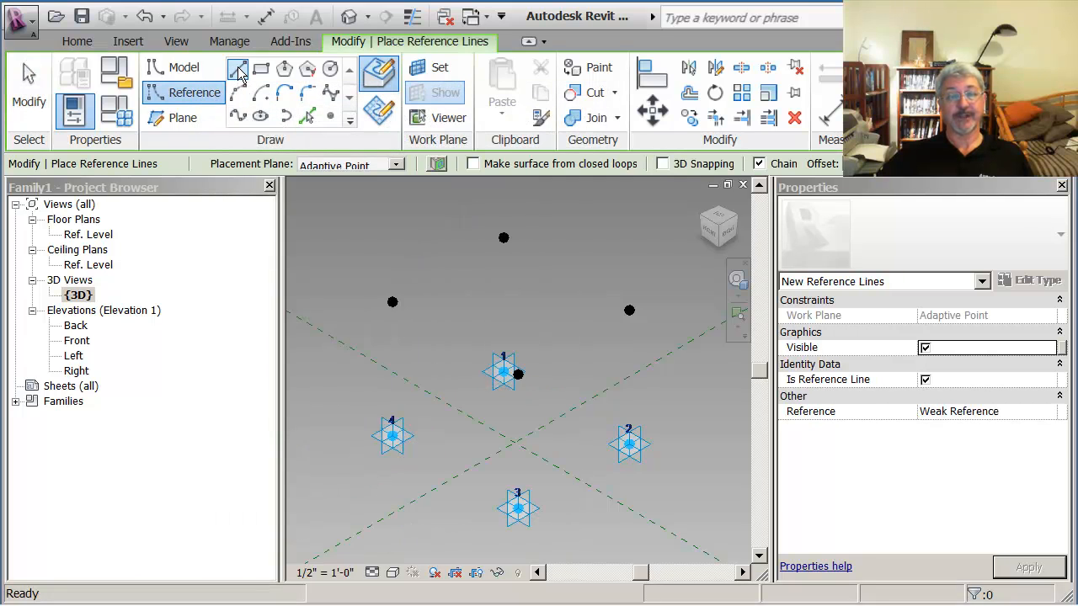
# - Set the reference line draw shape to a straight Line
pyautogui.click(238, 69)
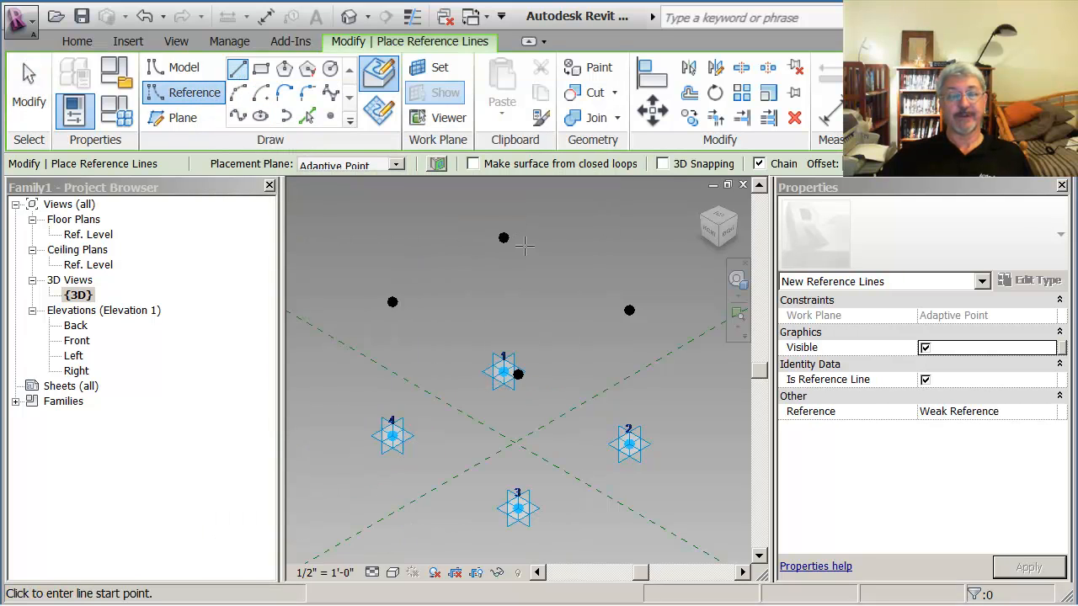
pyautogui.moveTo(493, 217)
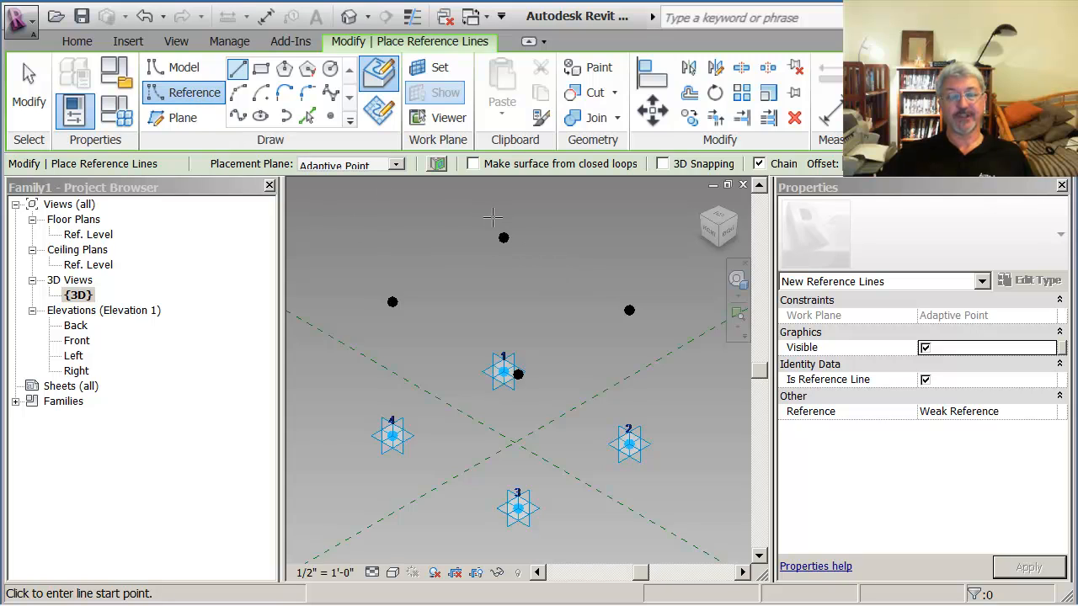
pyautogui.moveTo(575, 269)
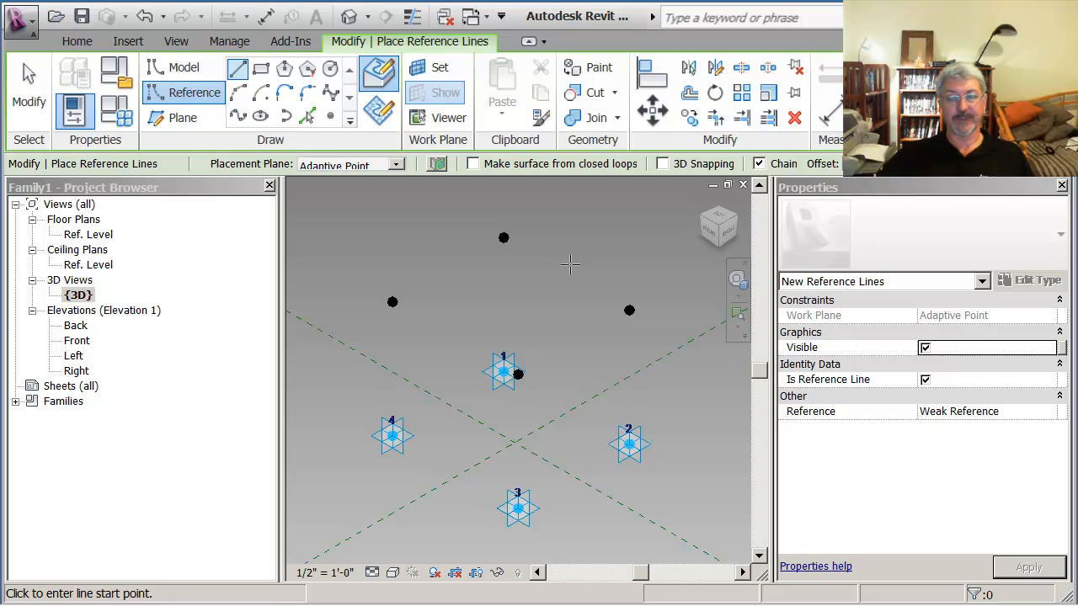
pyautogui.moveTo(508, 268)
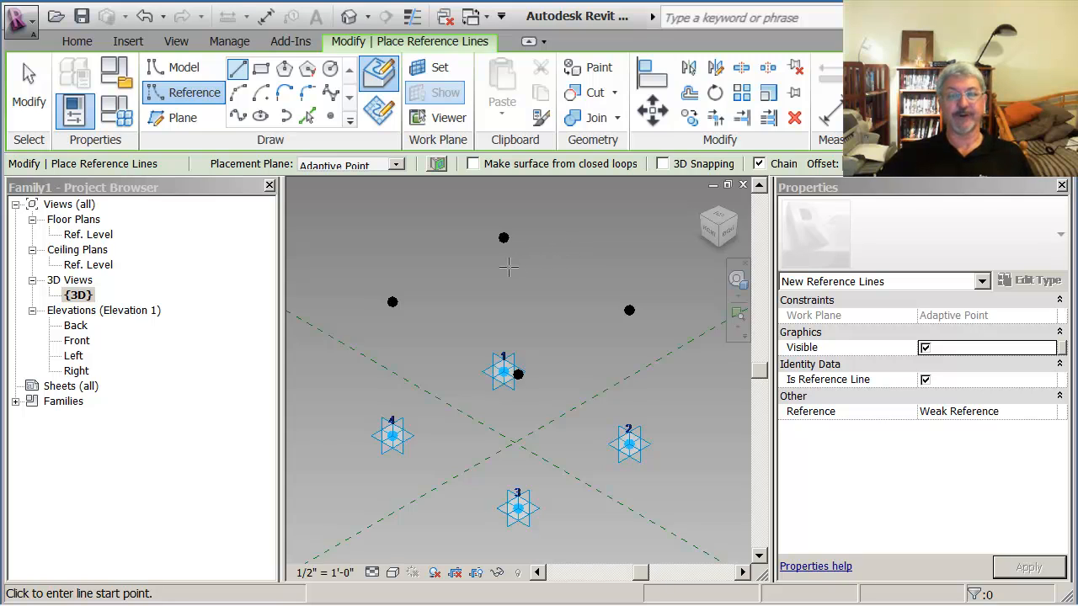
pyautogui.moveTo(502, 237)
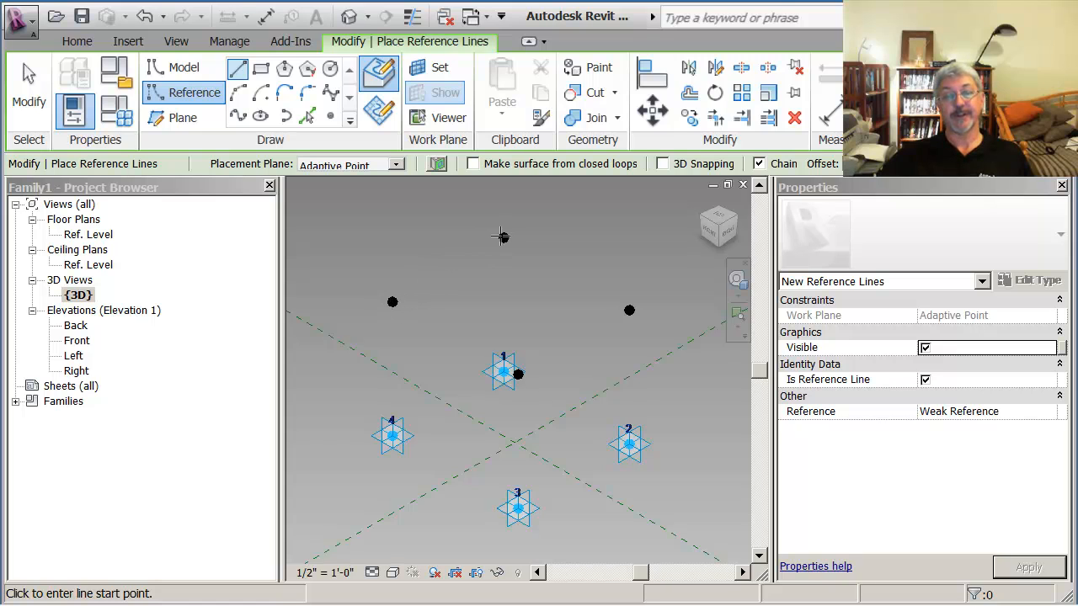
pyautogui.moveTo(488, 311)
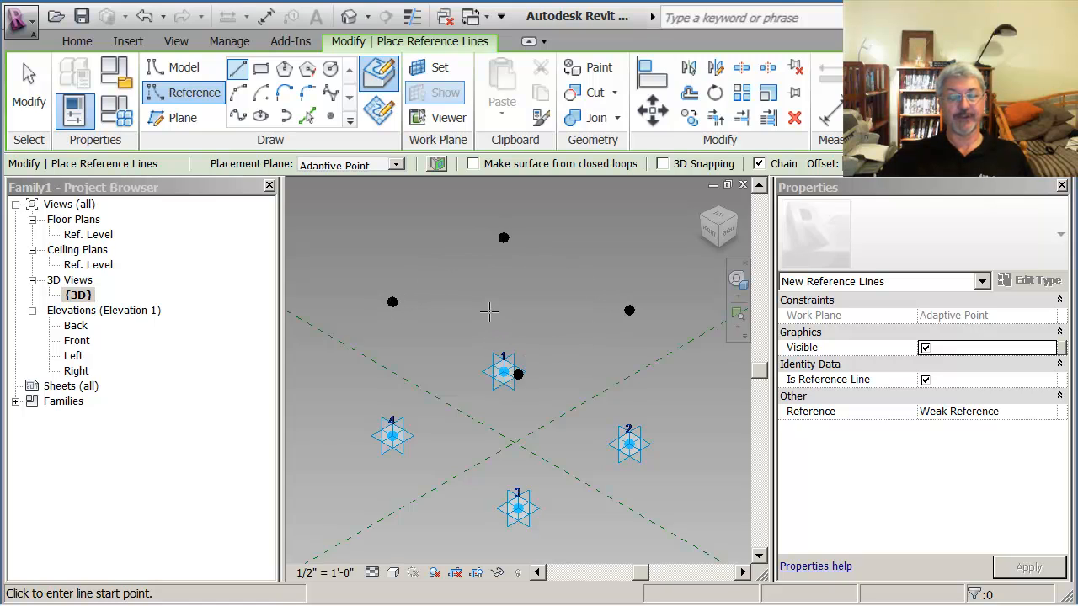
pyautogui.moveTo(611, 240)
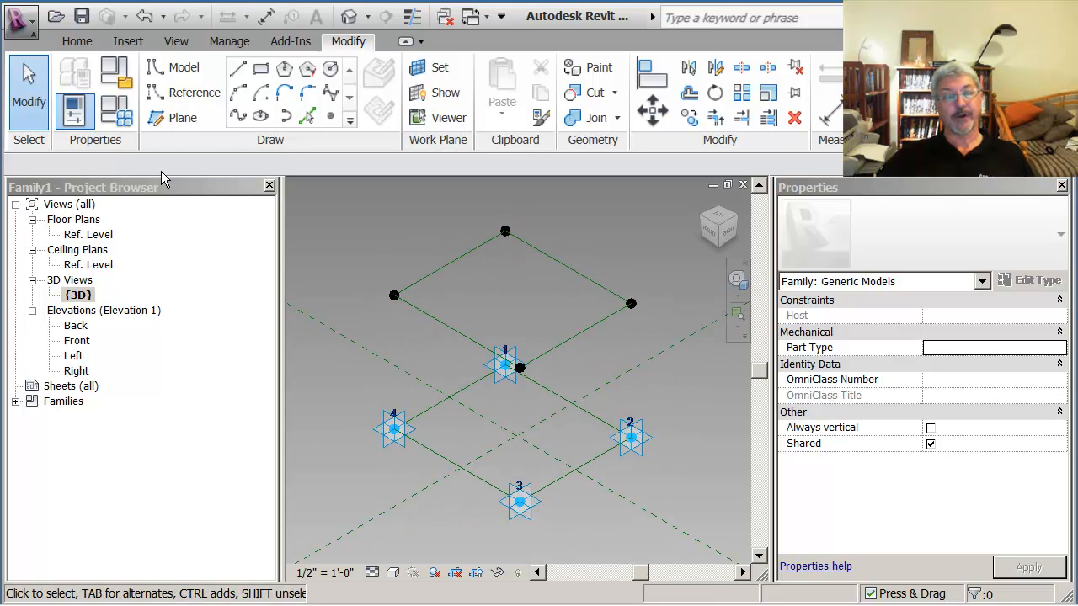
pyautogui.moveTo(459, 234)
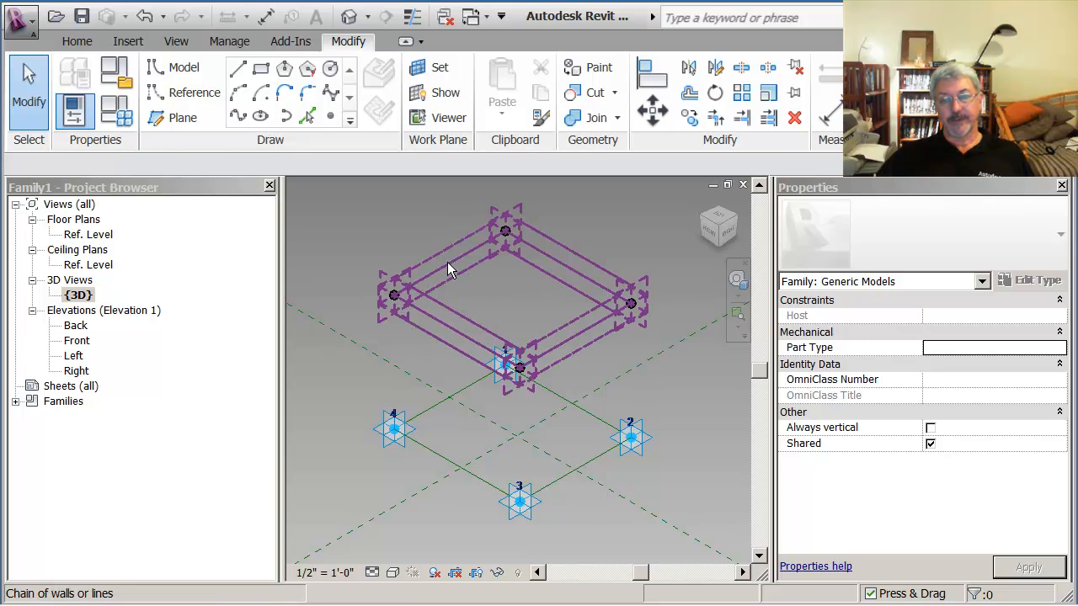
pyautogui.moveTo(449, 269)
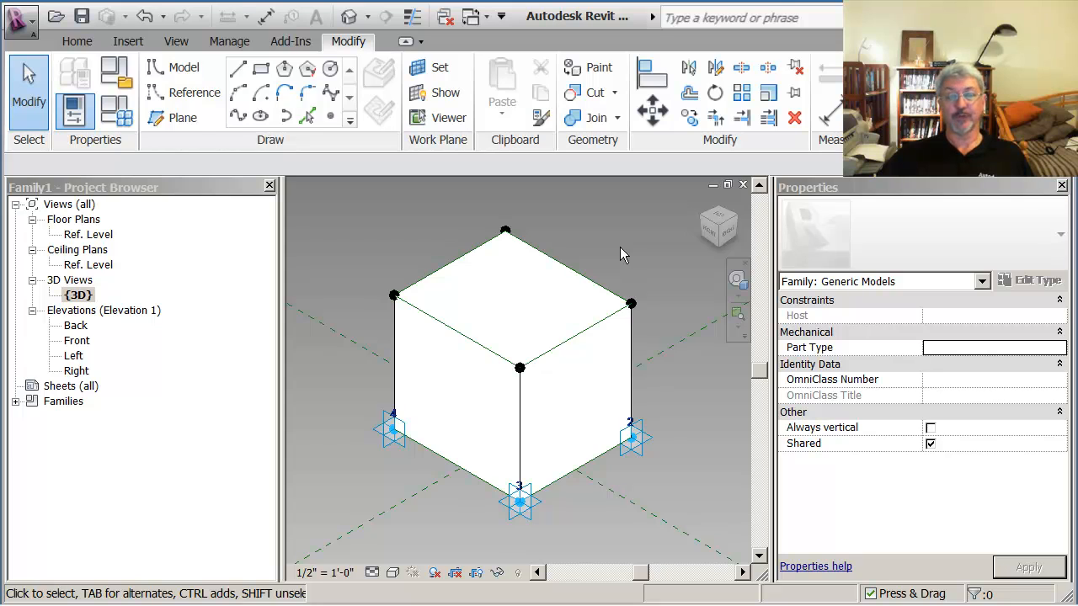
pyautogui.moveTo(630, 250)
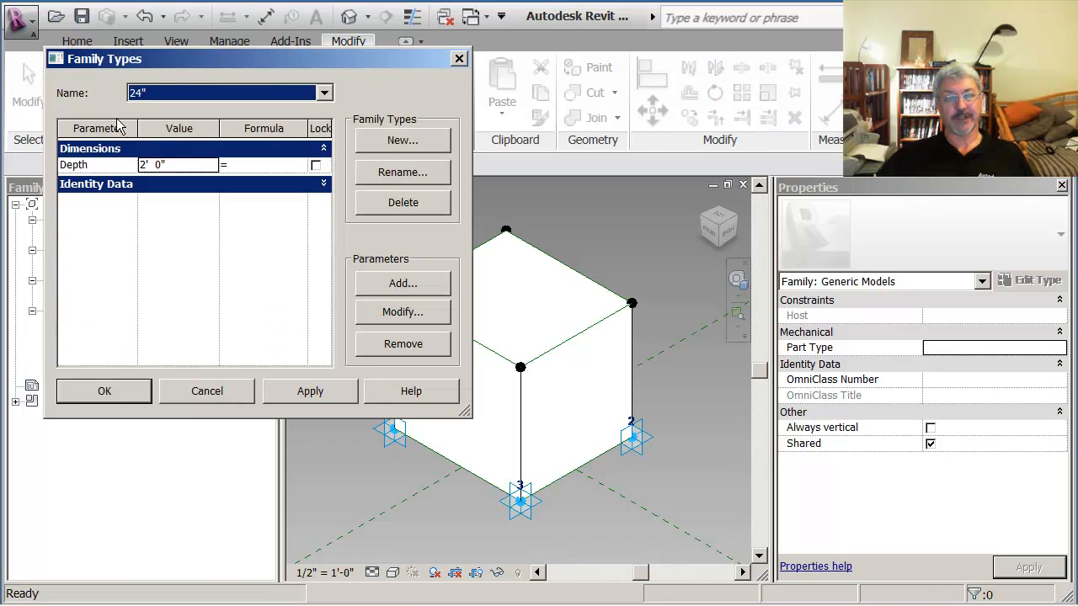
# - Switch the footing to the 12" family type and orbit to confirm the one-foot depth
pyautogui.click(324, 92)
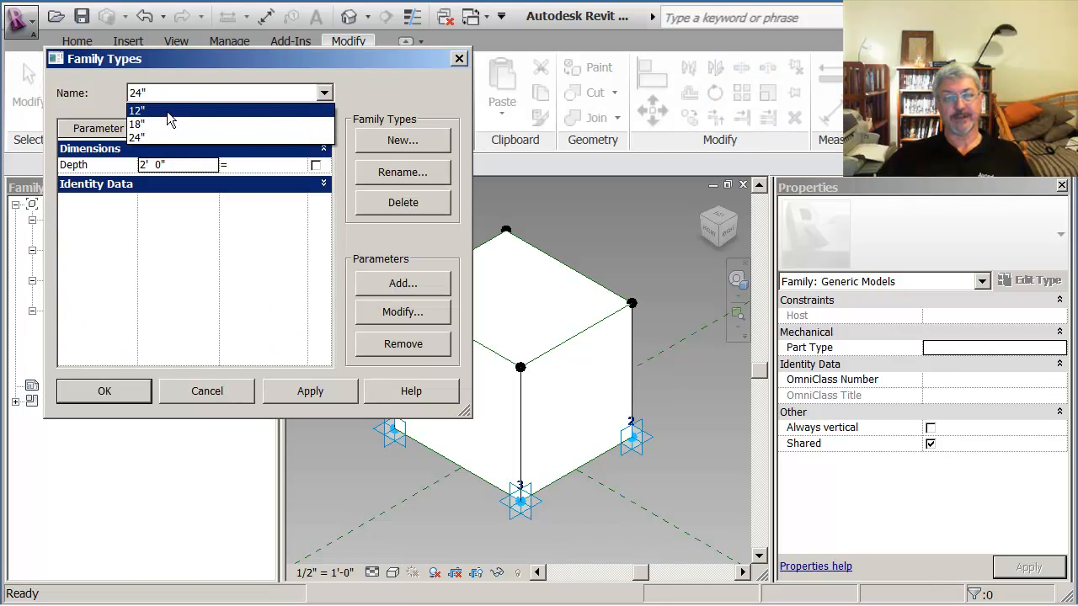
pyautogui.click(309, 391)
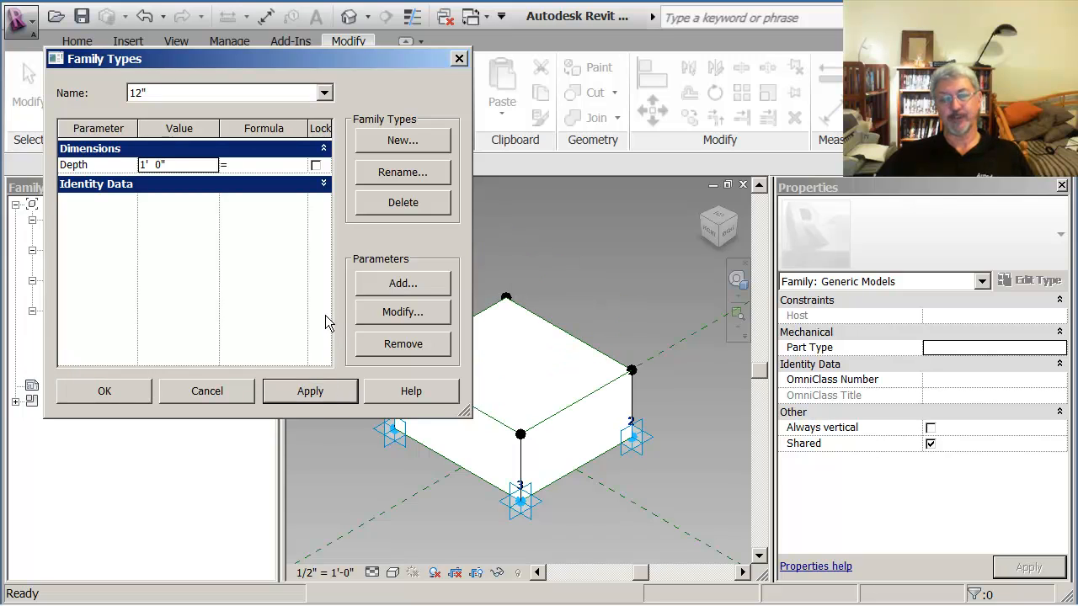
pyautogui.moveTo(312, 305)
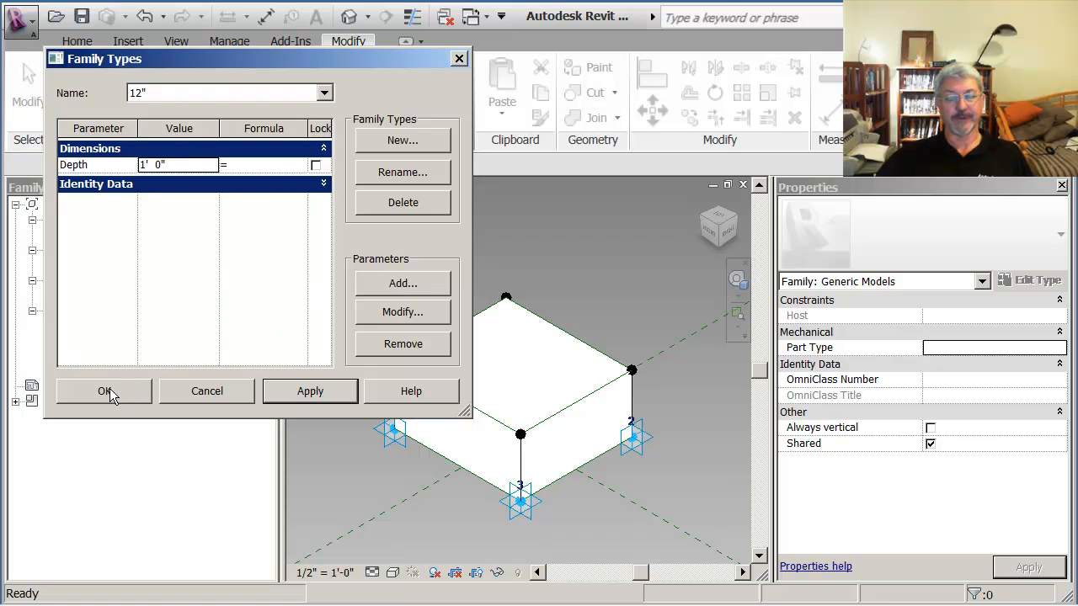
pyautogui.click(103, 391)
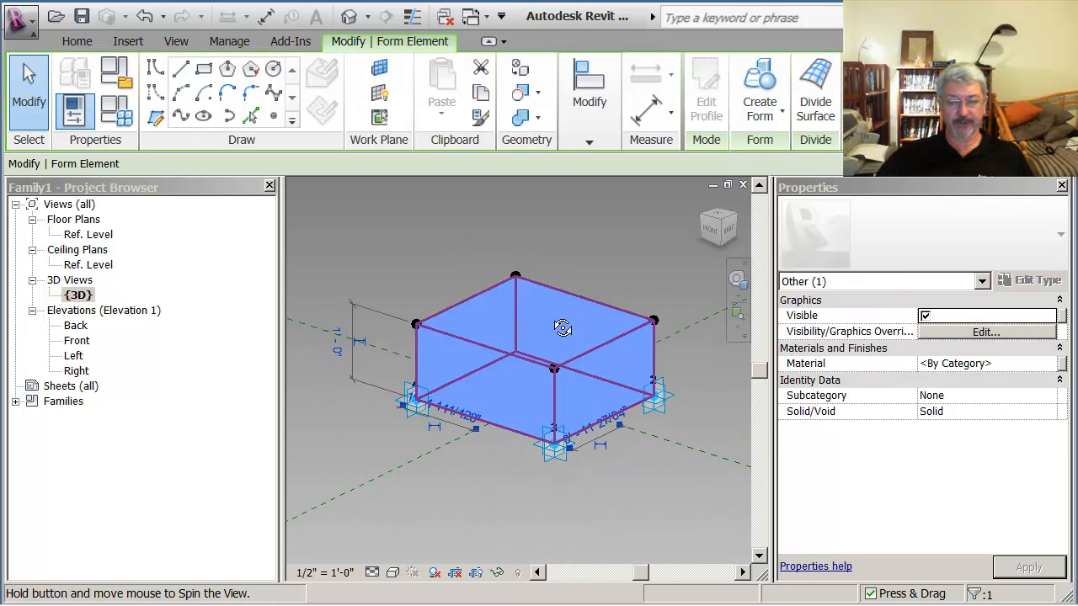
pyautogui.moveTo(563, 329); pyautogui.dragTo(528, 352)
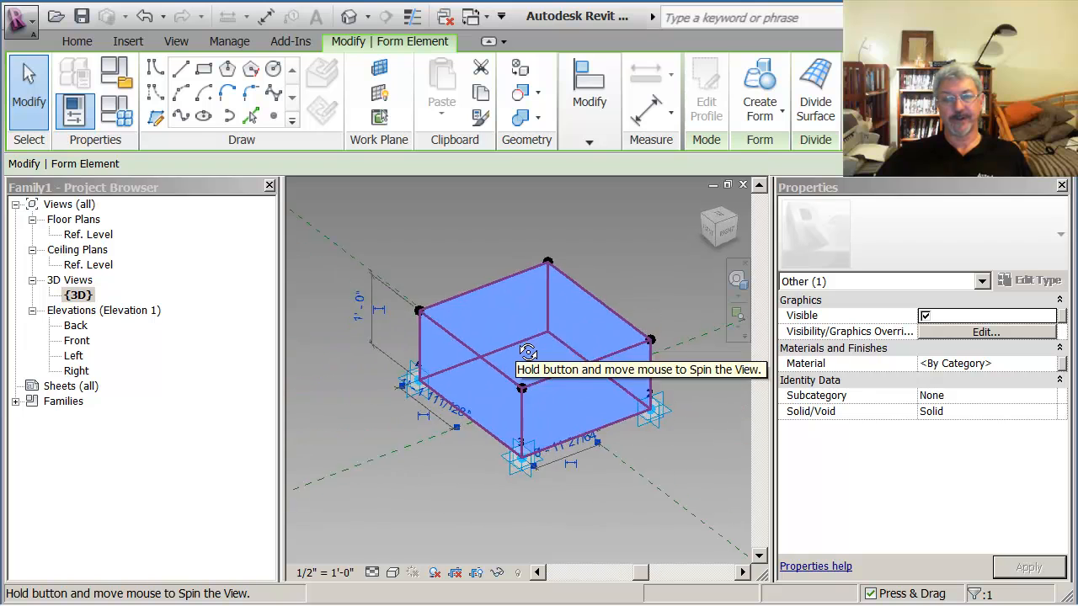
pyautogui.moveTo(528, 352); pyautogui.dragTo(555, 327)
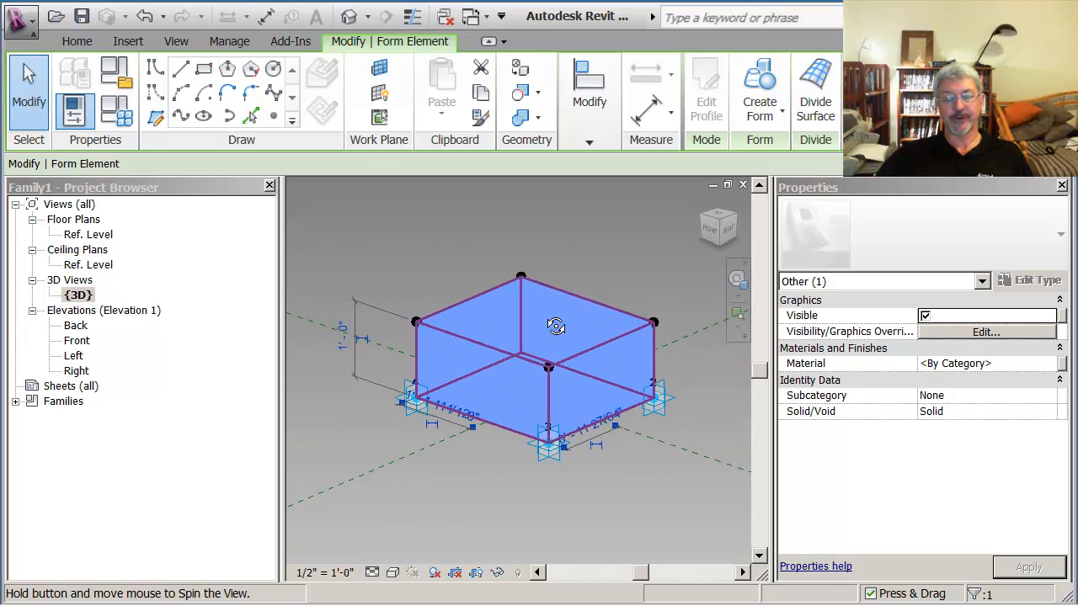
pyautogui.moveTo(556, 329); pyautogui.dragTo(547, 316)
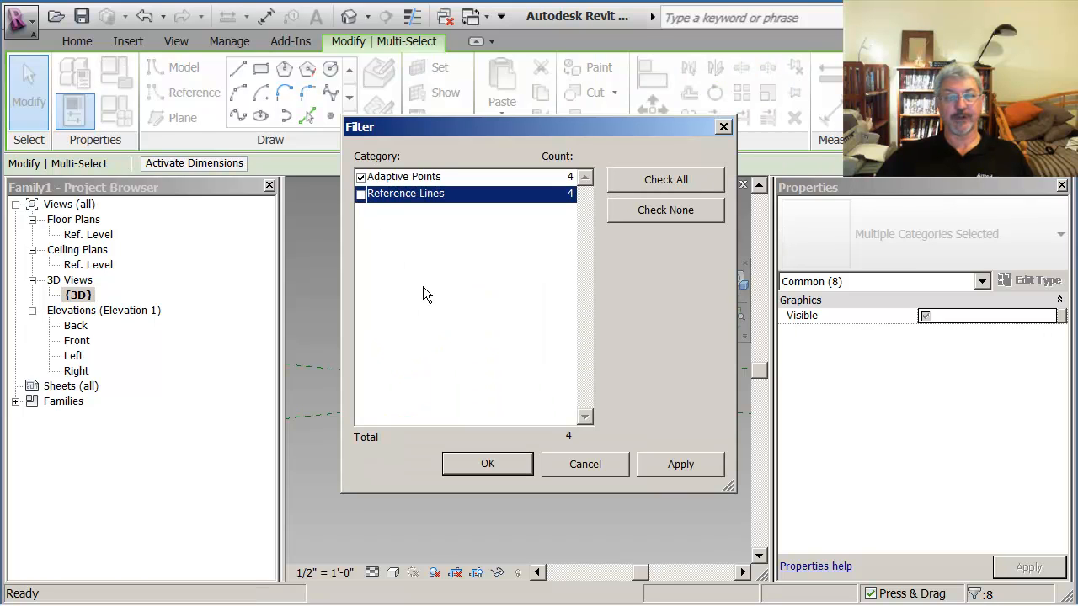
# - Filter the selection to adaptive points and set their Orientation to Vertical in Family
pyautogui.click(487, 464)
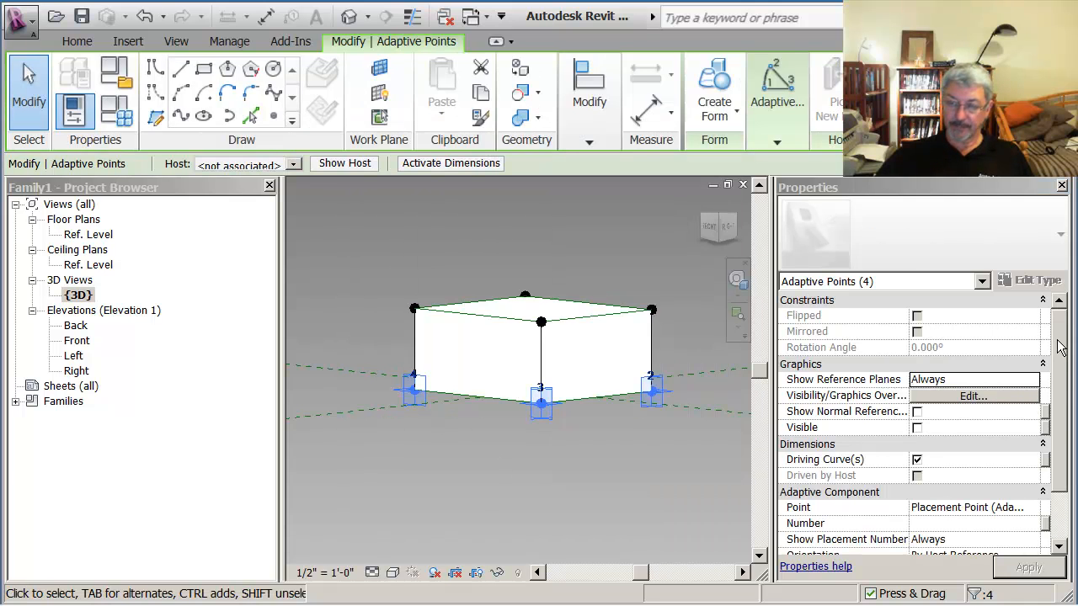
pyautogui.scroll(-3)
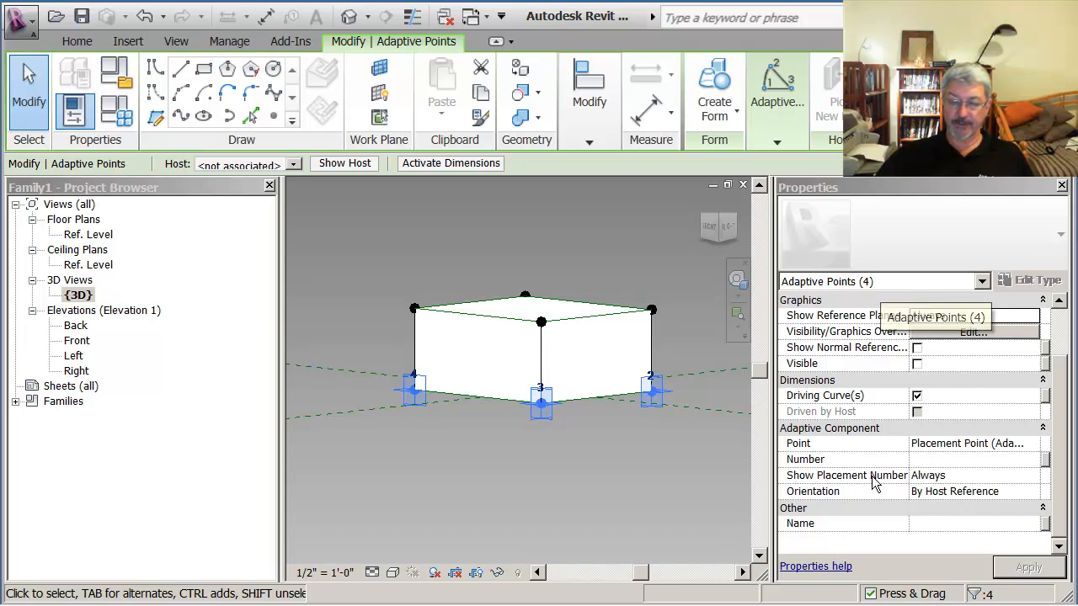
pyautogui.moveTo(923, 497)
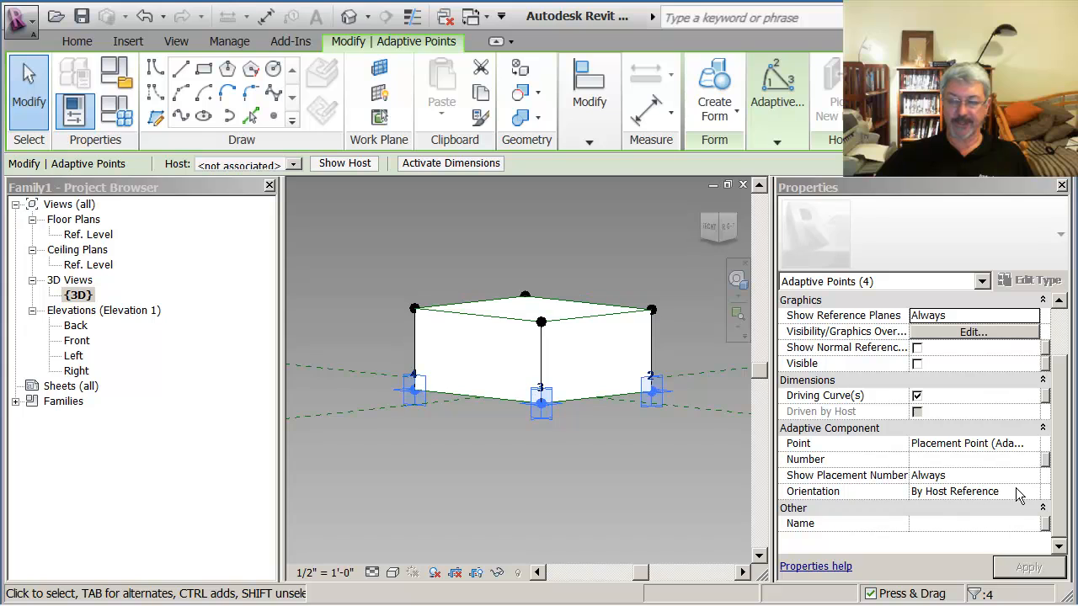
pyautogui.click(1030, 491)
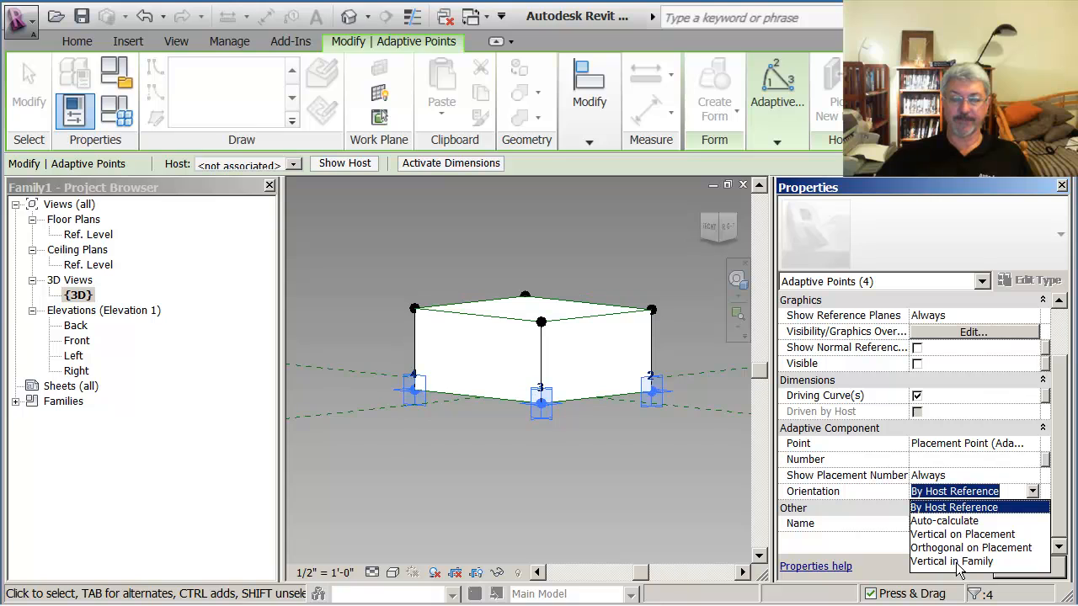
pyautogui.click(951, 561)
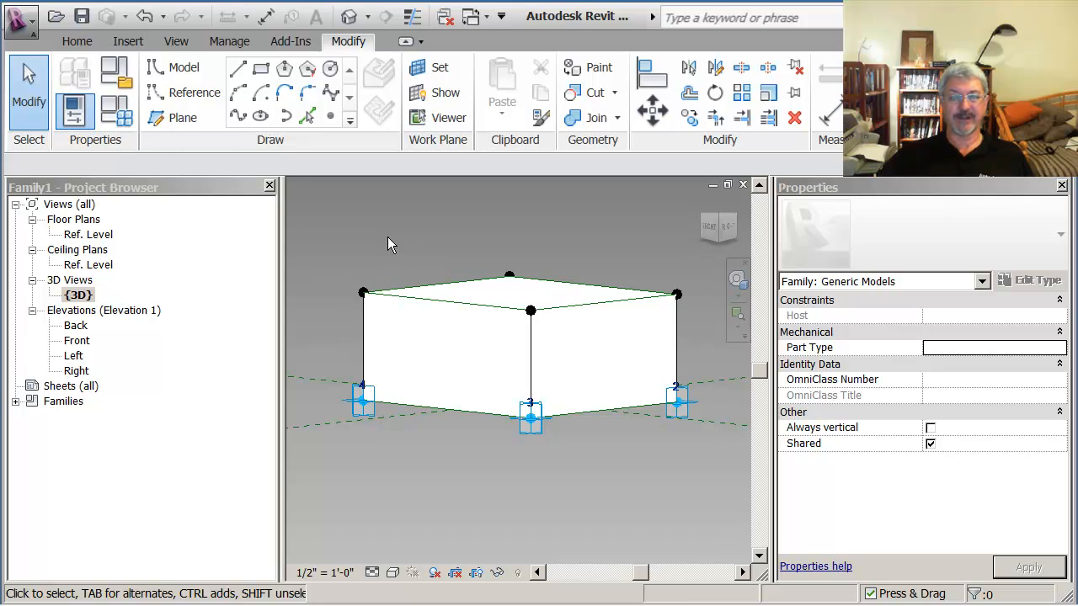
pyautogui.moveTo(385, 251)
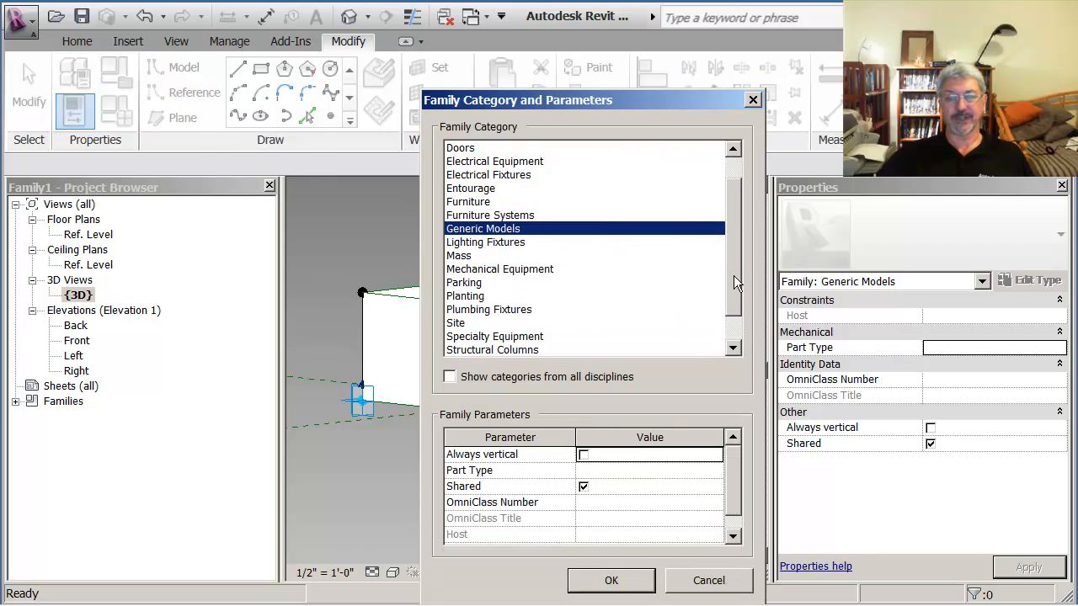
# - Set Family Category to Structural Foundations and bring up the Application menu to save
pyautogui.scroll(-3)
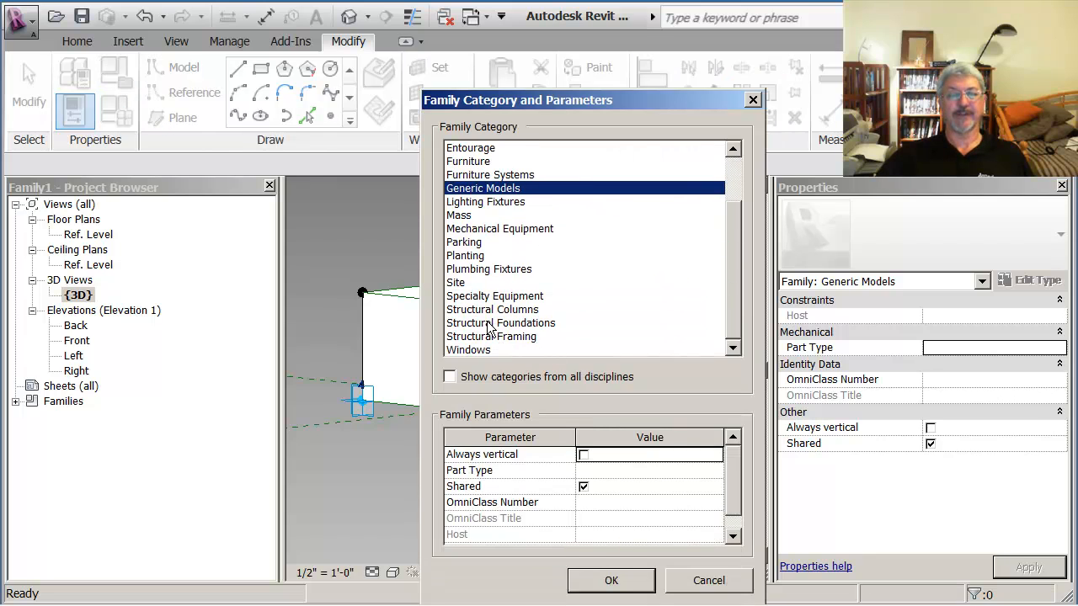
pyautogui.click(500, 322)
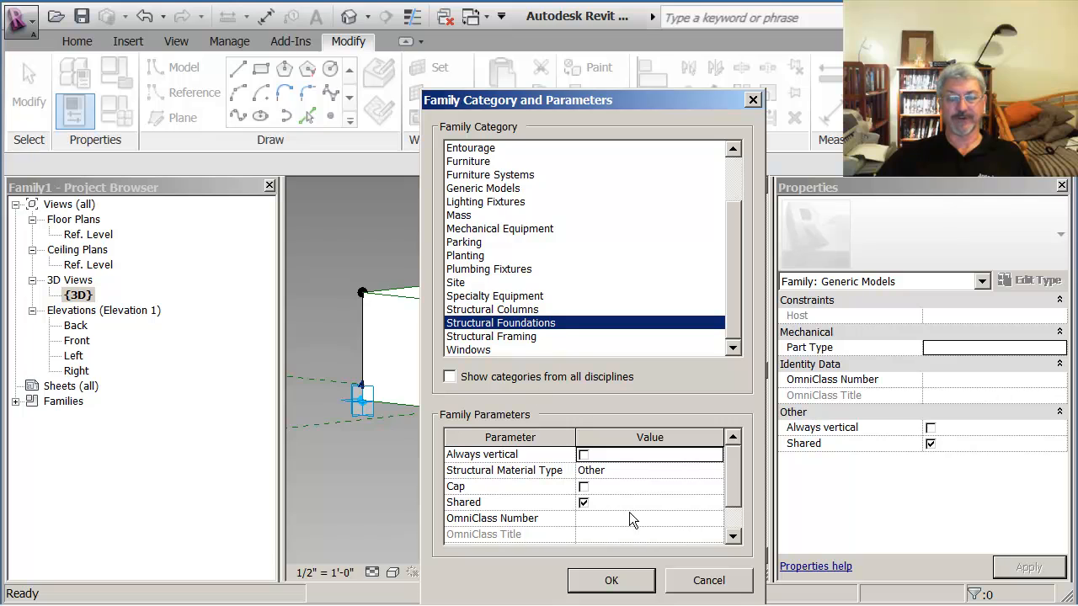
pyautogui.click(612, 580)
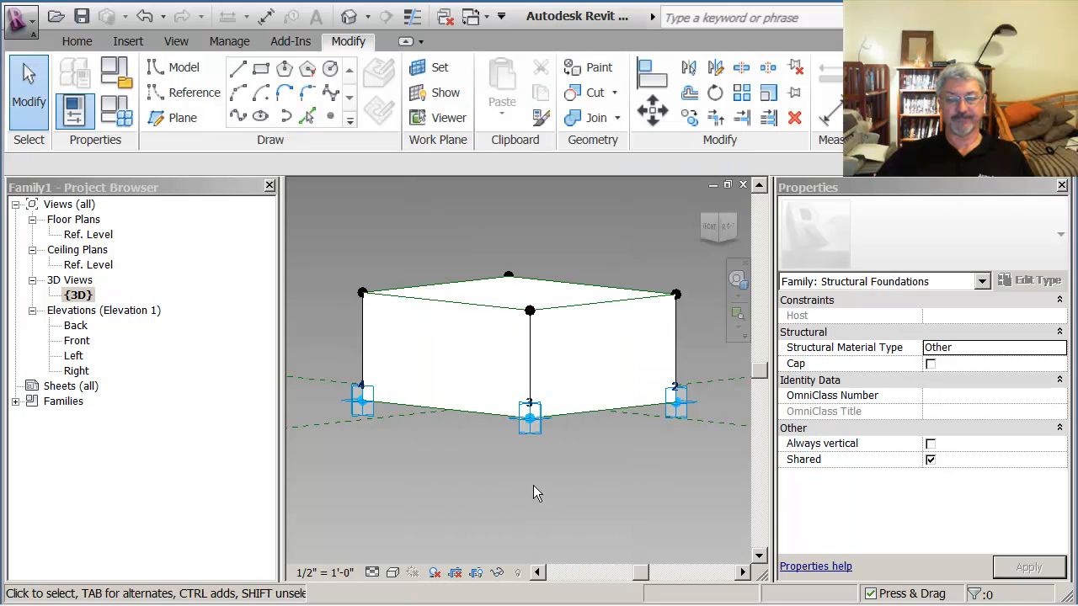
pyautogui.moveTo(543, 234)
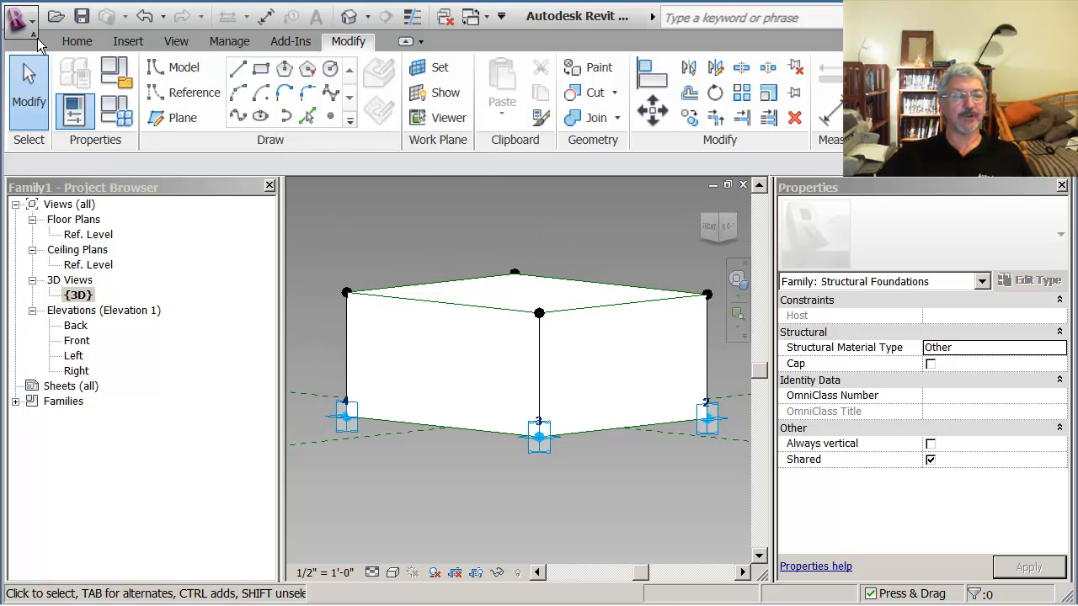
pyautogui.click(19, 17)
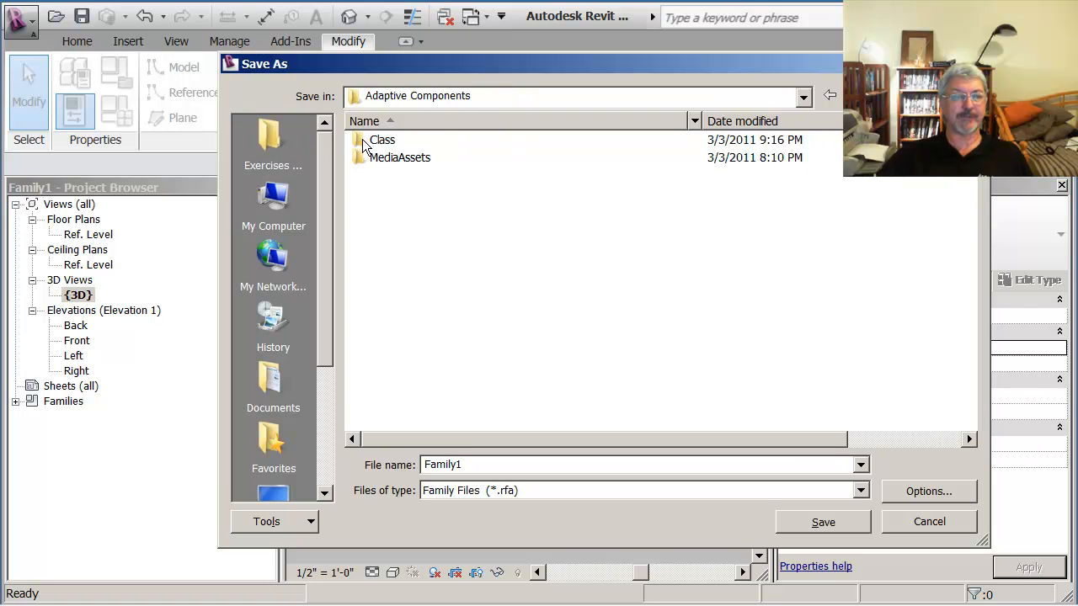
# - Save the family as my_footing_step in the Class folder, overwriting the existing file
pyautogui.doubleClick(381, 140)
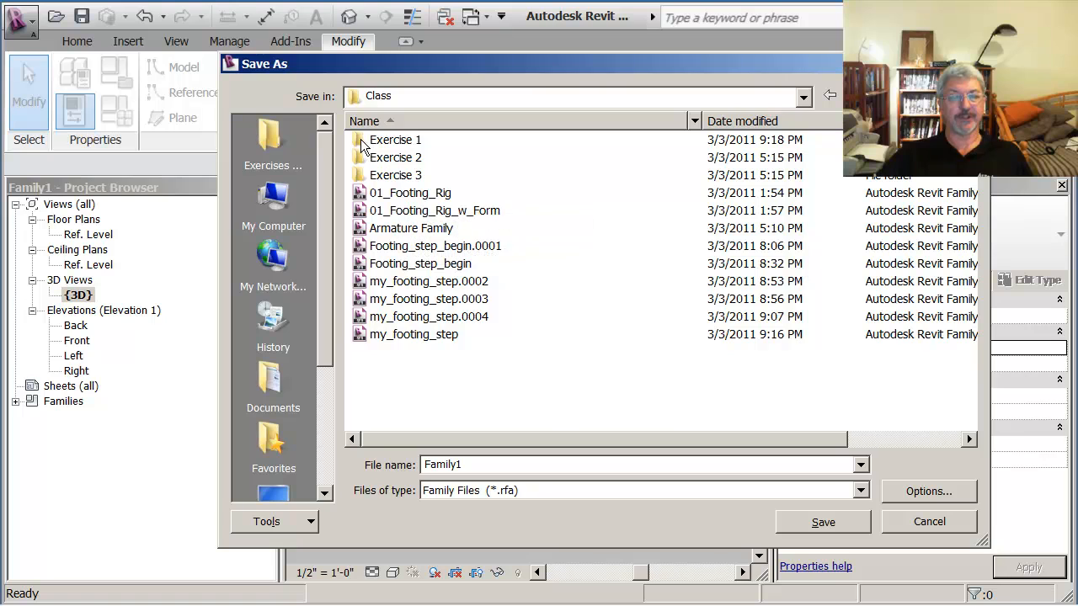
pyautogui.doubleClick(395, 140)
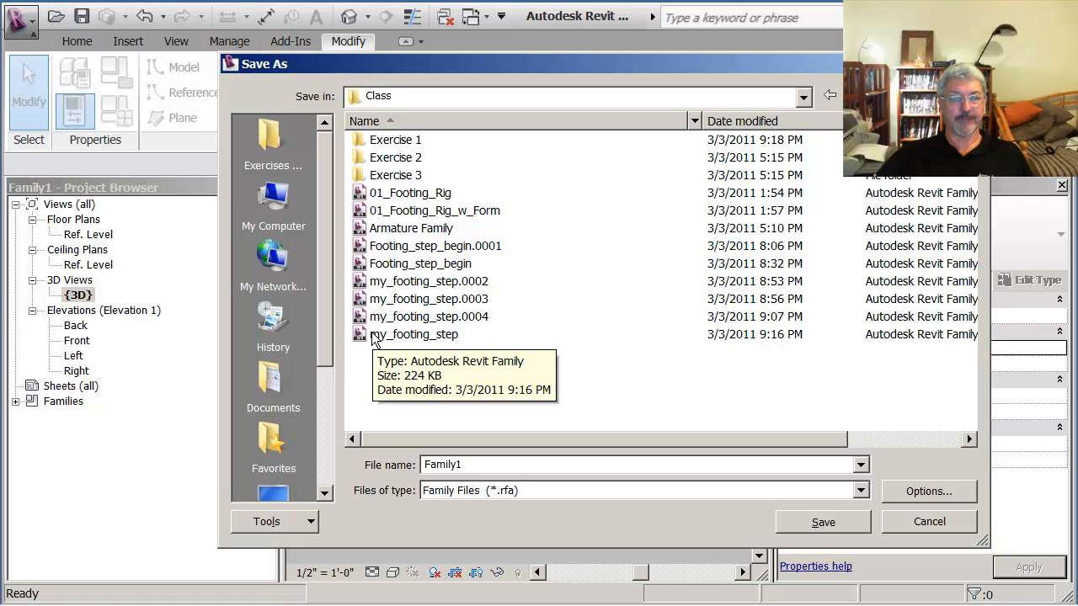
pyautogui.click(413, 335)
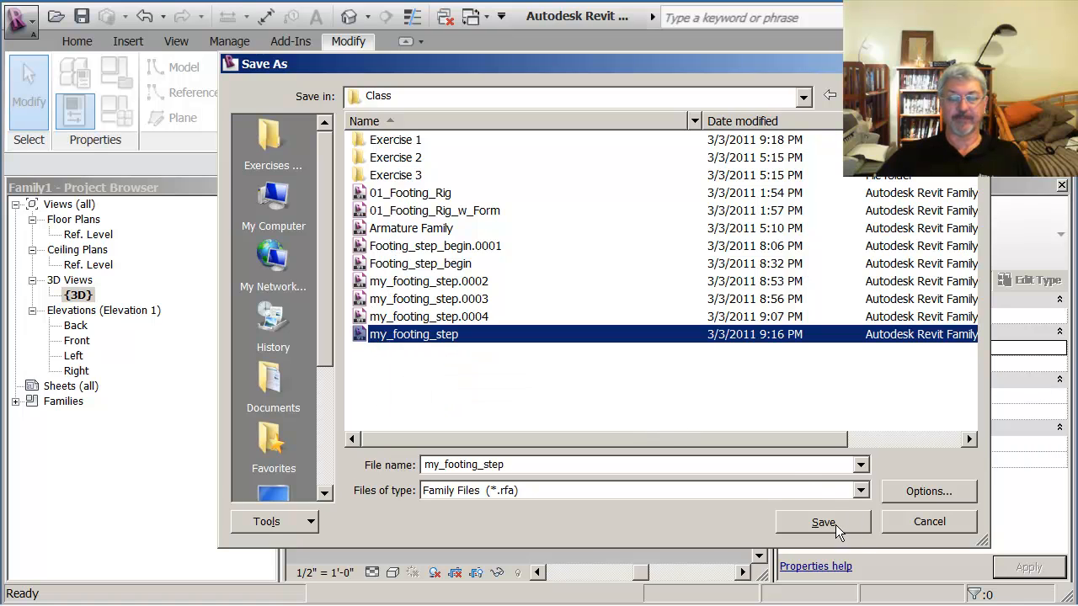
pyautogui.click(822, 522)
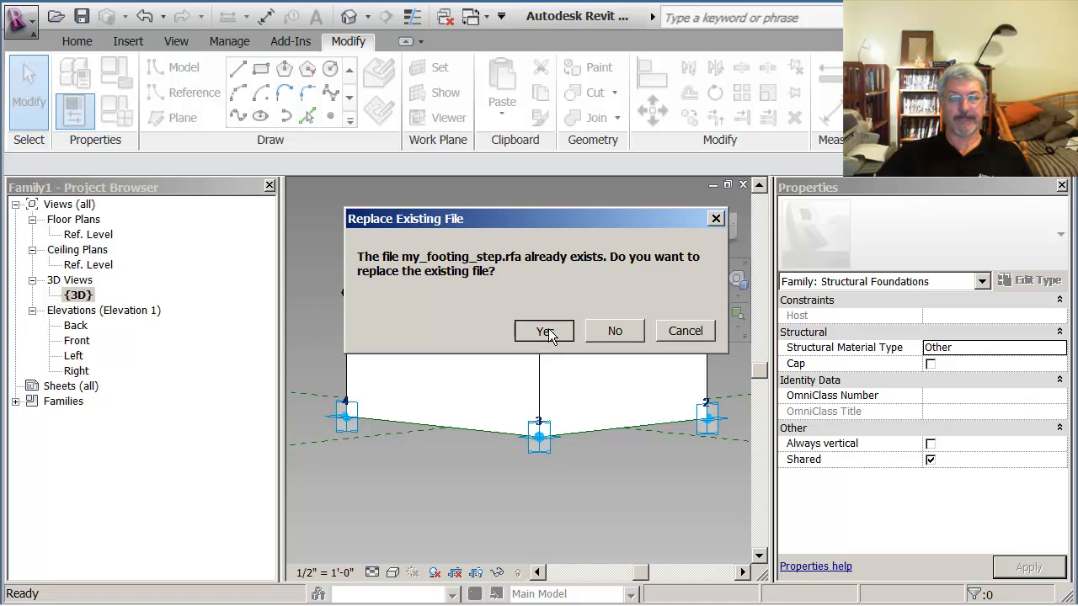
pyautogui.click(543, 331)
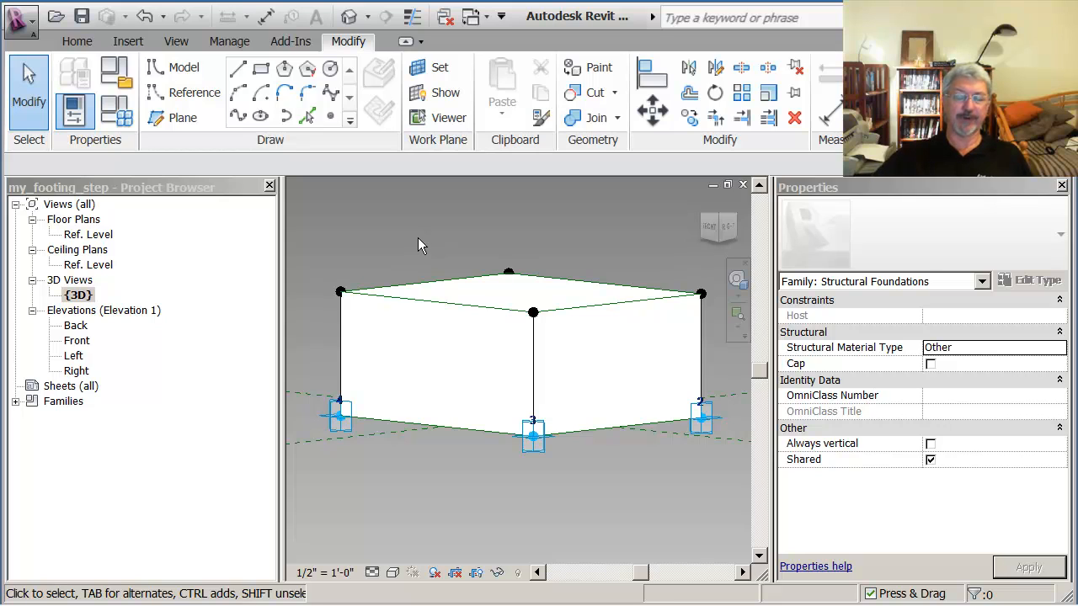
pyautogui.moveTo(404, 250)
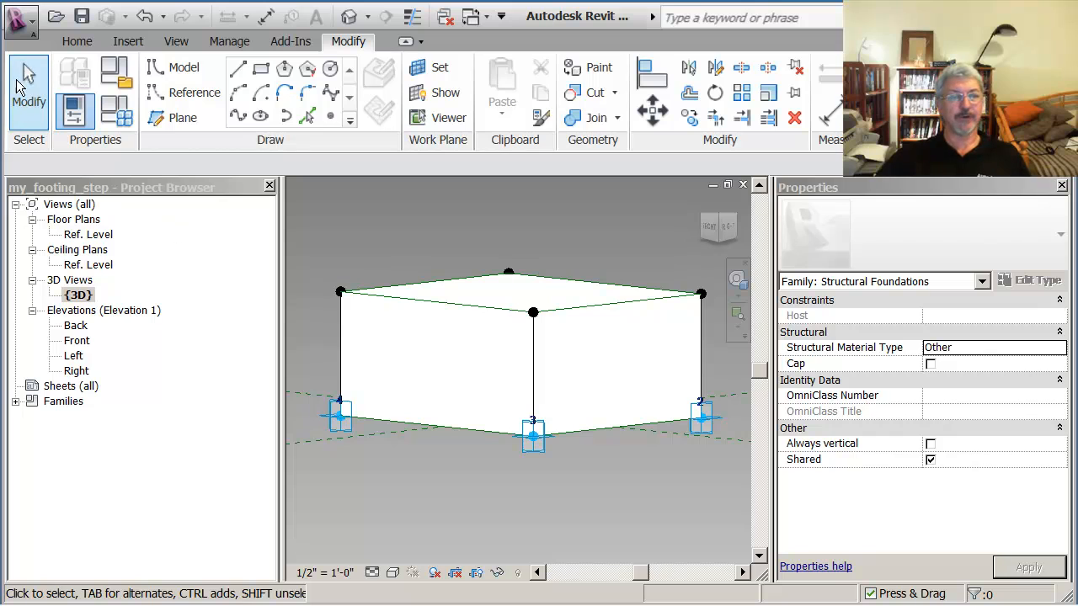
# - Open Classroom_finished from Adaptive Components > Class > Exercise 1
pyautogui.click(18, 21)
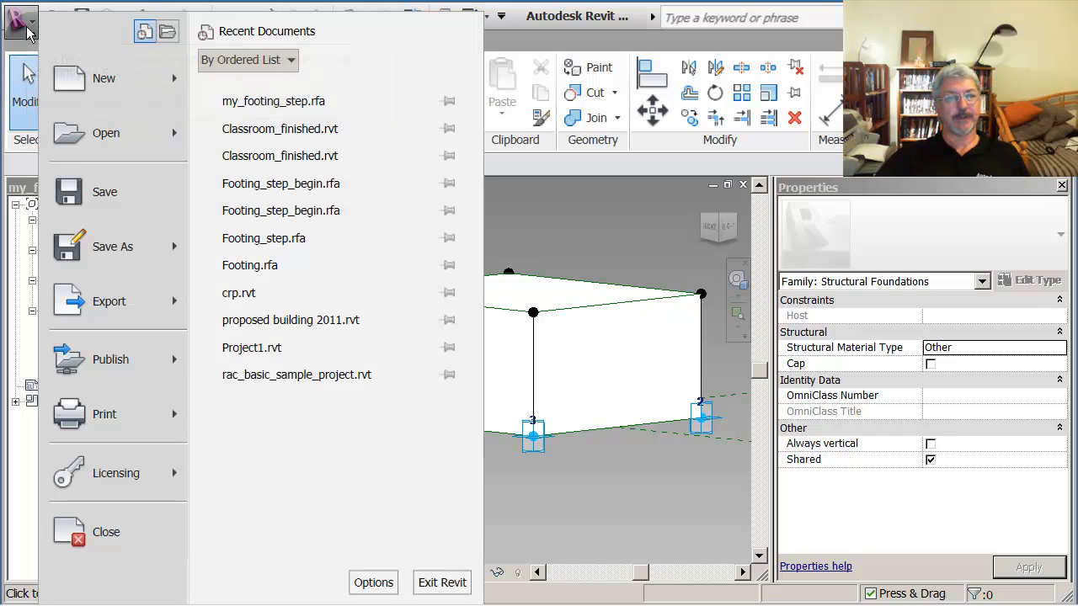
pyautogui.click(107, 133)
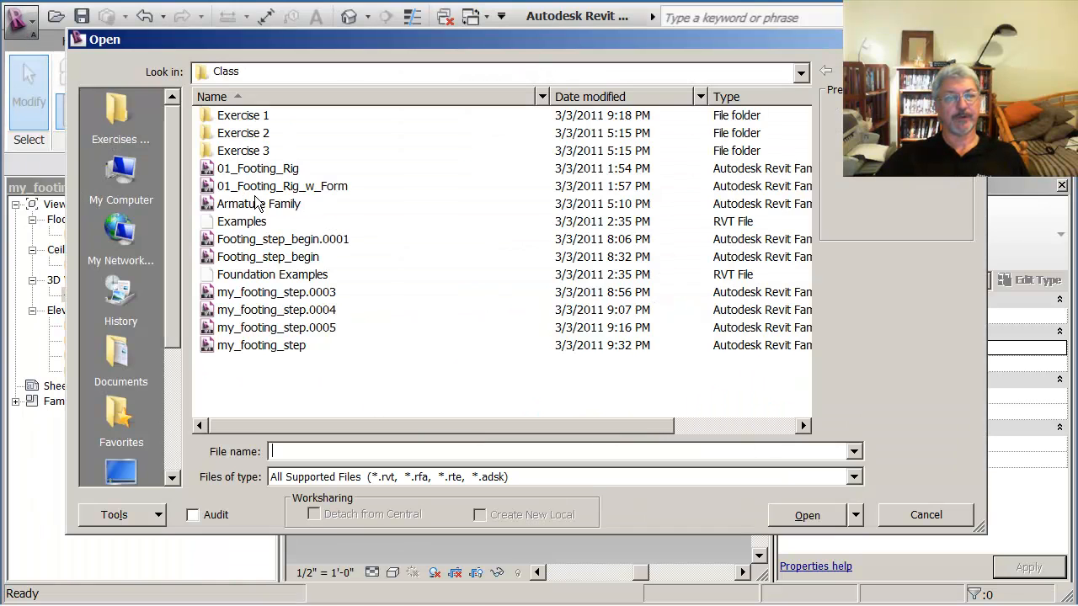
pyautogui.click(825, 71)
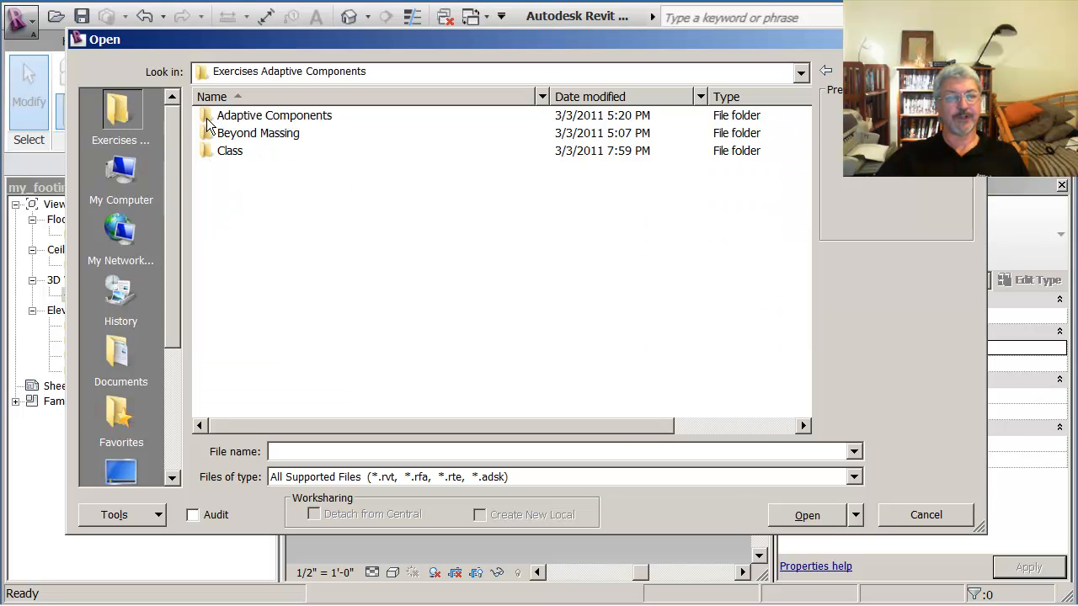
pyautogui.doubleClick(275, 116)
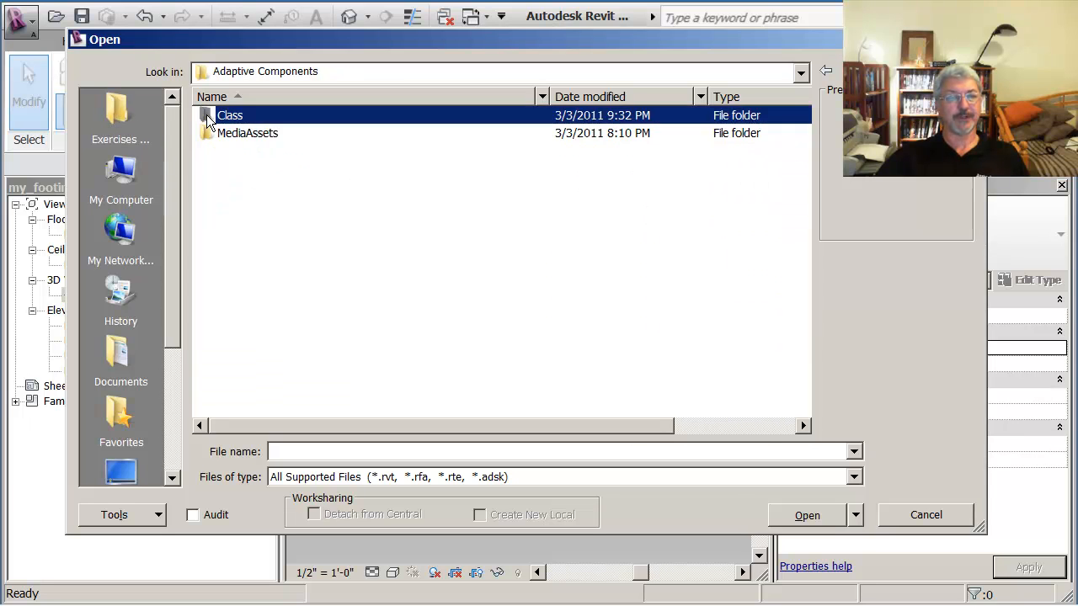
pyautogui.doubleClick(230, 114)
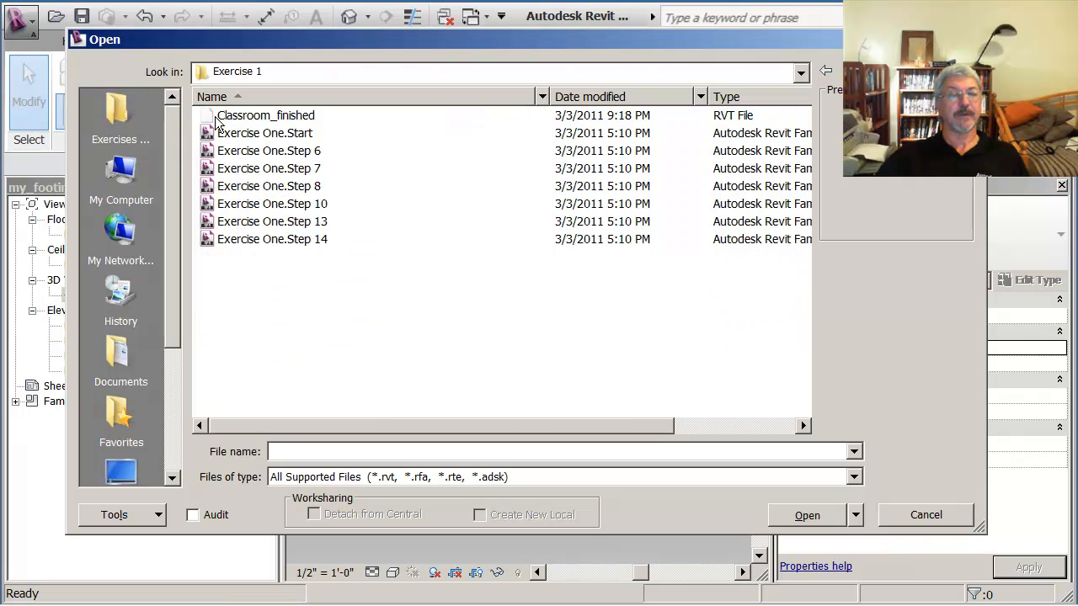
pyautogui.click(265, 115)
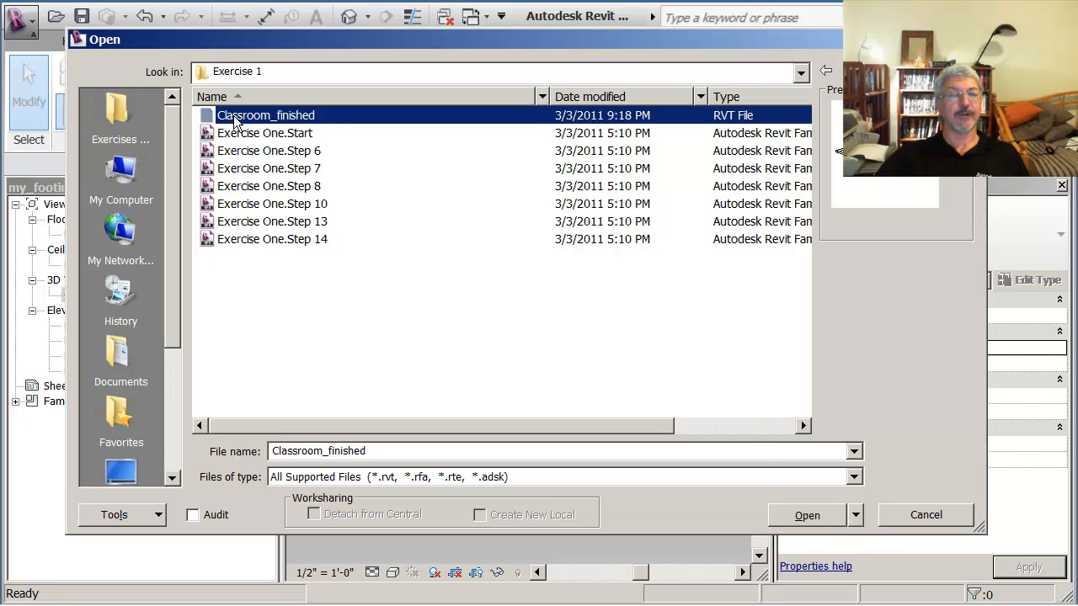
pyautogui.click(806, 515)
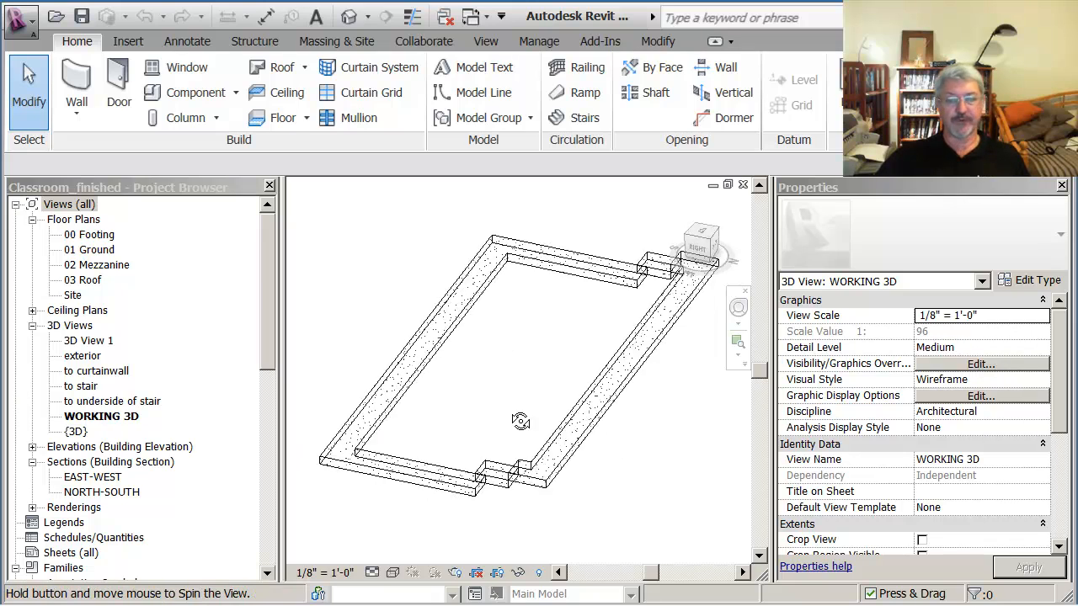
# - Orbit the classroom foundation walls, then return to the my_footing_step family window
pyautogui.moveTo(520, 421); pyautogui.dragTo(587, 385)
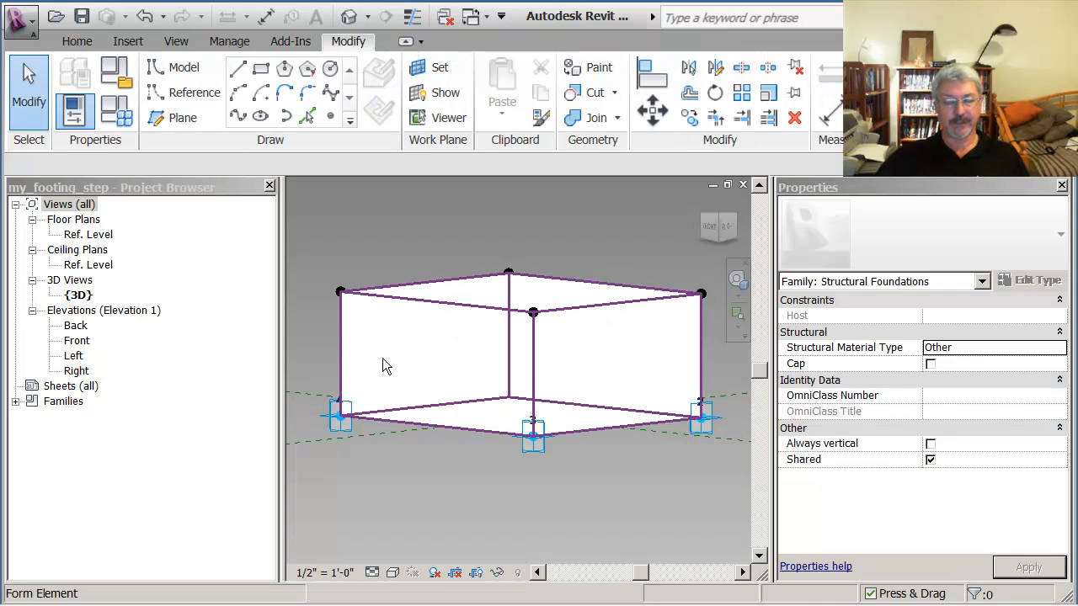
pyautogui.moveTo(388, 362)
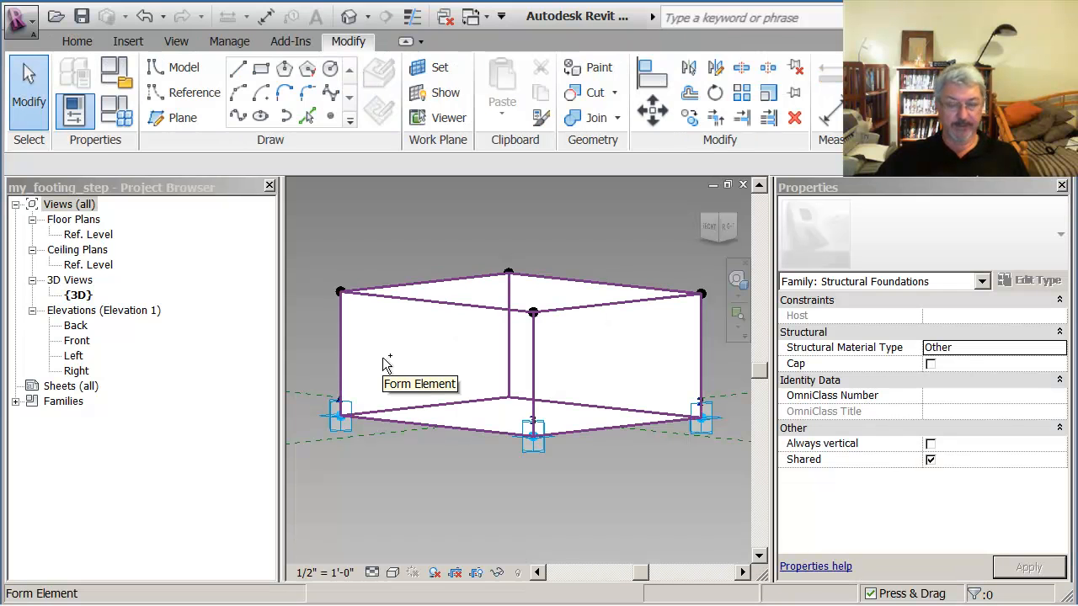
pyautogui.doubleClick(91, 234)
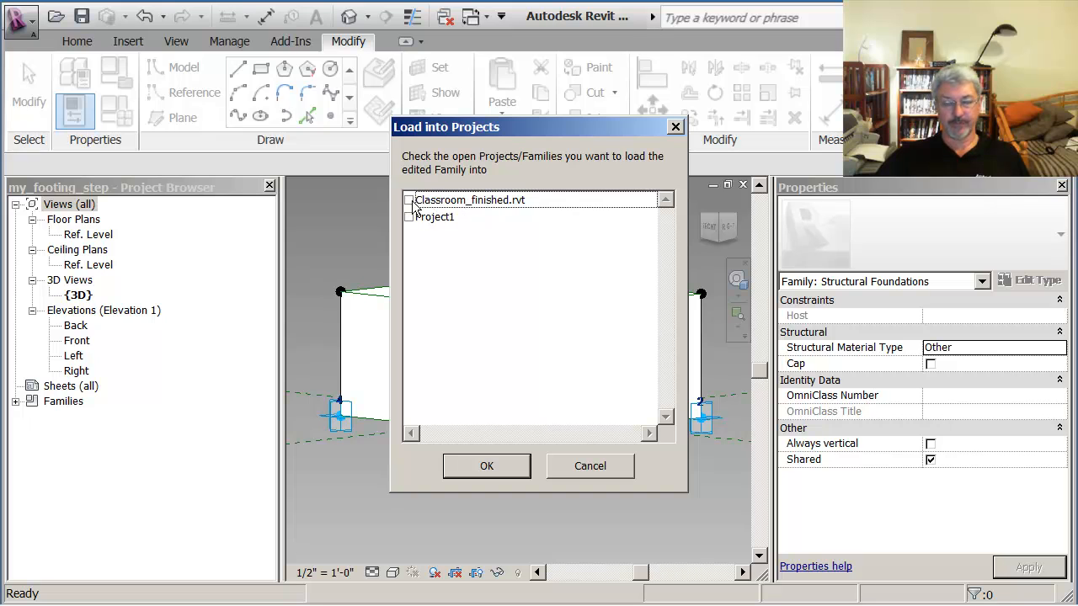
# - Load my_footing_step into Classroom_finished.rvt through the Load into Projects dialog
pyautogui.click(409, 201)
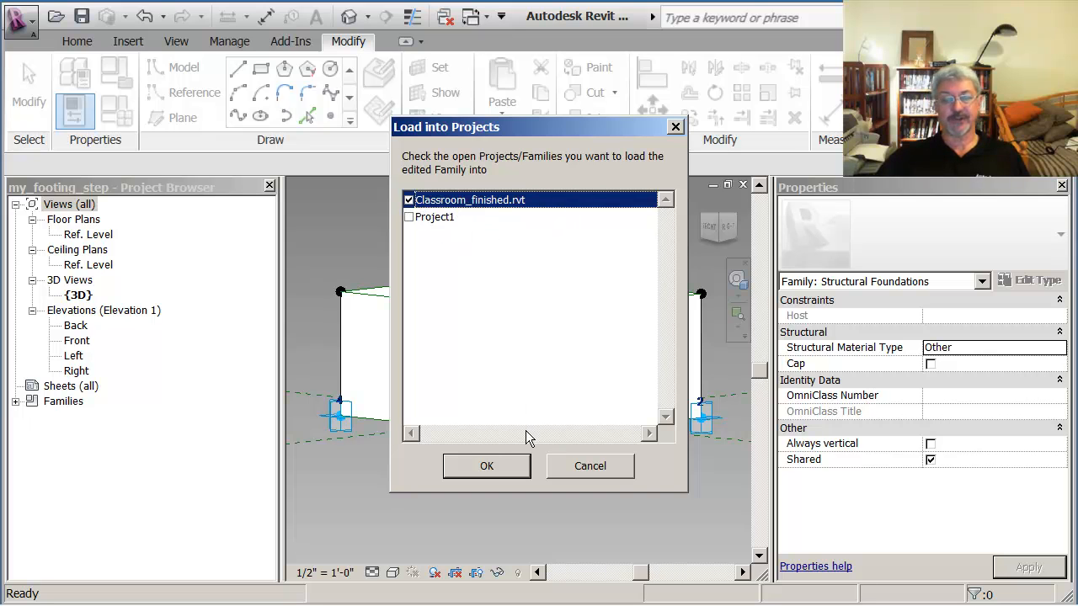
pyautogui.click(486, 466)
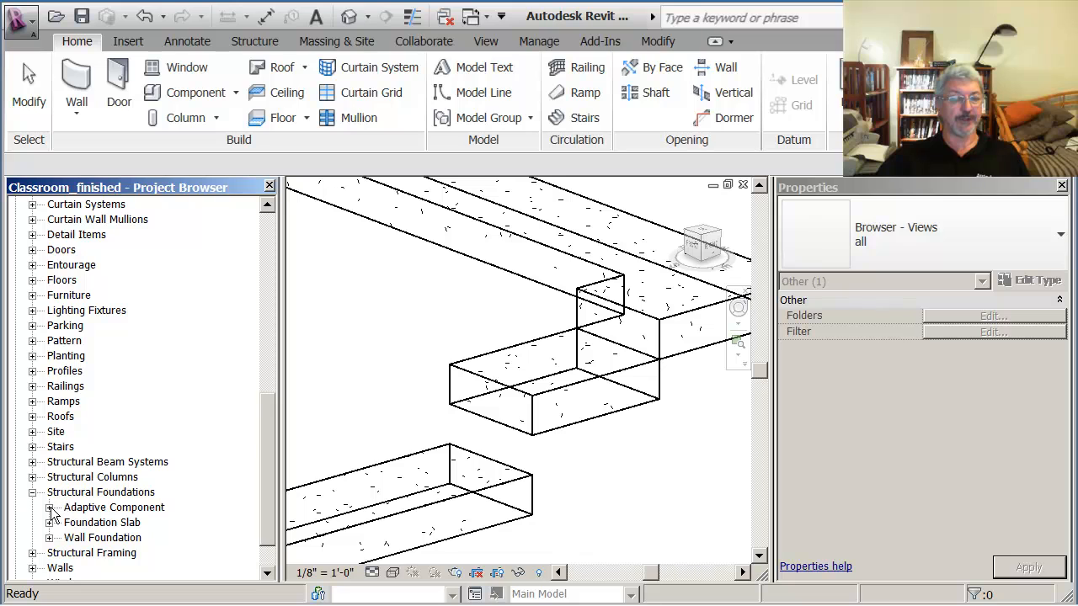
# - Expand Adaptive Component > my_footing_step in the browser and dismiss the placement warning
pyautogui.click(50, 507)
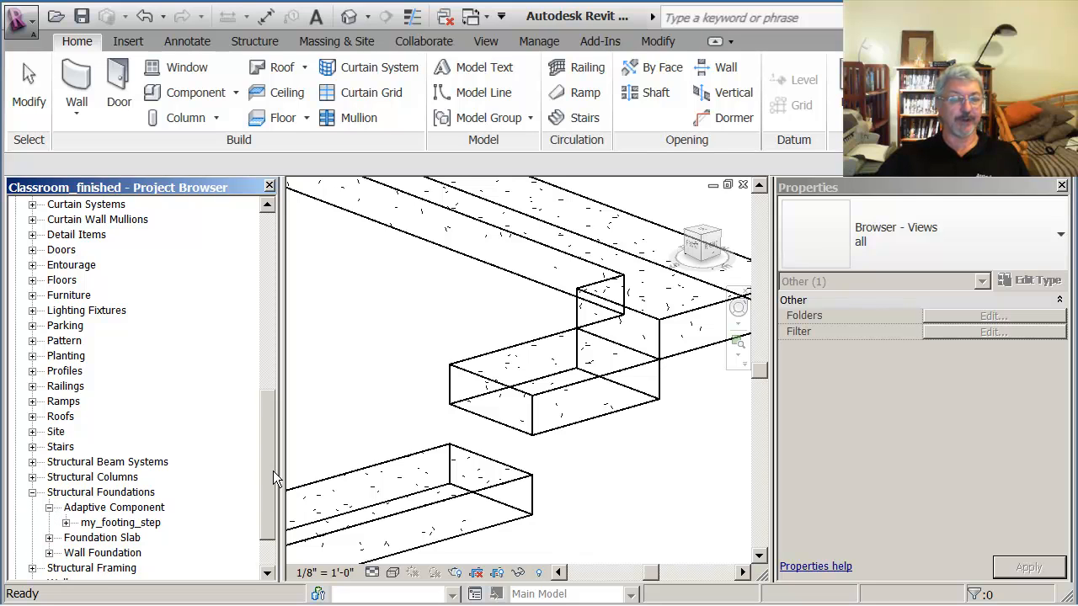
pyautogui.scroll(-3)
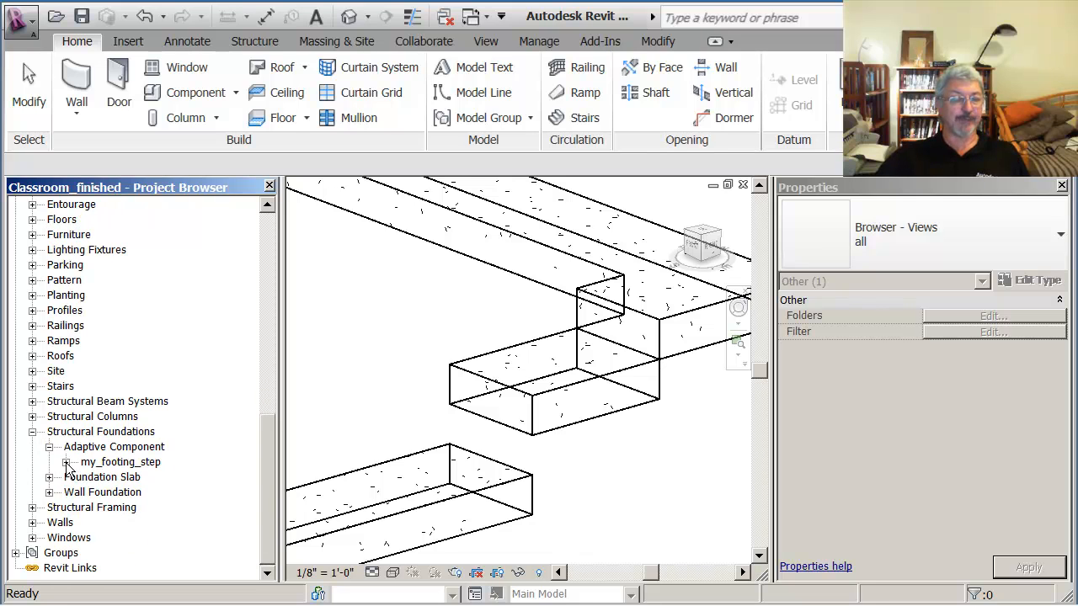
pyautogui.click(67, 462)
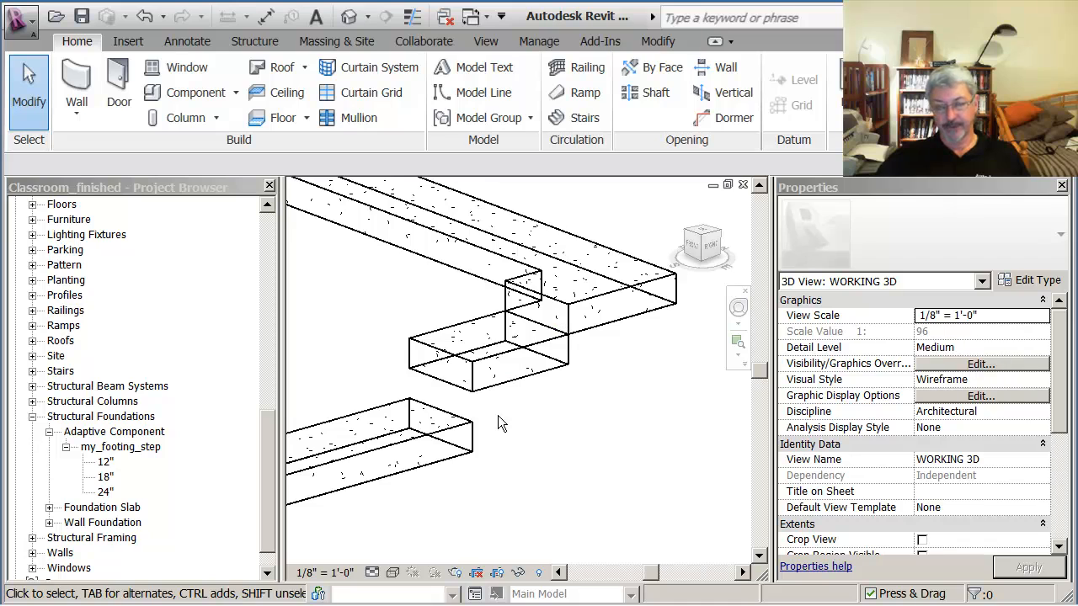
pyautogui.moveTo(522, 419)
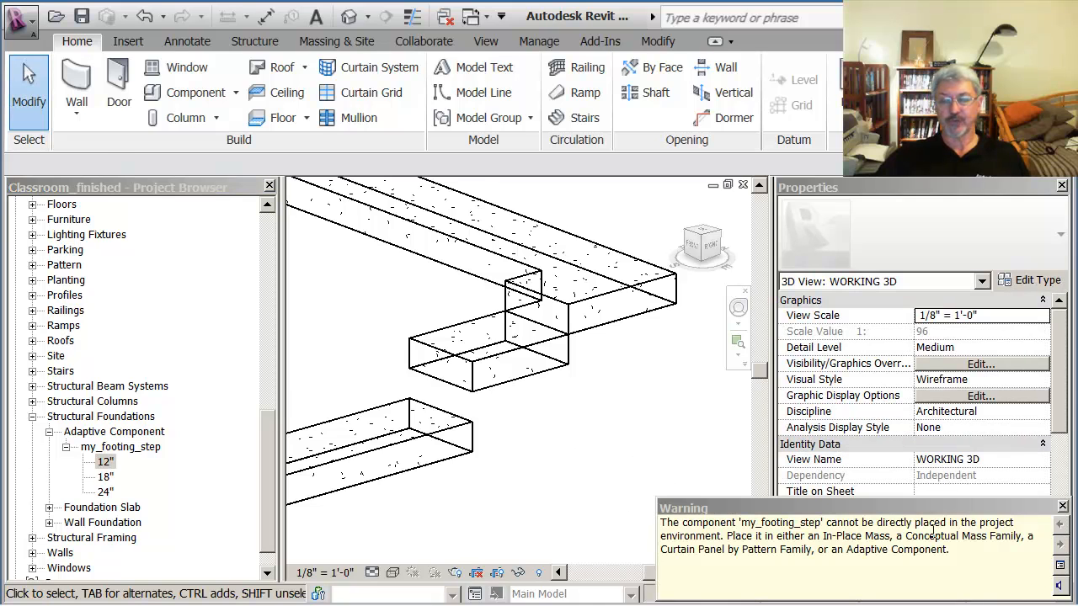
pyautogui.click(486, 349)
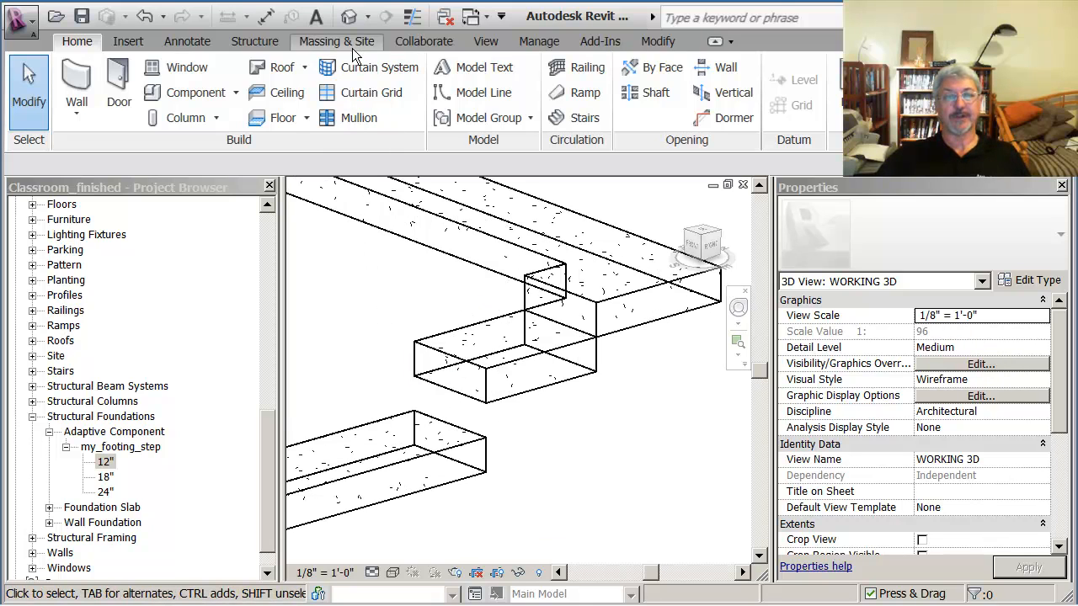
# - Create an In-Place Mass named 'Footing', dismissing the Show Mass notice
pyautogui.click(336, 41)
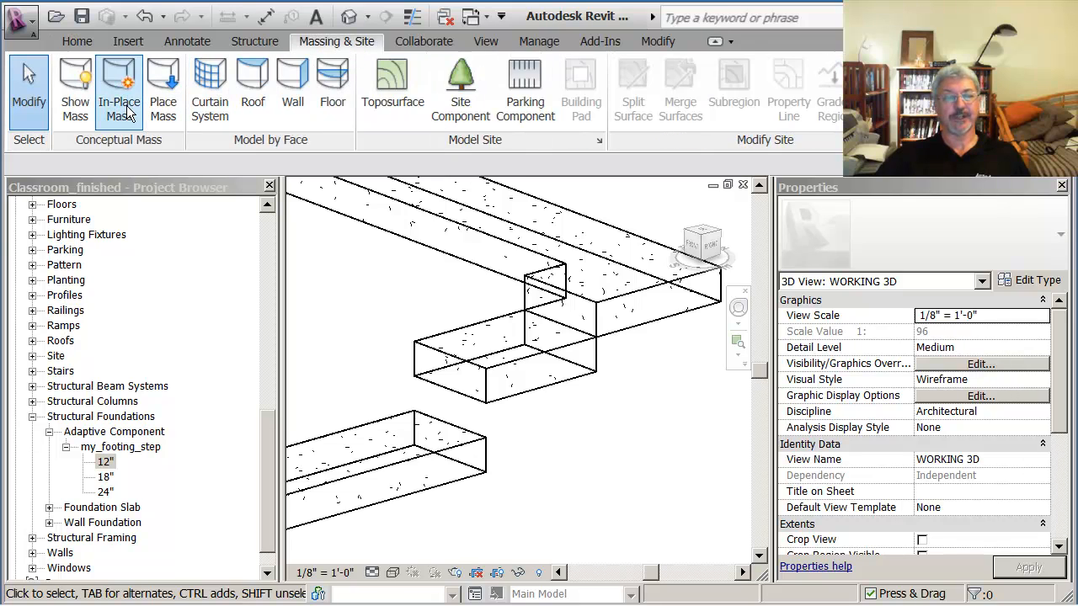
pyautogui.click(119, 85)
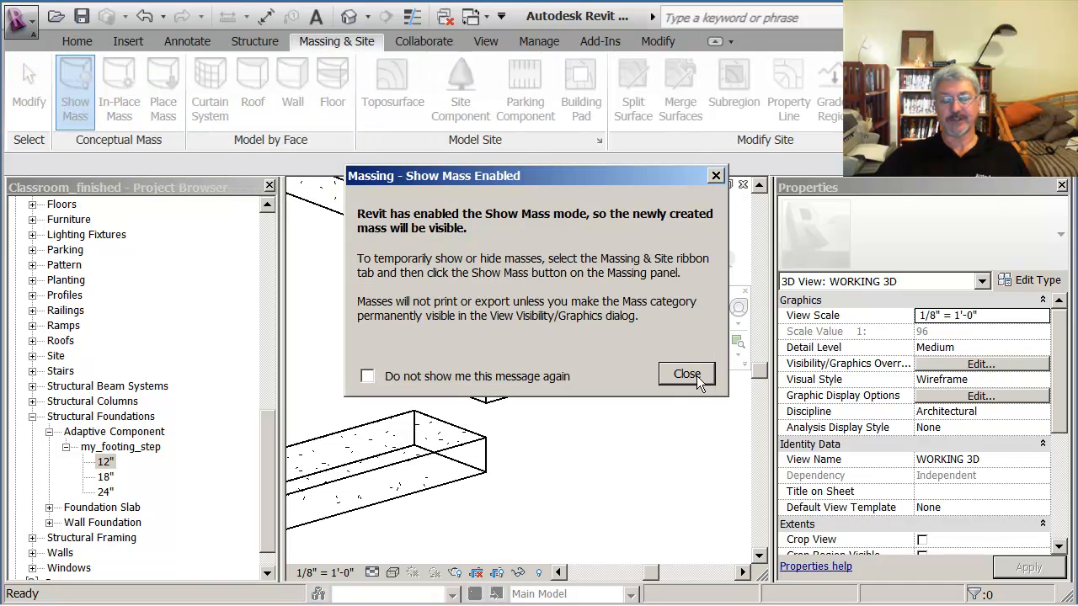
pyautogui.click(687, 374)
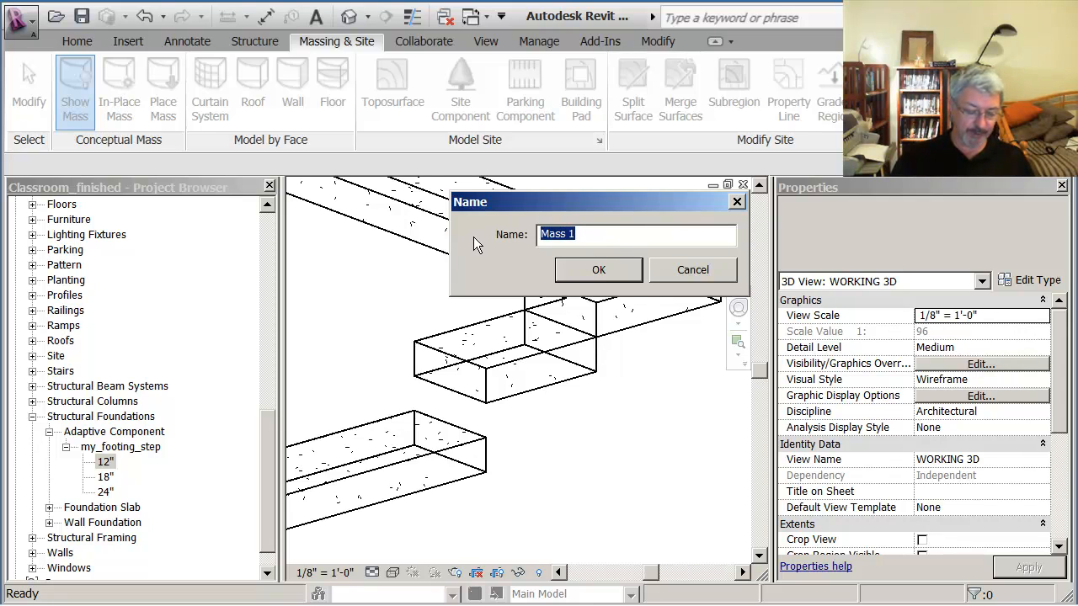
pyautogui.write('Footing')
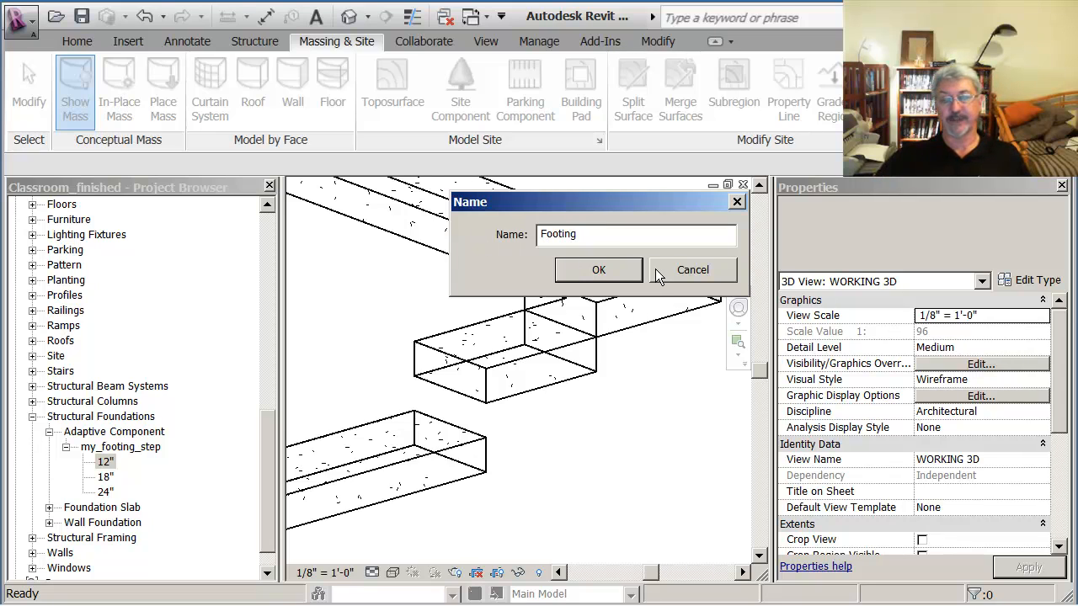
pyautogui.click(598, 269)
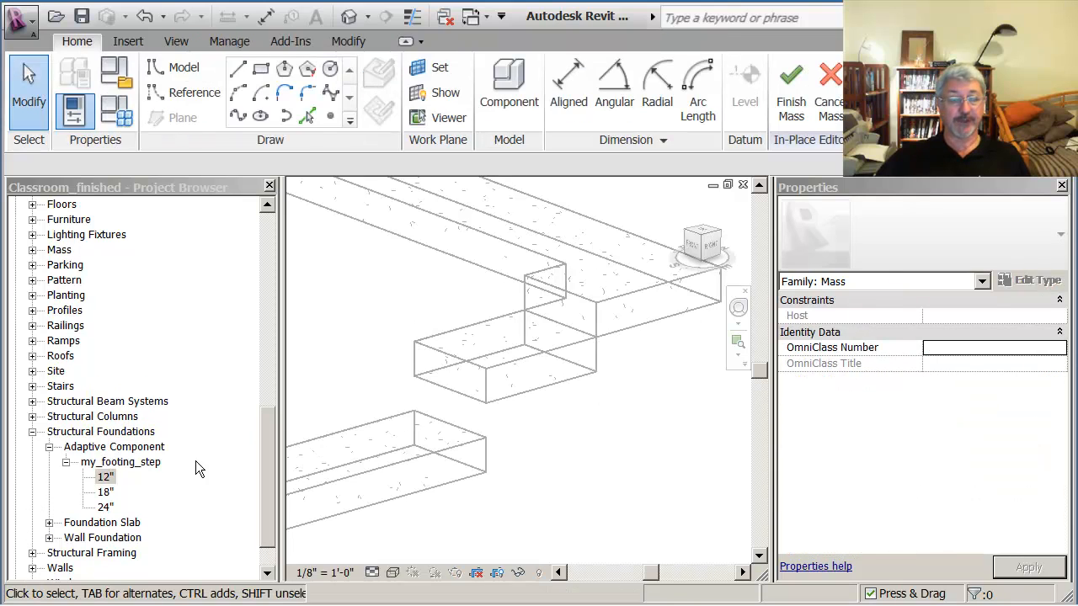
# - Place 12" my_footing_step footings at the mass steps and select the upper one
pyautogui.click(103, 477)
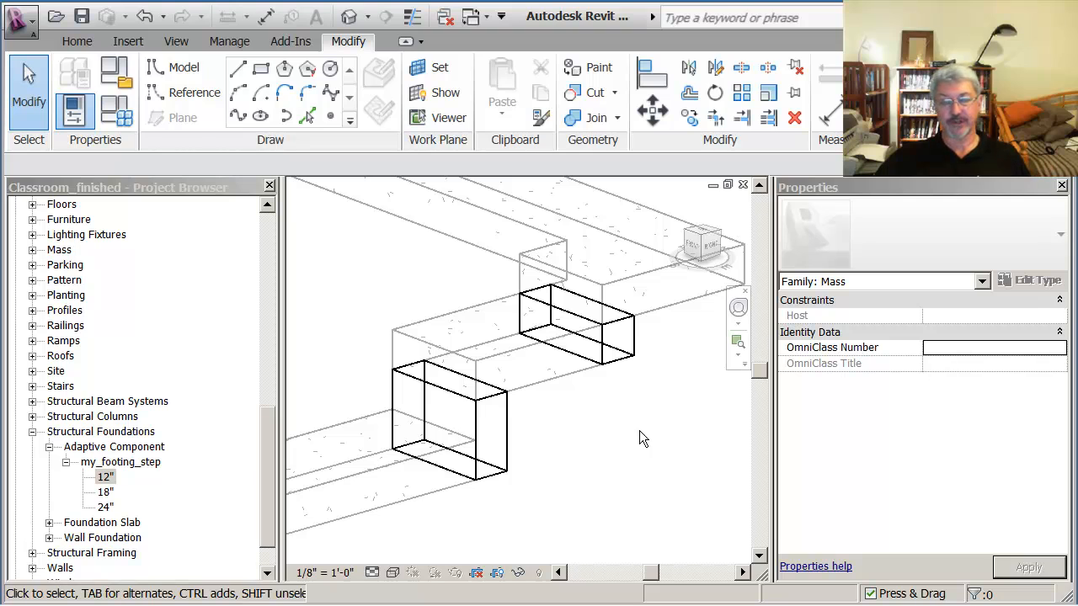
pyautogui.click(577, 328)
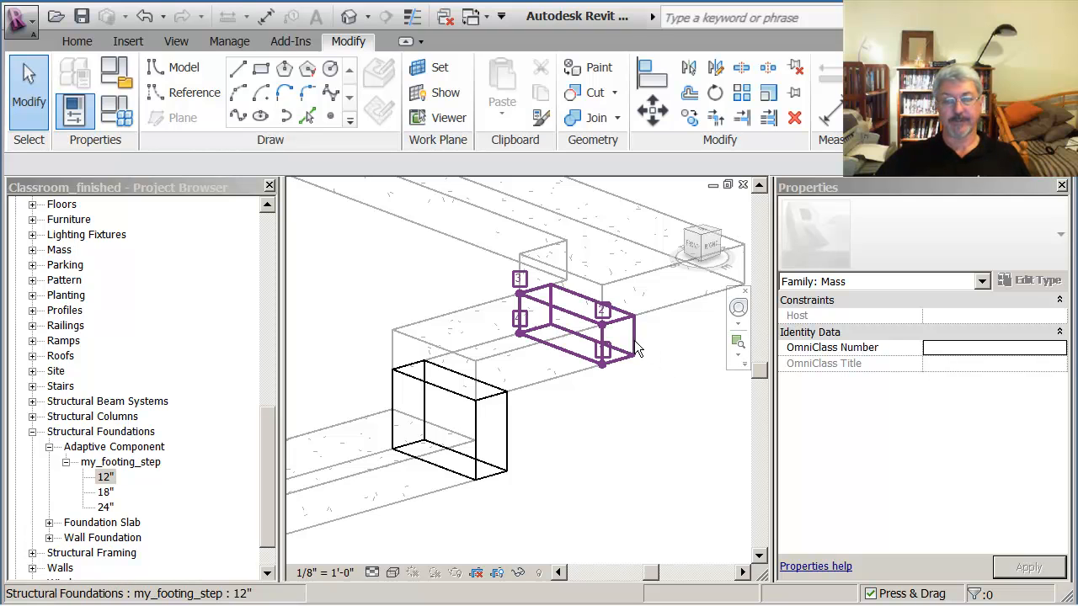